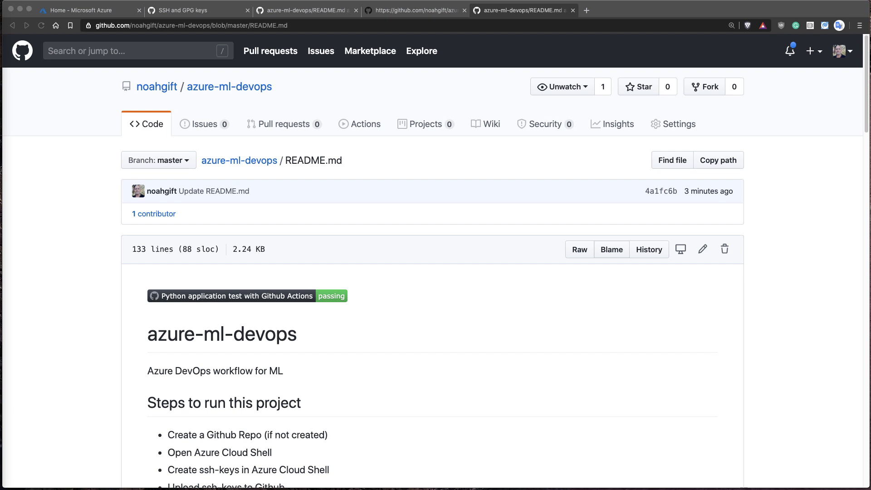
pyautogui.moveTo(582, 227)
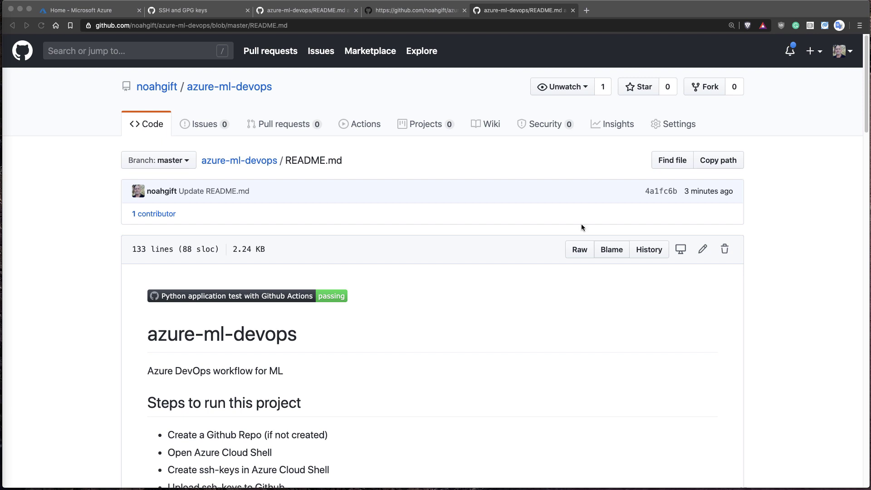
# Step: Go to the profile page and start a new repository
pyautogui.scroll(-3)
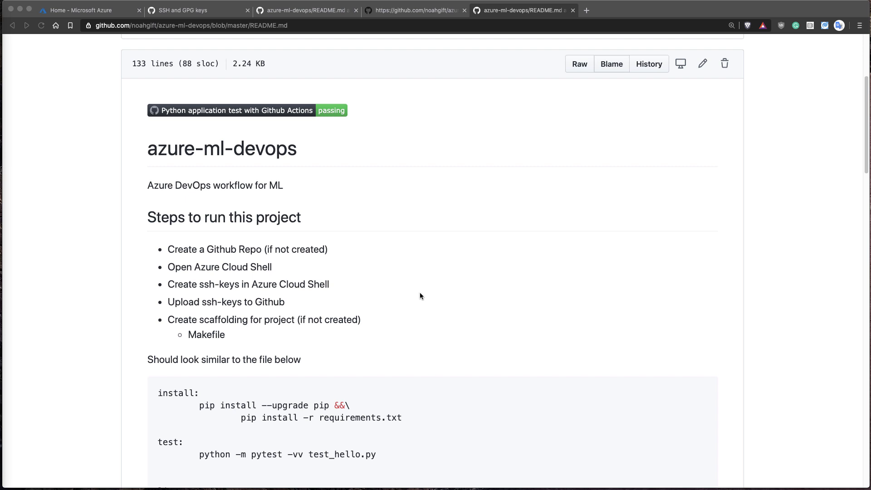
pyautogui.moveTo(598, 305)
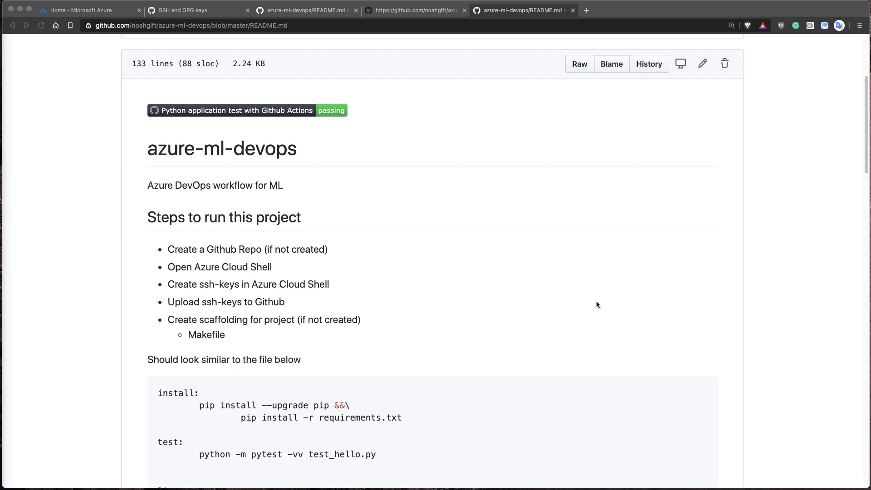
pyautogui.moveTo(593, 324)
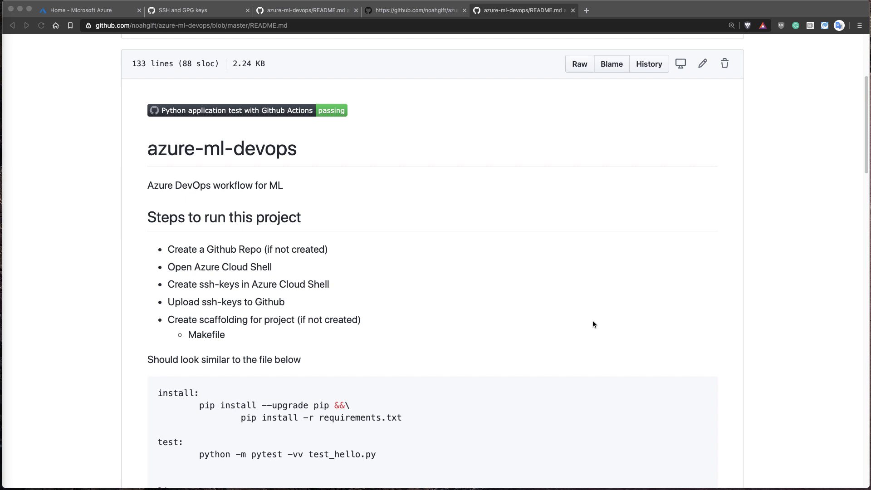
pyautogui.moveTo(612, 333)
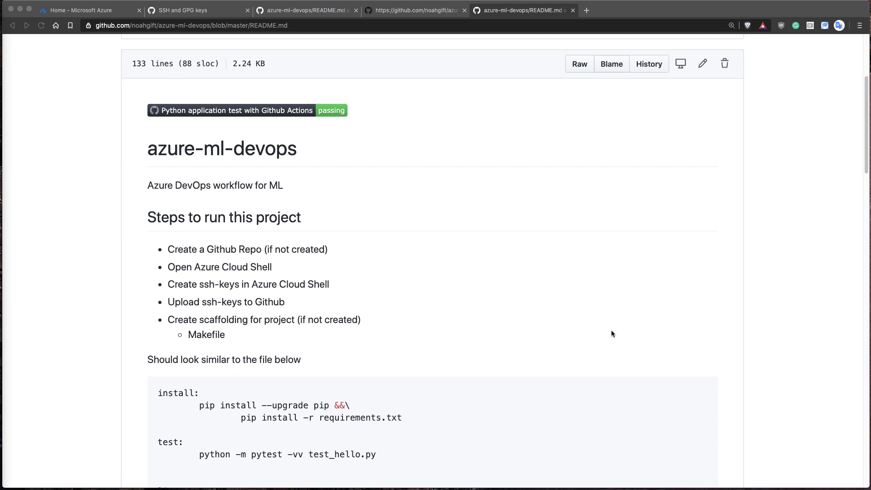
pyautogui.moveTo(625, 347)
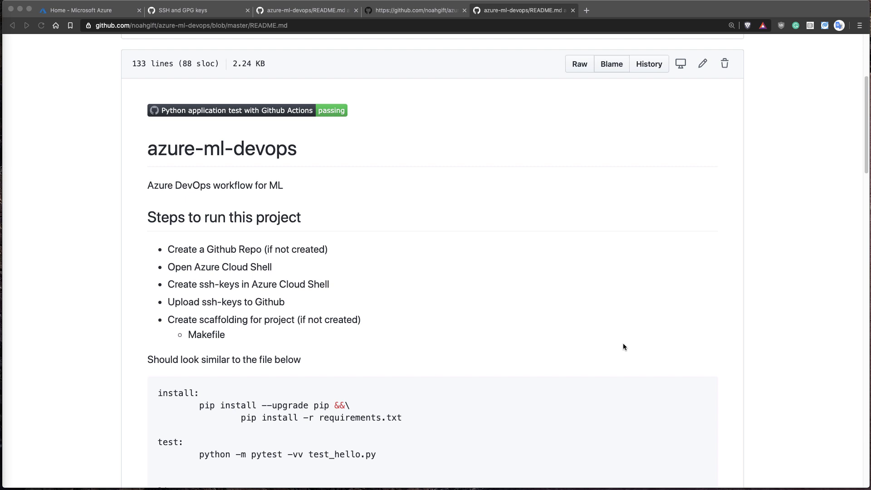
pyautogui.scroll(-3)
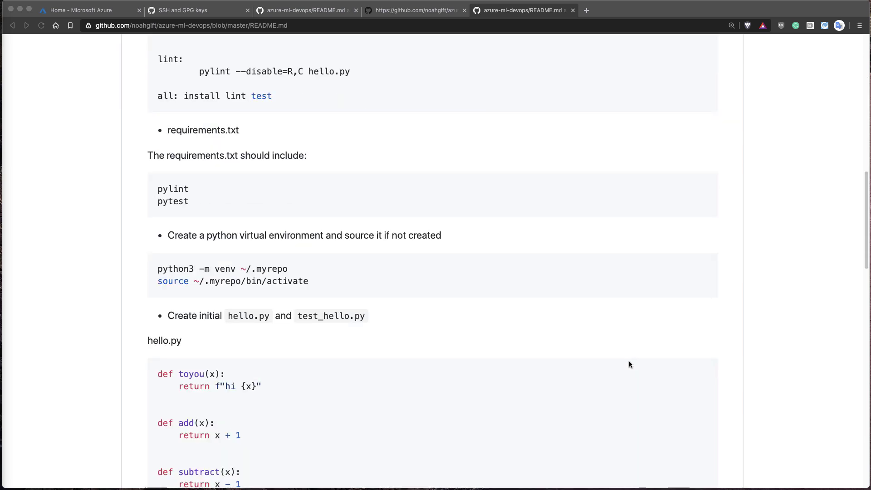
pyautogui.scroll(-3)
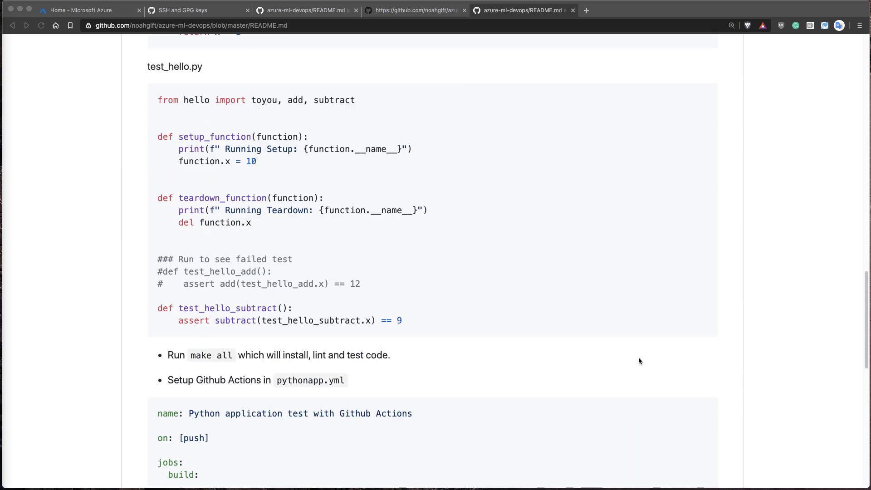
pyautogui.moveTo(627, 372)
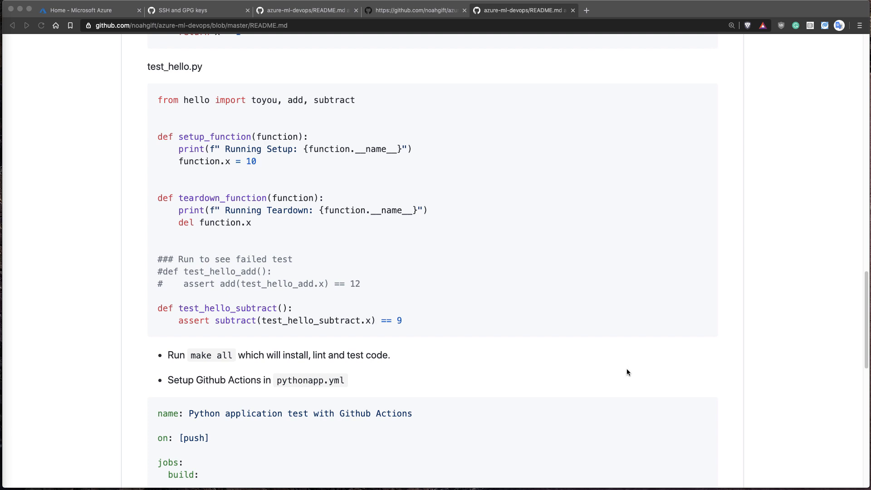
pyautogui.scroll(3)
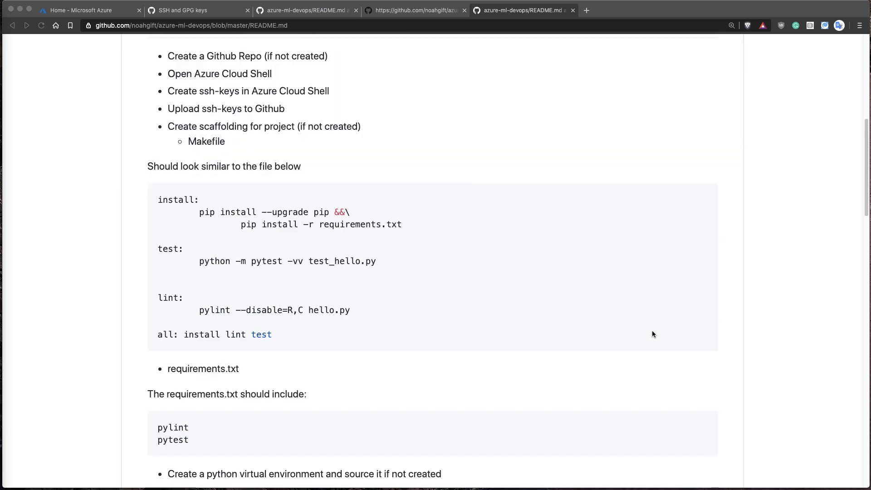
pyautogui.scroll(3)
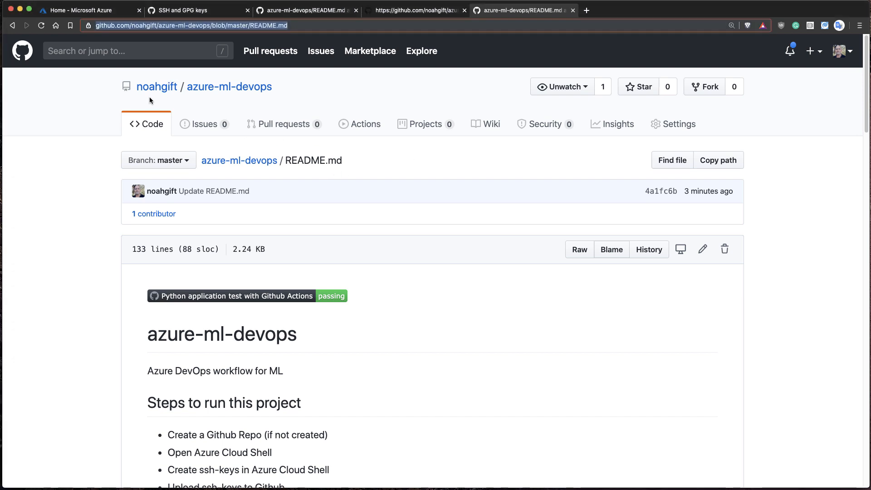
pyautogui.click(157, 88)
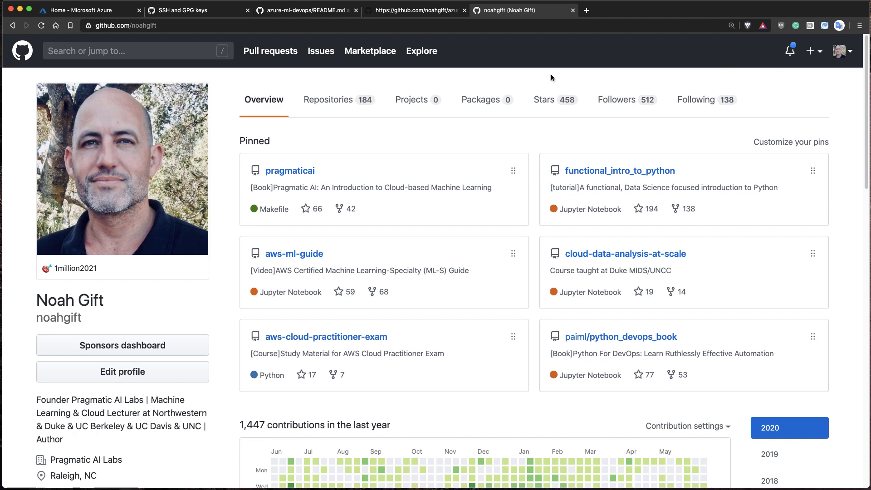
pyautogui.moveTo(813, 51)
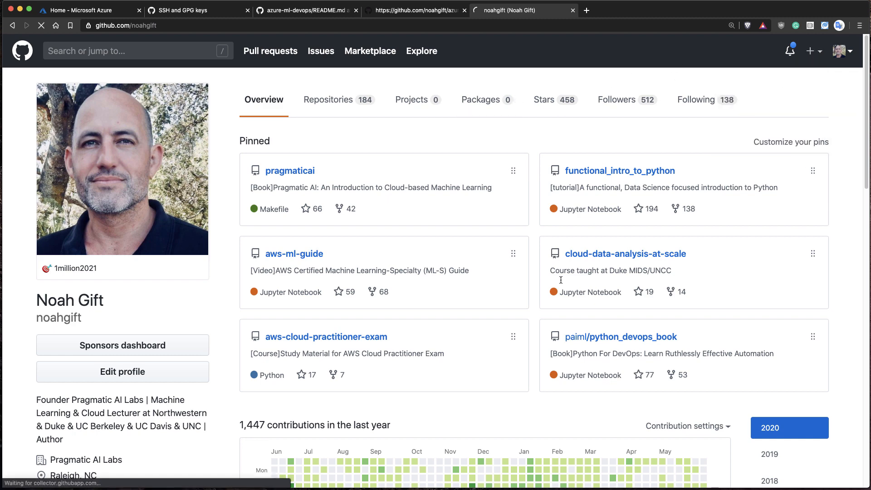
pyautogui.click(811, 51)
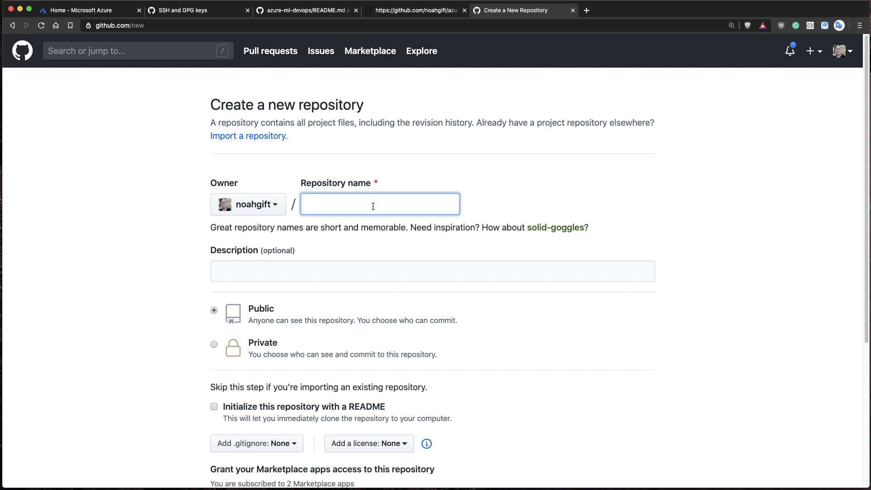
# Step: Name it azurehello, add a README and the Python .gitignore, and create it
pyautogui.write('azur')
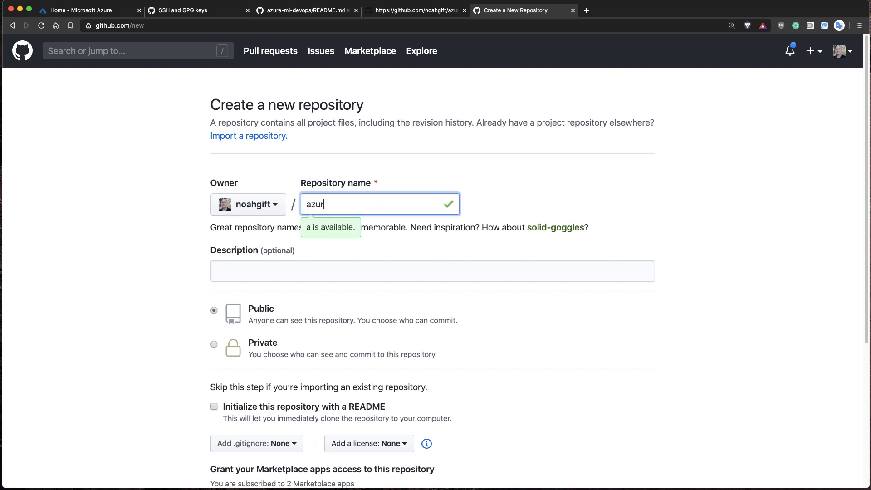
pyautogui.write('ehello')
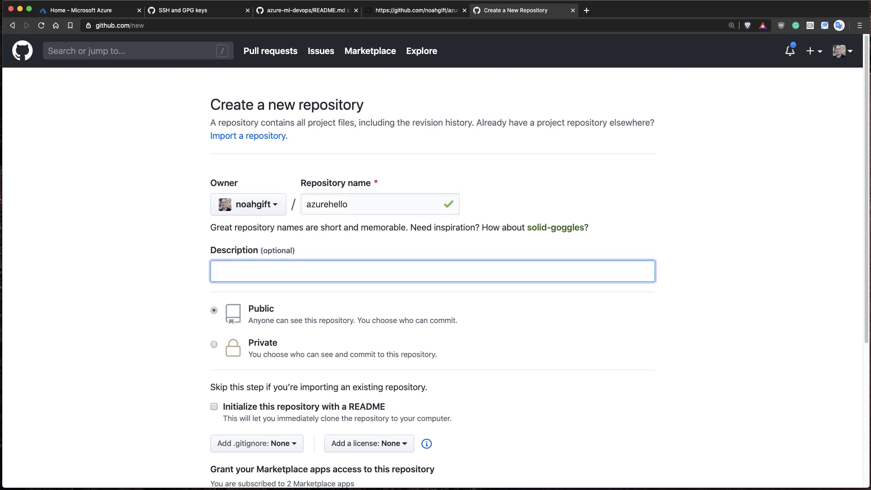
pyautogui.scroll(-3)
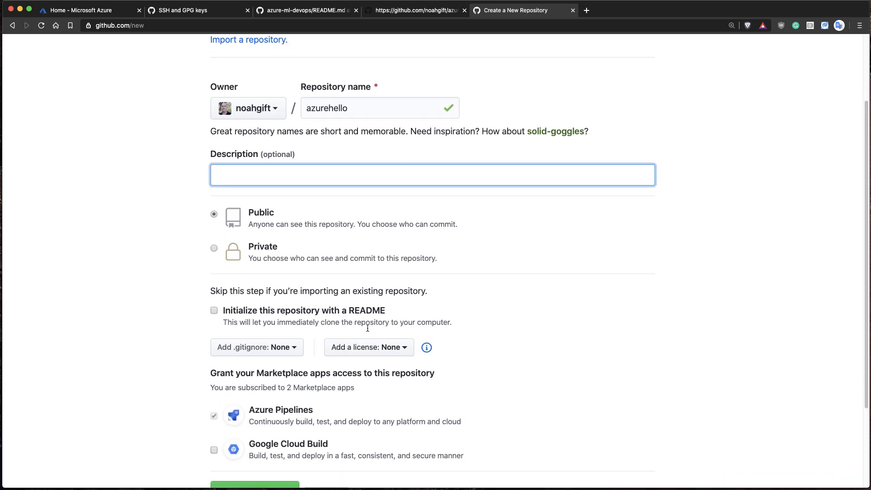
pyautogui.click(256, 348)
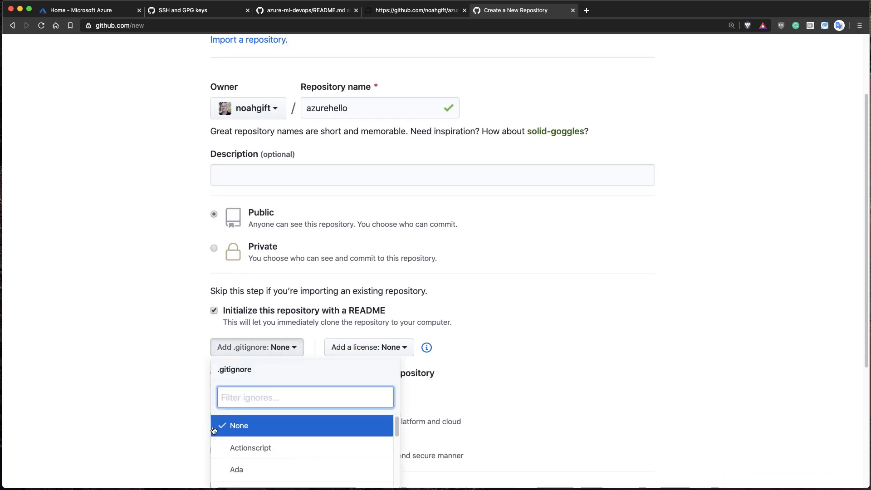
pyautogui.write('python')
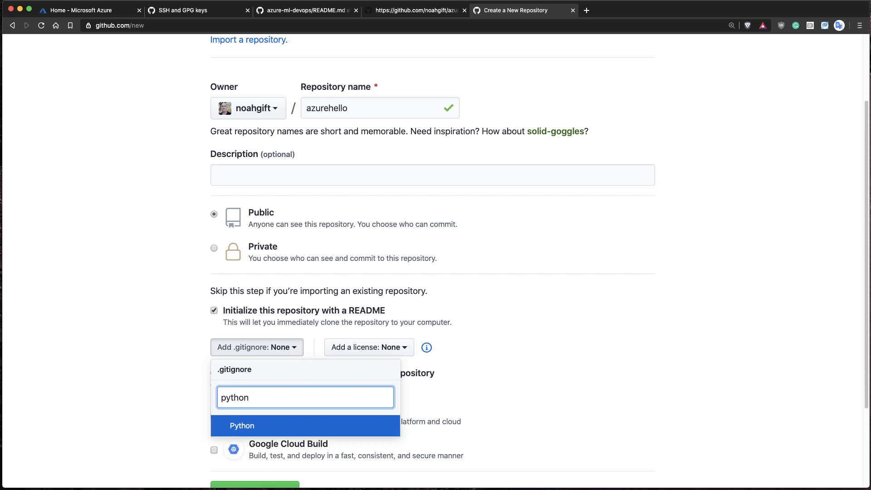
pyautogui.click(242, 425)
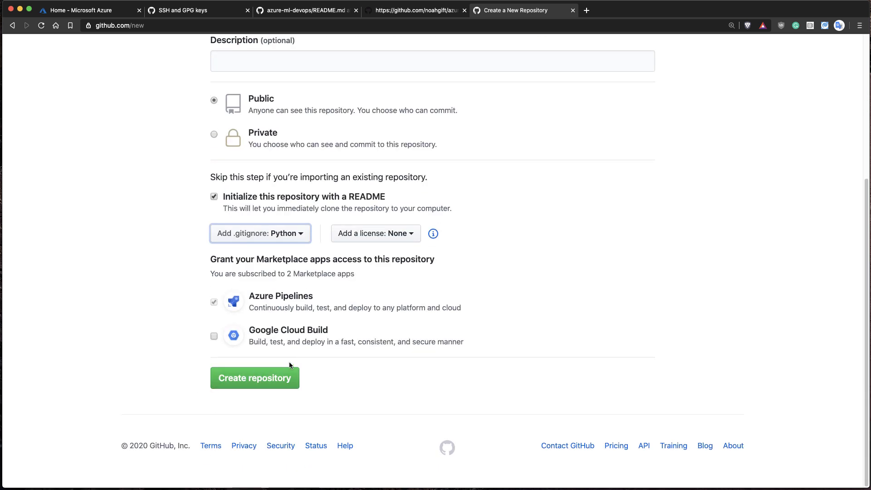
pyautogui.moveTo(288, 298)
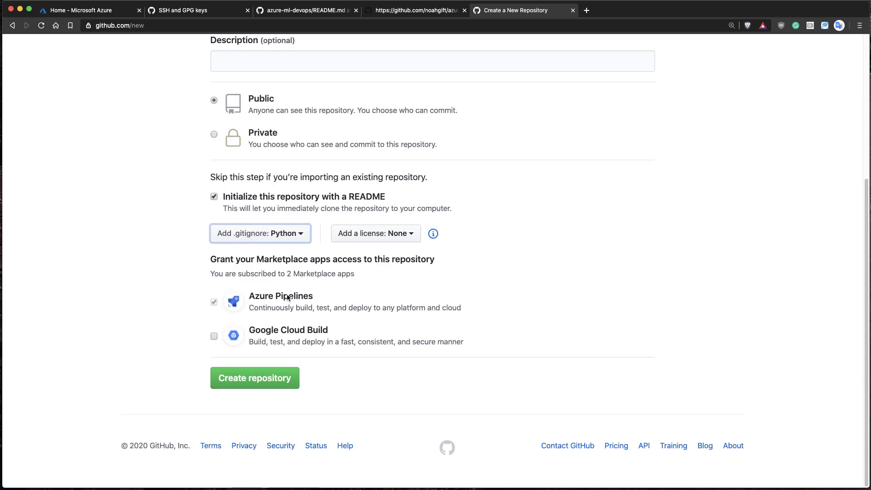
pyautogui.moveTo(280, 351)
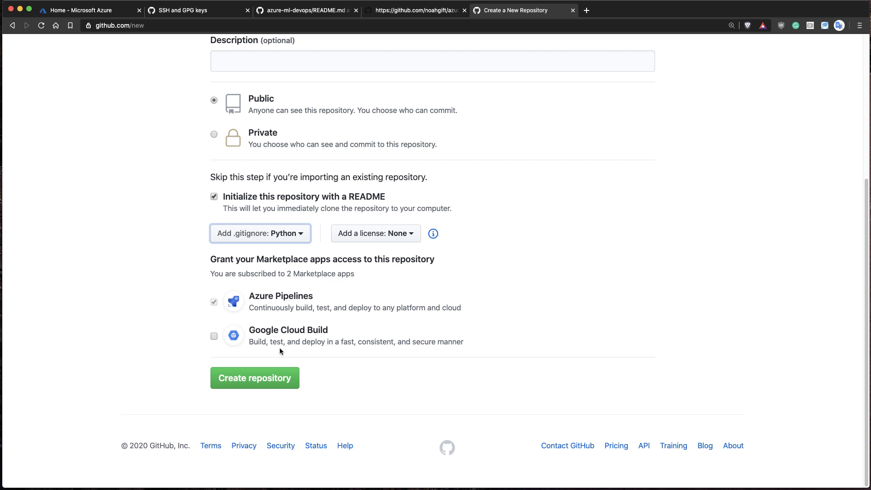
pyautogui.click(254, 378)
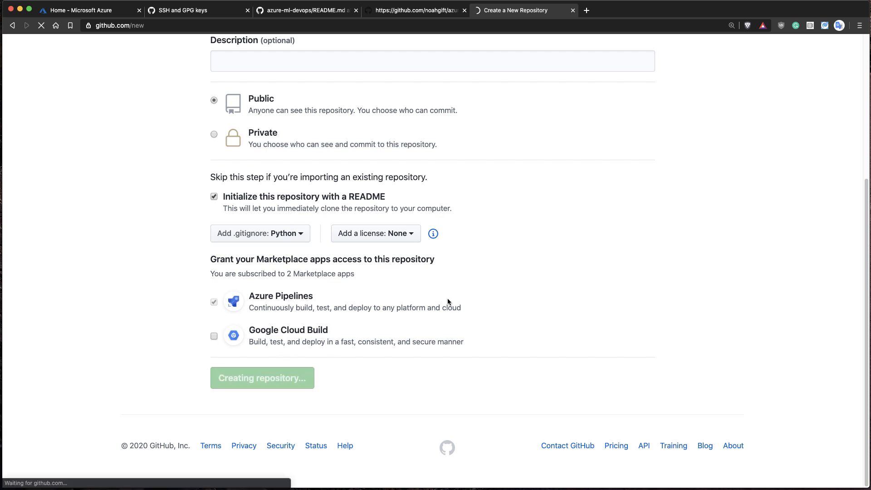
pyautogui.click(261, 378)
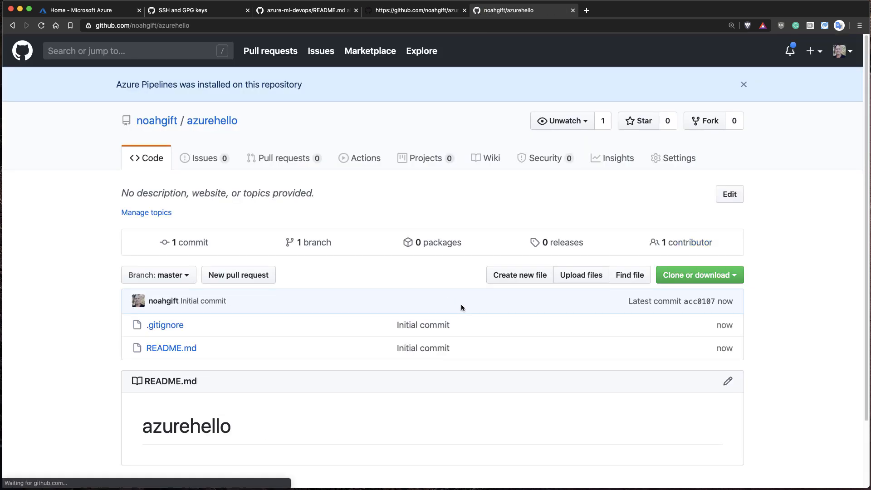
pyautogui.moveTo(92, 14)
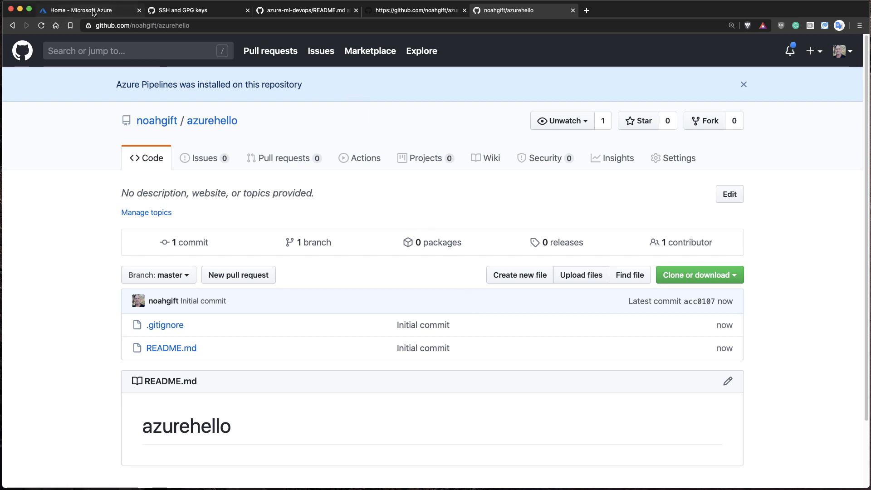
# Step: Launch a Cloud Shell Bash session from the Azure portal home page
pyautogui.click(83, 10)
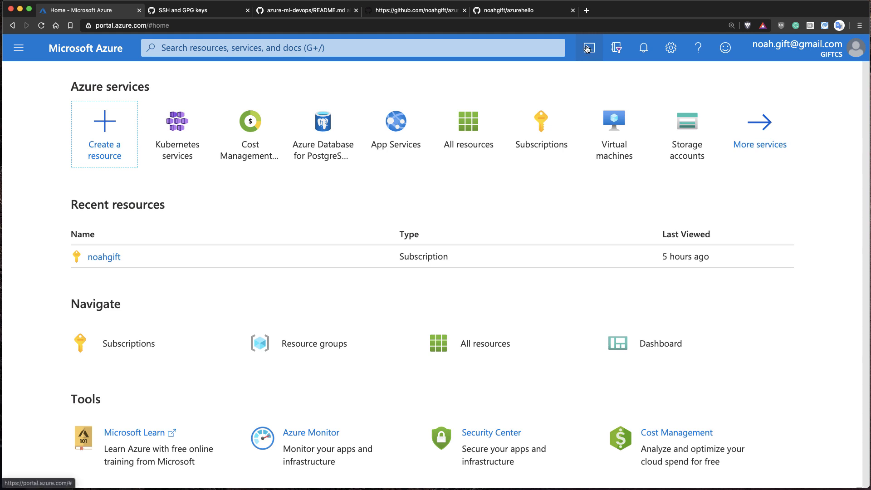
pyautogui.click(588, 49)
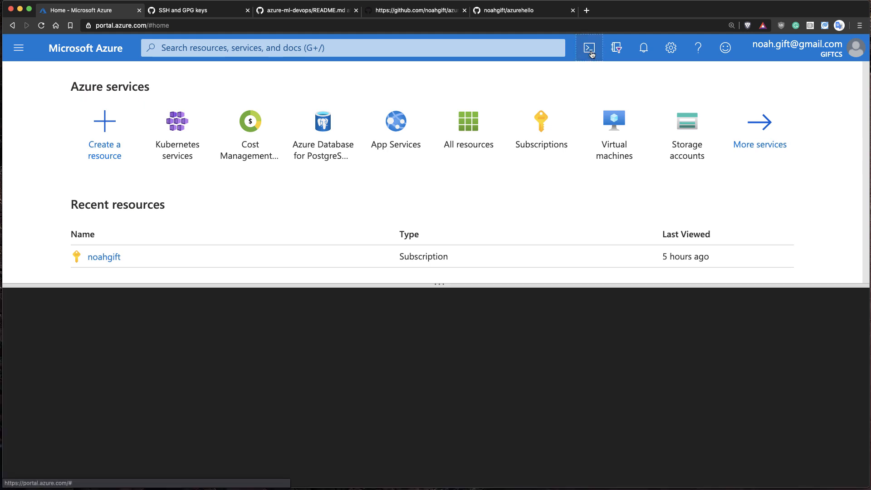
pyautogui.click(589, 47)
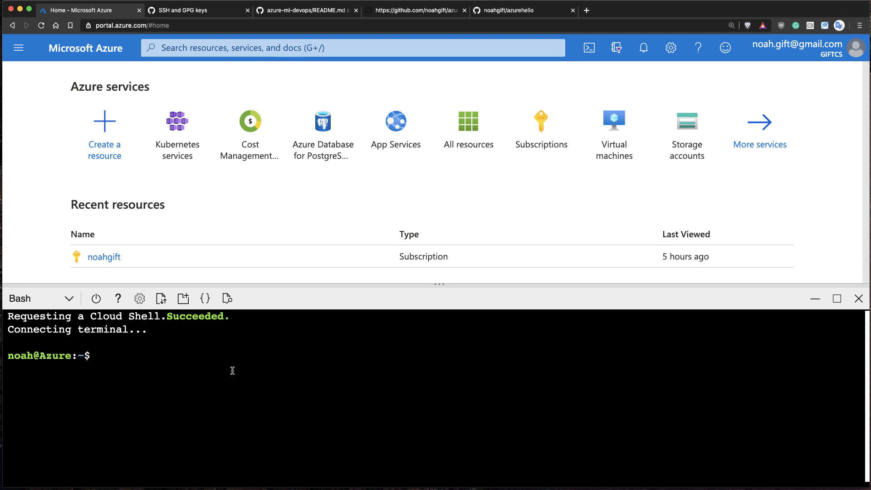
# Step: Run ssh-keygen -t rsa, keeping the existing id_rsa key
pyautogui.write('ssh')
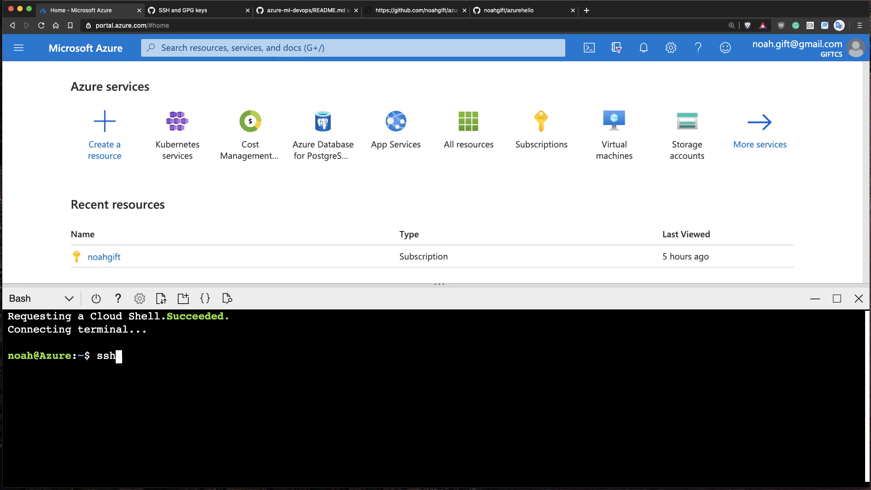
pyautogui.write('-keygen -')
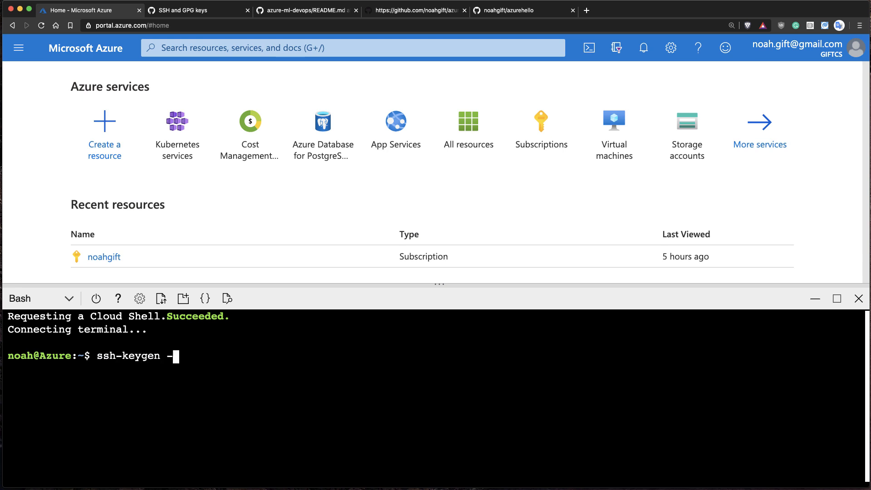
pyautogui.write('t rsa')
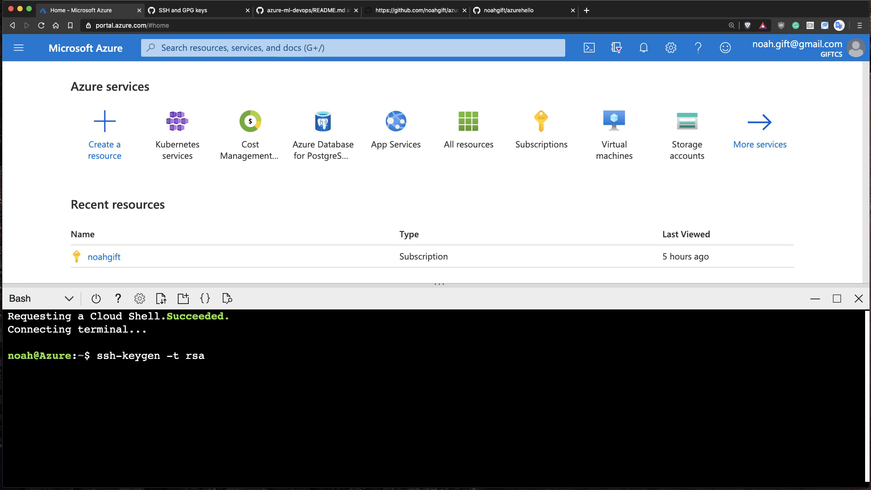
pyautogui.press('Return')
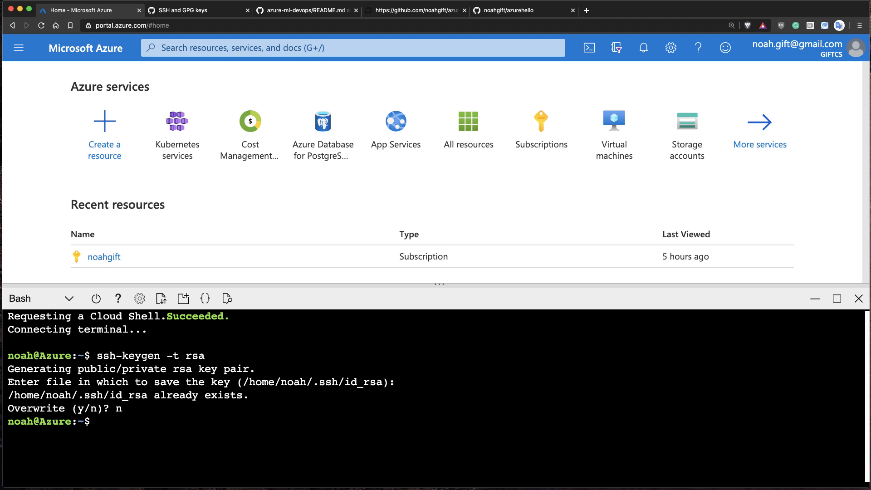
# Step: Copy the azurehello SSH clone URL from GitHub and git clone it in Cloud Shell
pyautogui.write('ls')
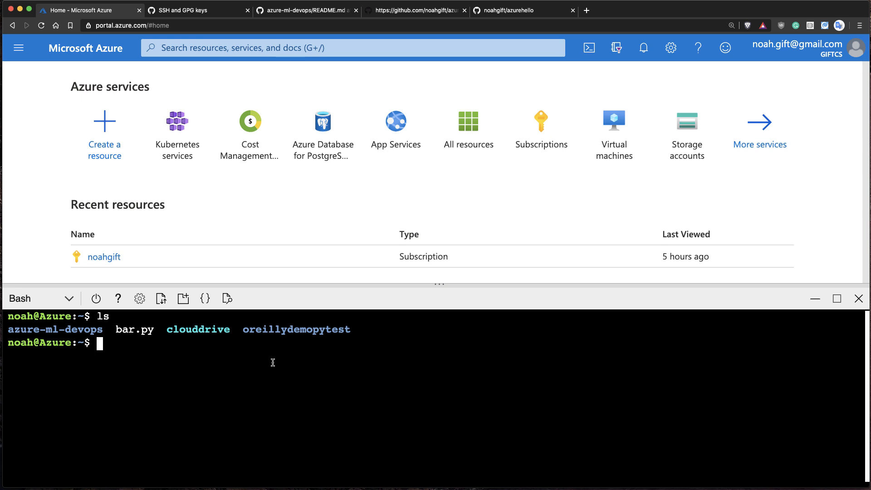
pyautogui.moveTo(450, 194)
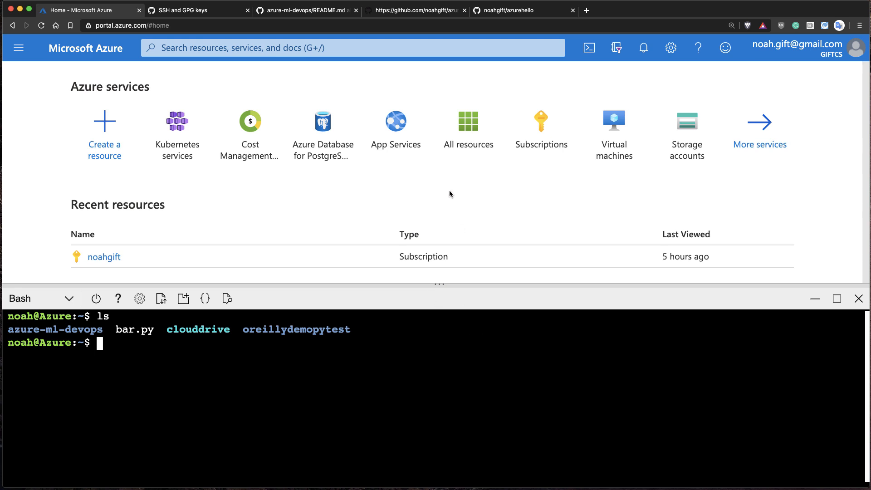
pyautogui.click(506, 10)
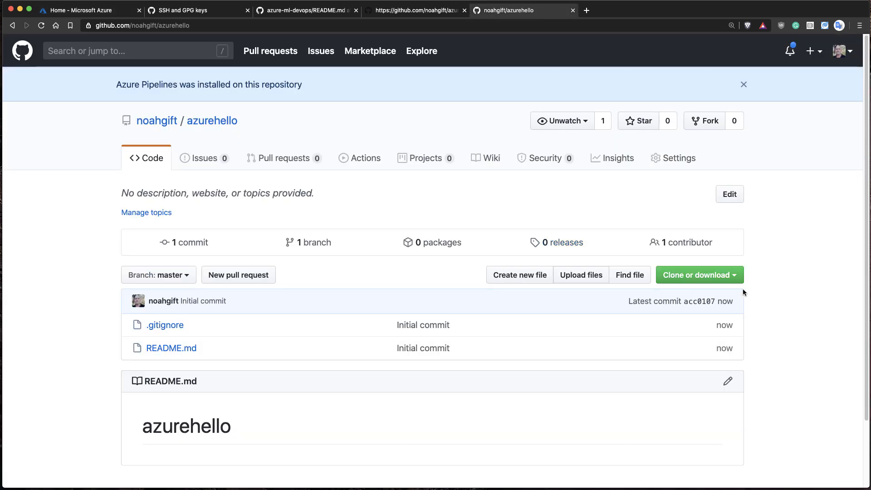
pyautogui.click(696, 274)
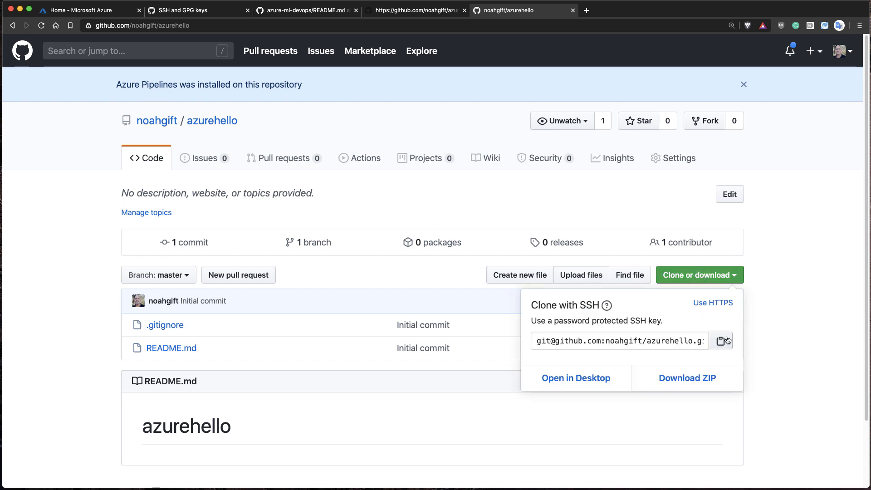
pyautogui.click(87, 10)
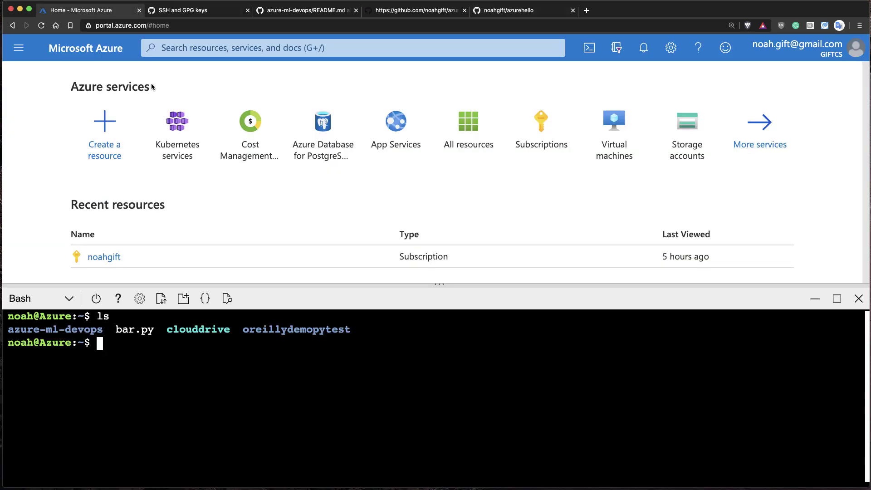
pyautogui.write('git')
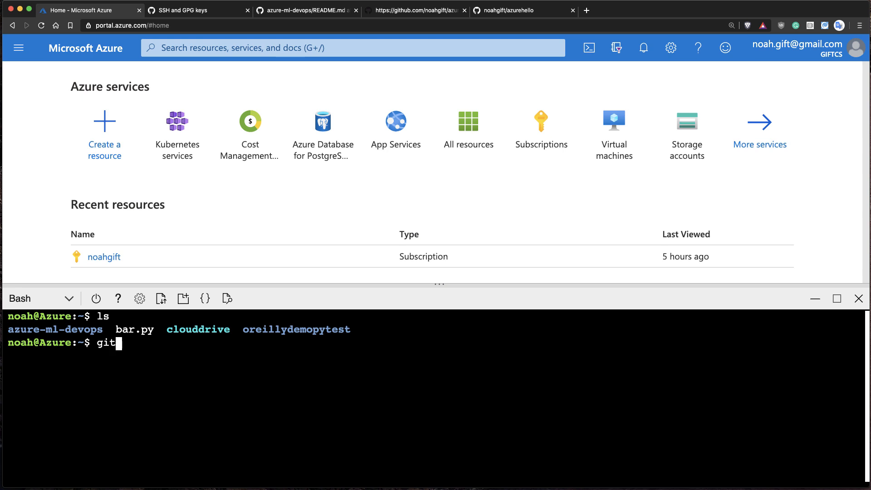
pyautogui.write('clone git@github.com:noahgift/azurehello.git')
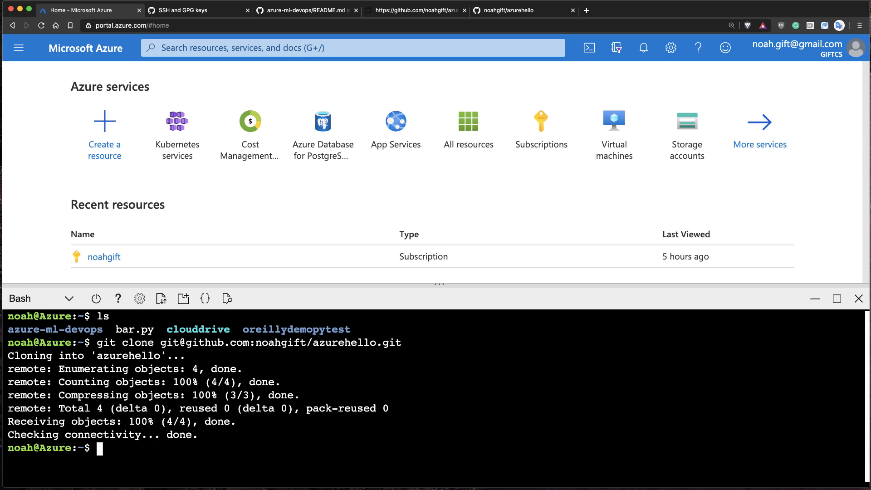
# Step: Change into the cloned azurehello folder and list its contents
pyautogui.write('cd')
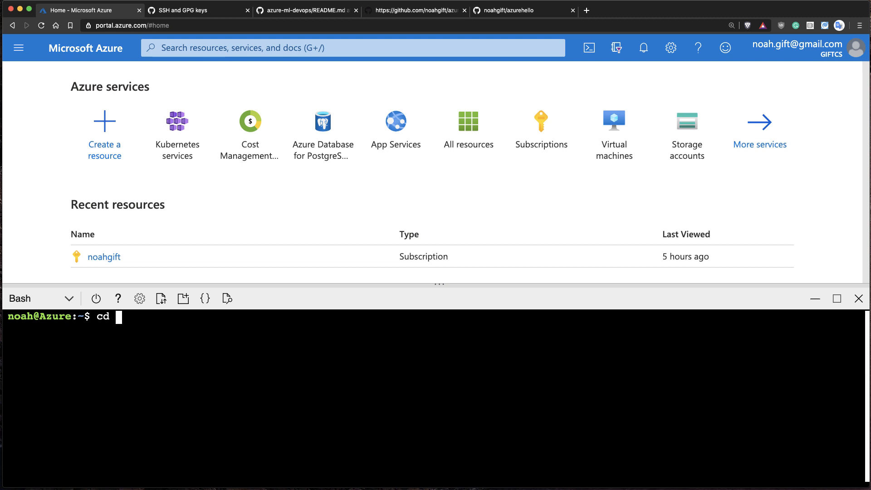
pyautogui.write('azurehello/')
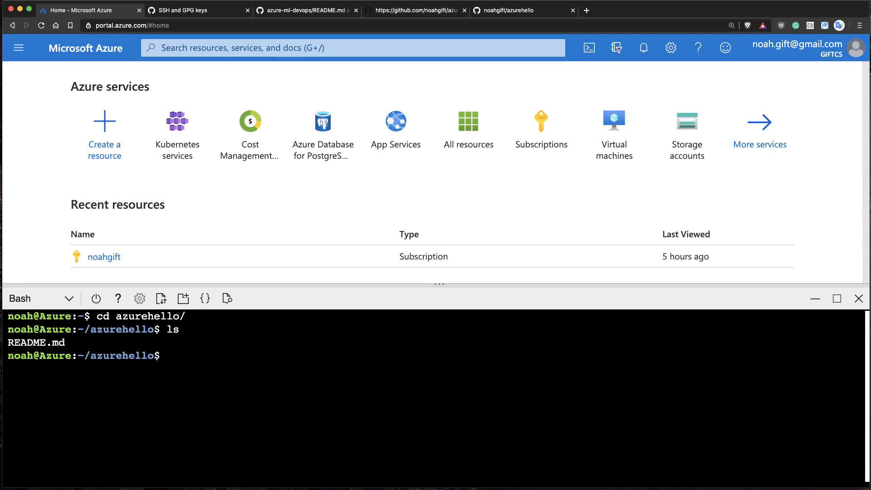
pyautogui.click(170, 356)
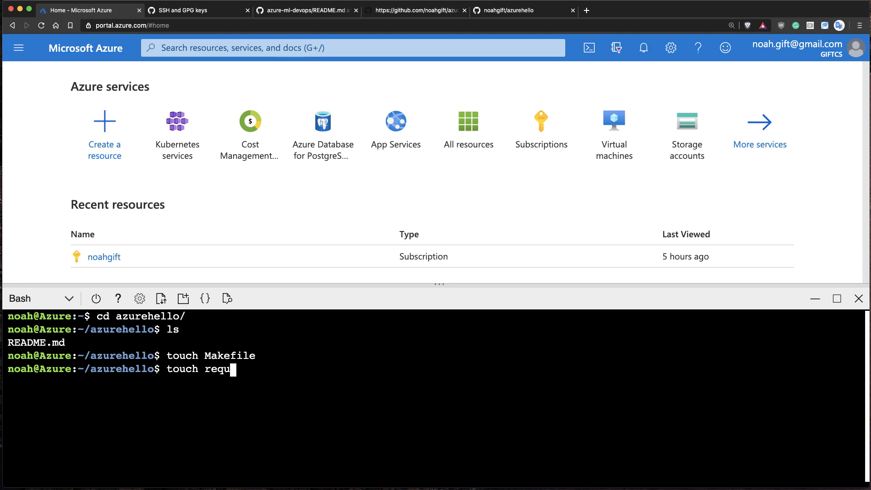
# Step: Touch empty requirements.txt, hello.py and test_hello.py files
pyautogui.write('irements.txt')
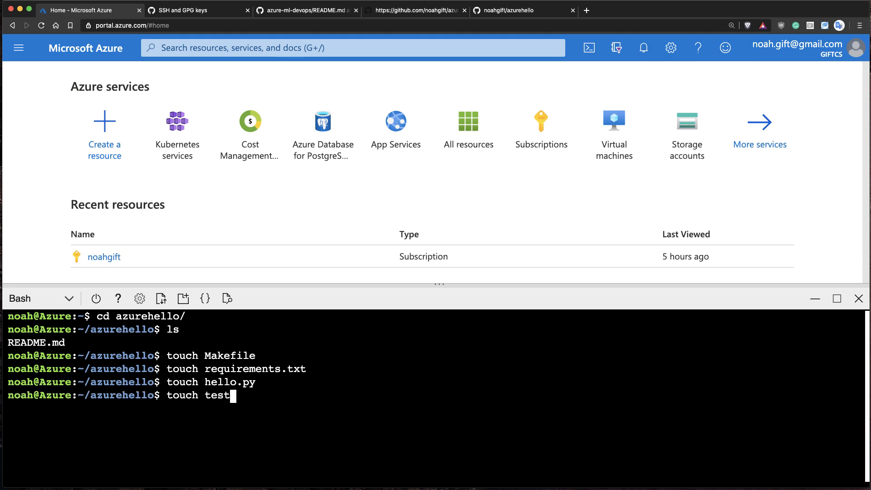
pyautogui.write('_hello.py')
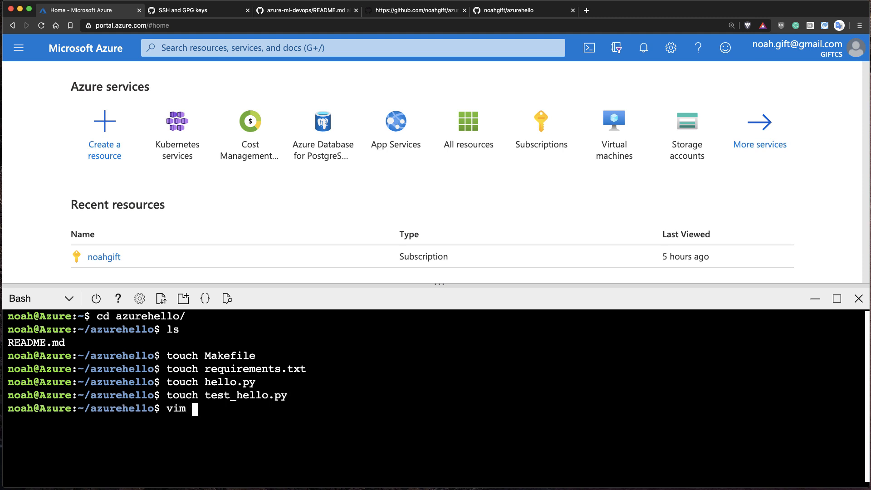
# Step: Edit Makefile in vim and copy the raw azure-ml-devops Makefile from GitHub
pyautogui.press('Return')
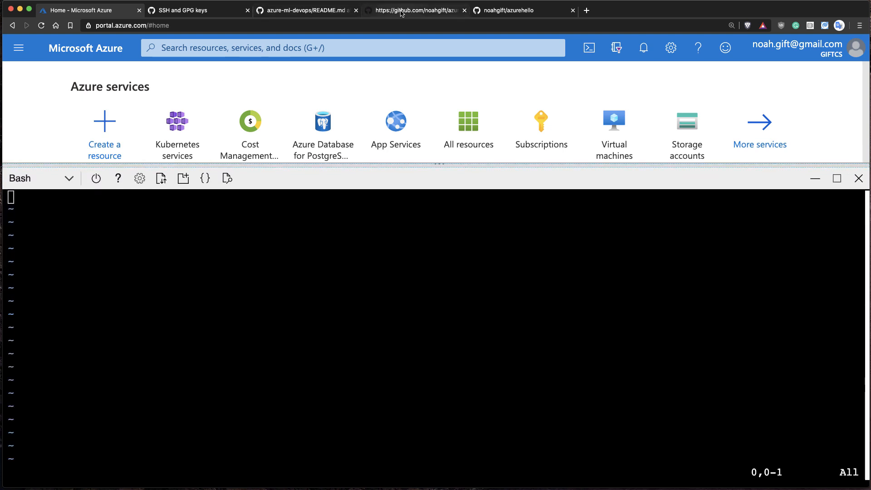
pyautogui.click(304, 10)
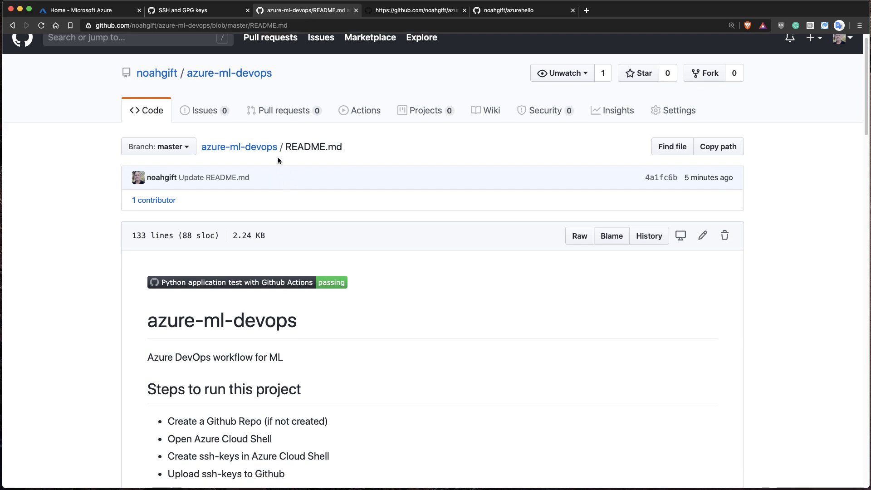
pyautogui.click(239, 147)
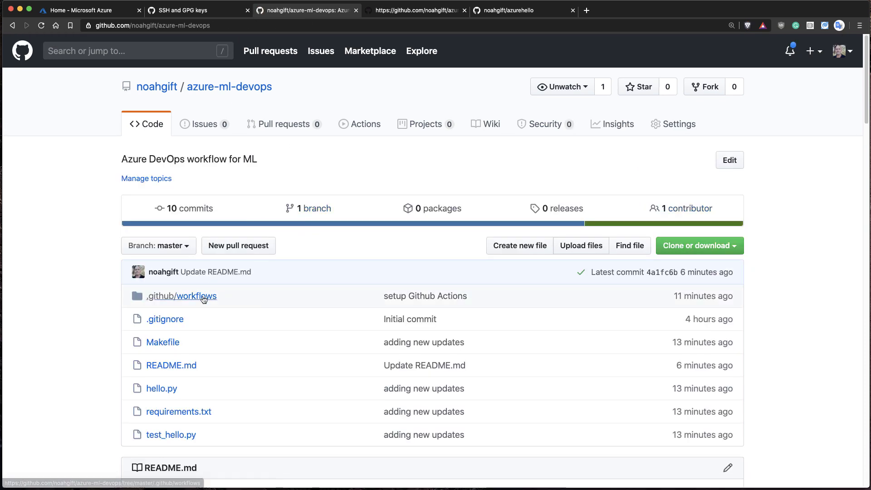
pyautogui.click(162, 342)
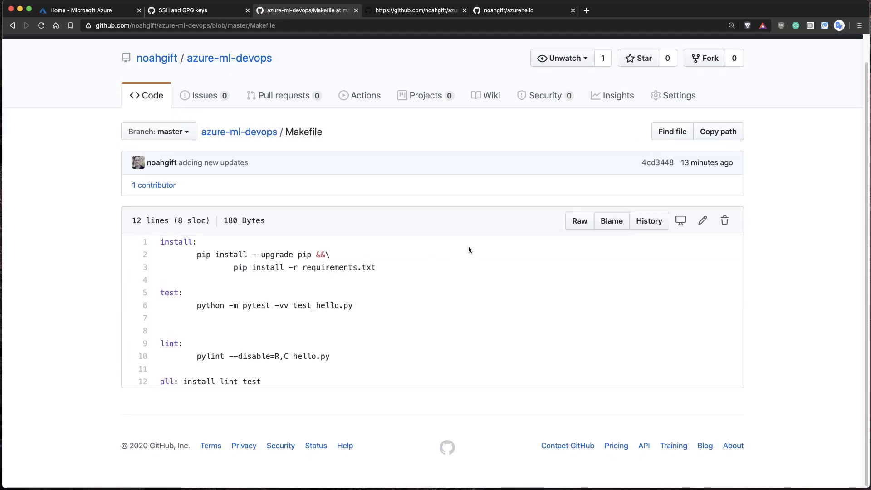
pyautogui.click(580, 220)
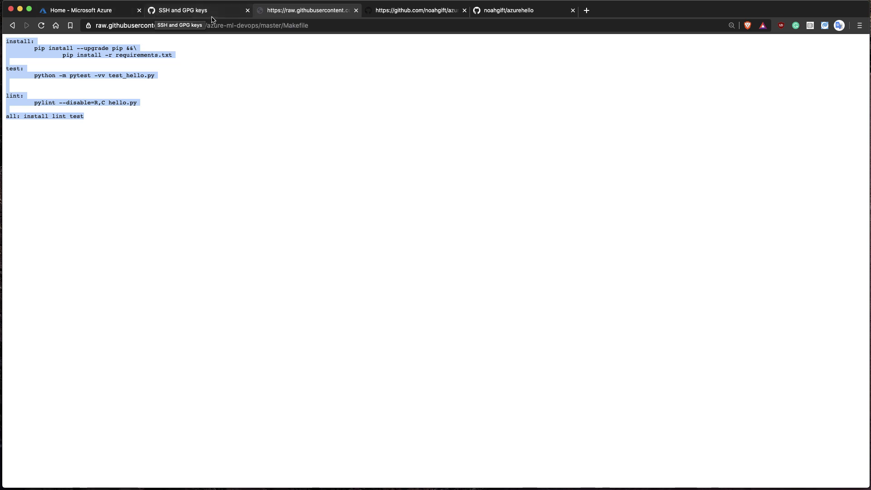
# Step: Paste it with :set paste and save the Makefile with :wq
pyautogui.click(84, 10)
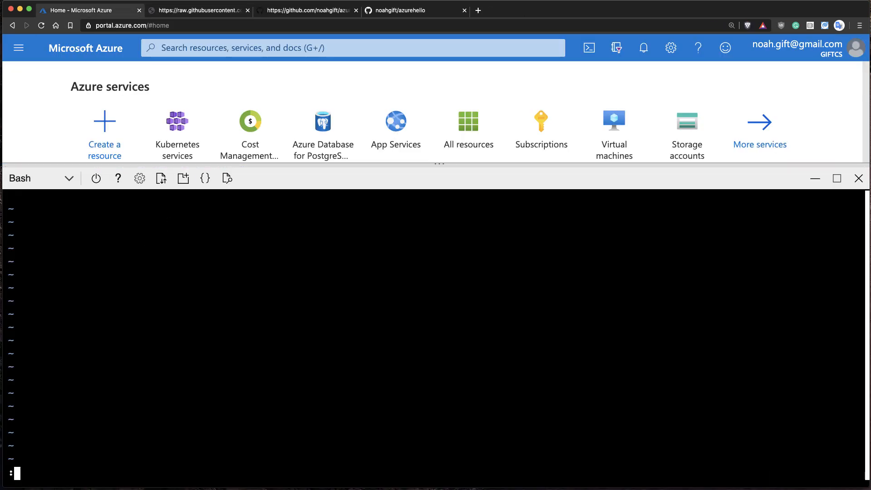
pyautogui.write(':set paste')
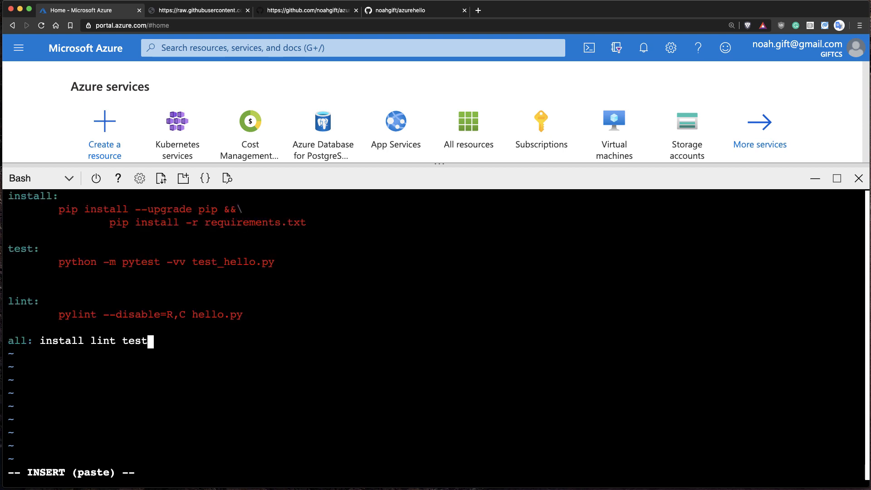
pyautogui.write(':wq')
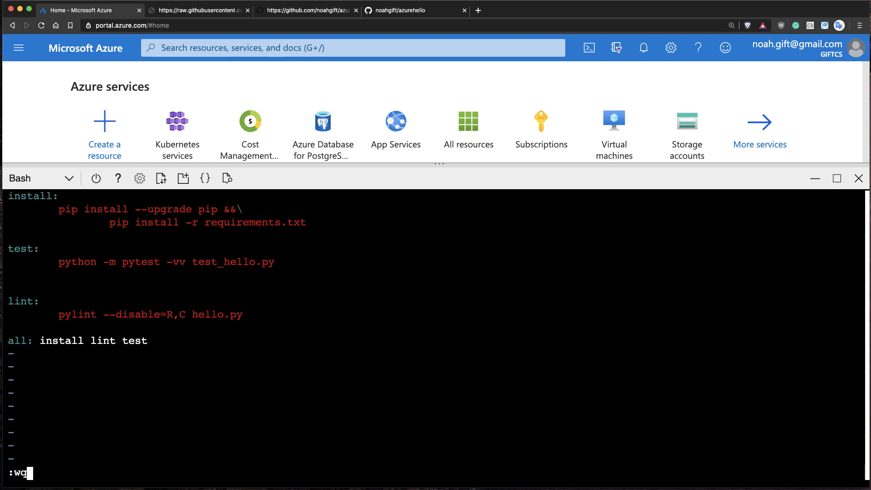
pyautogui.press('Return')
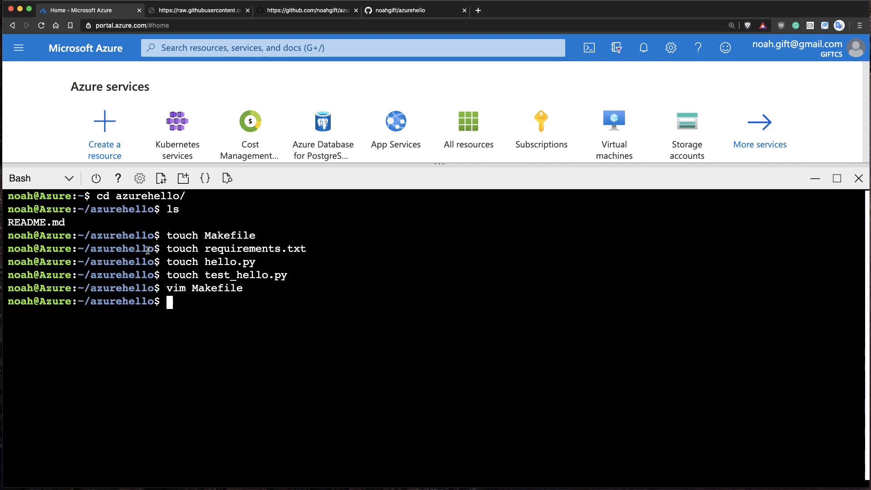
# Step: Edit requirements.txt in vim and copy the pytest/pylint lines from azure-ml-devops
pyautogui.write('v')
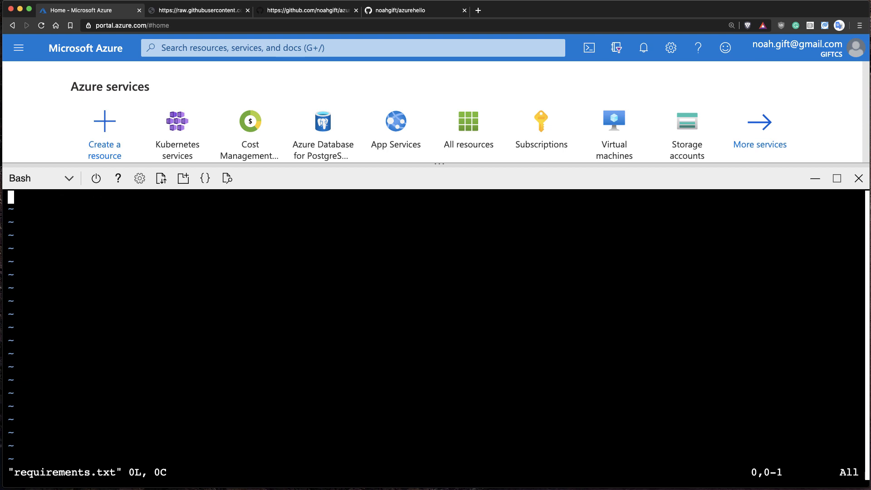
pyautogui.click(197, 10)
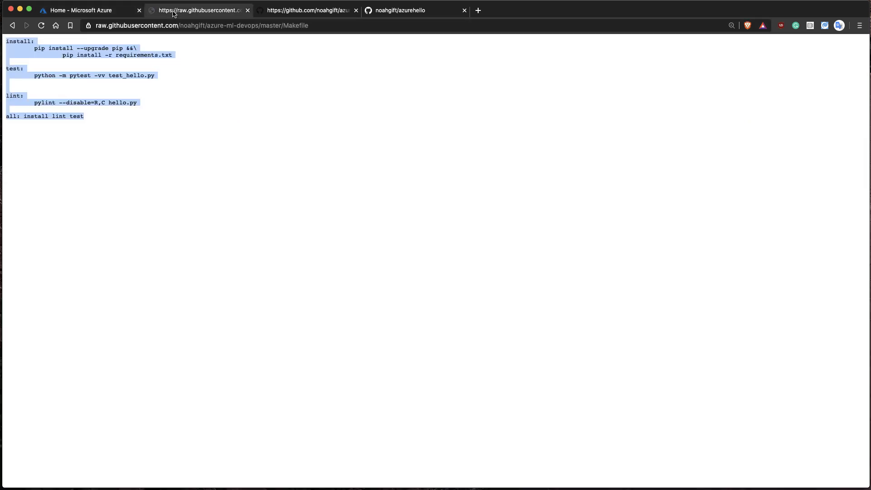
pyautogui.click(12, 26)
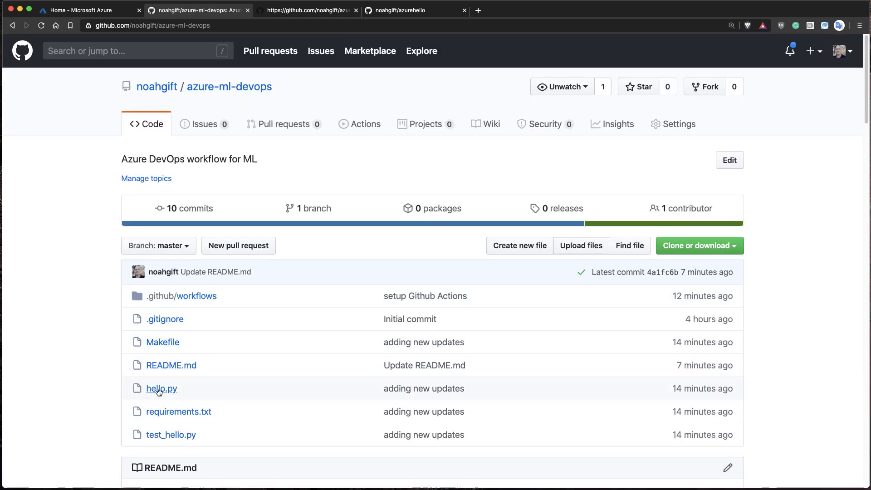
pyautogui.click(179, 411)
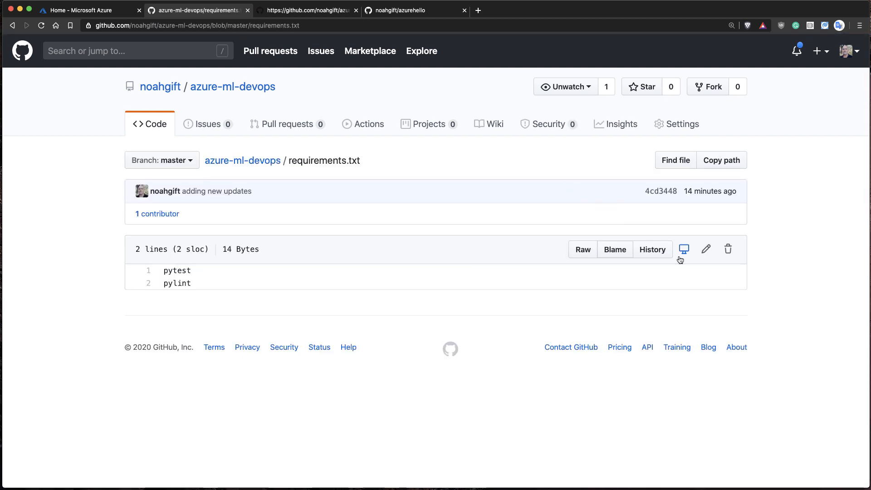
pyautogui.click(706, 249)
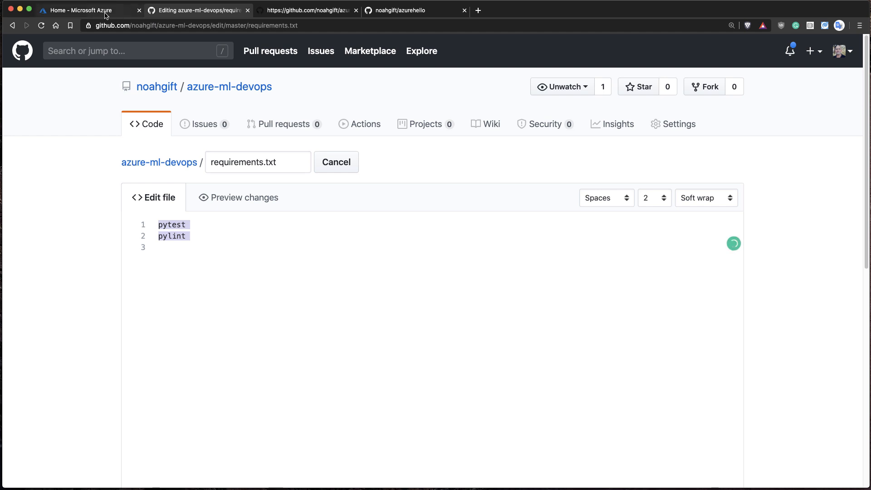
# Step: Paste the lines into requirements.txt with :set paste and save
pyautogui.click(84, 10)
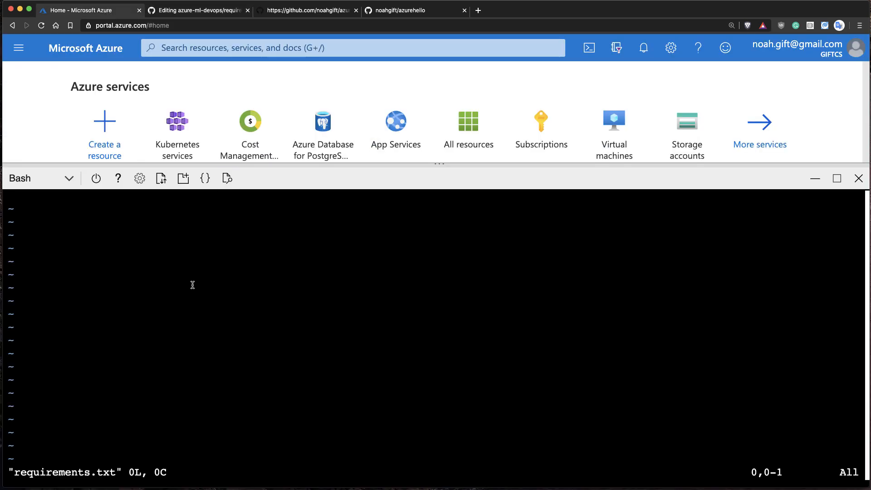
pyautogui.write(':set pa')
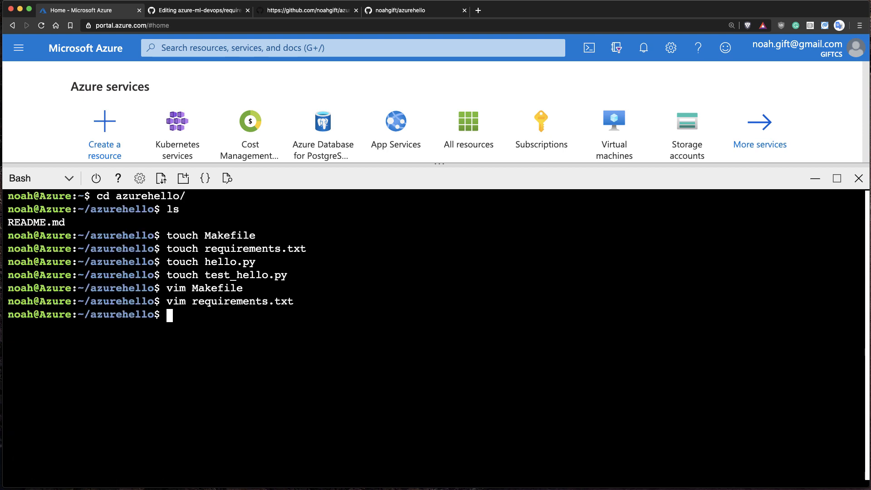
pyautogui.moveTo(191, 284)
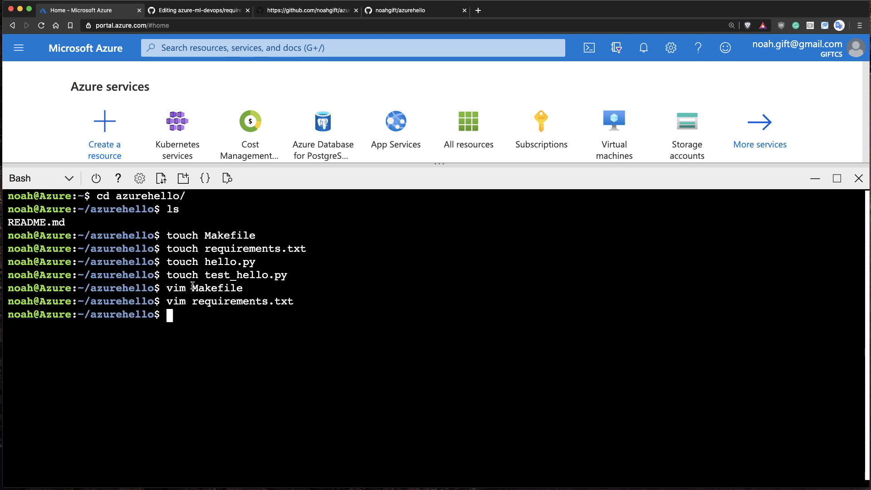
# Step: Edit hello.py in vim and copy the raw azure-ml-devops hello.py
pyautogui.write('vim hello.py')
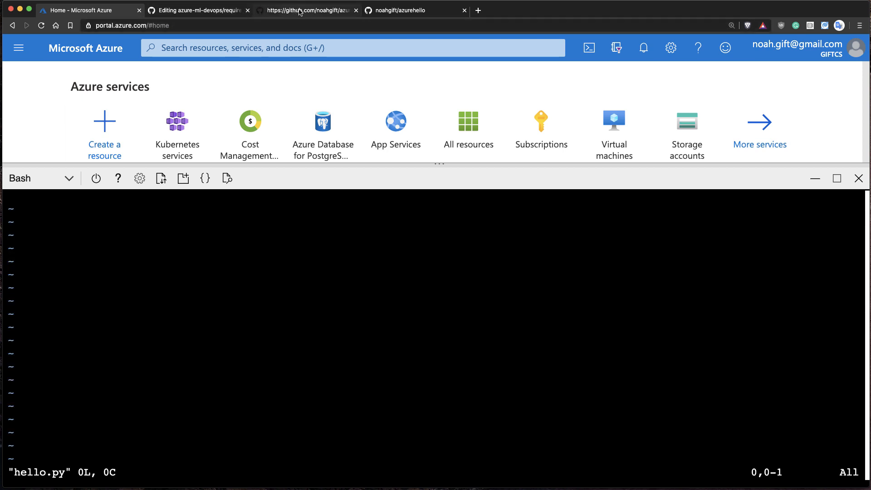
pyautogui.click(197, 10)
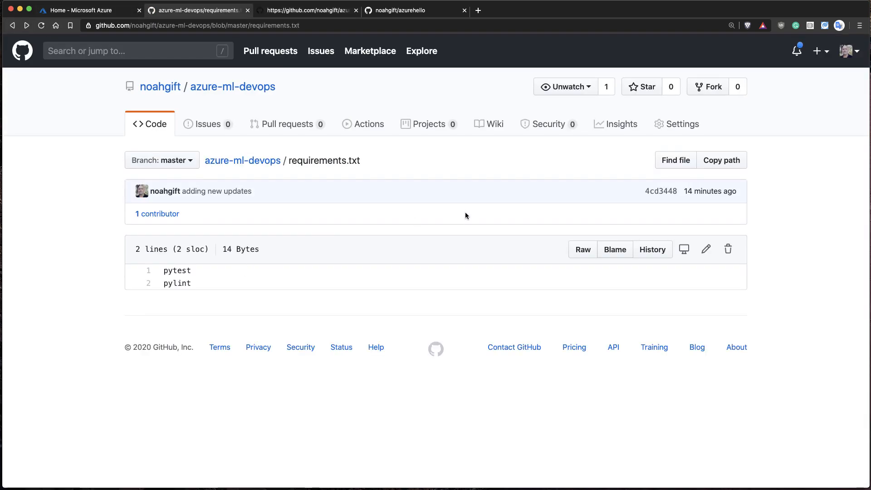
pyautogui.click(232, 86)
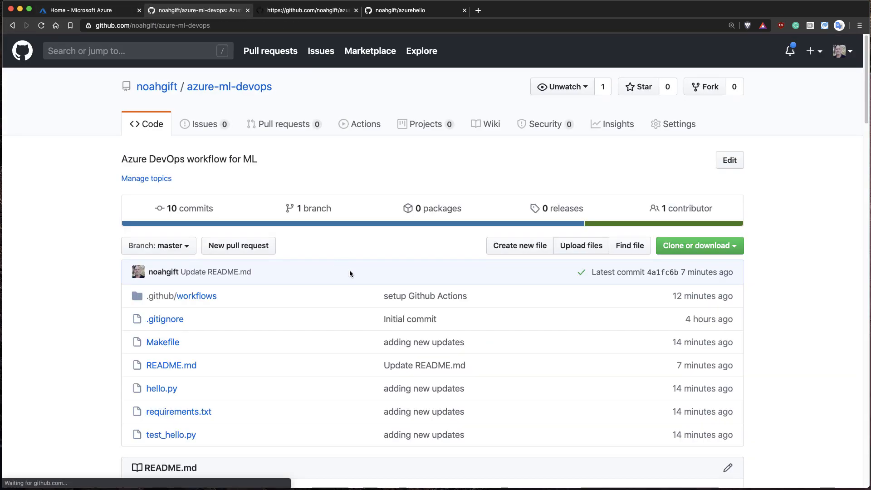
pyautogui.click(161, 387)
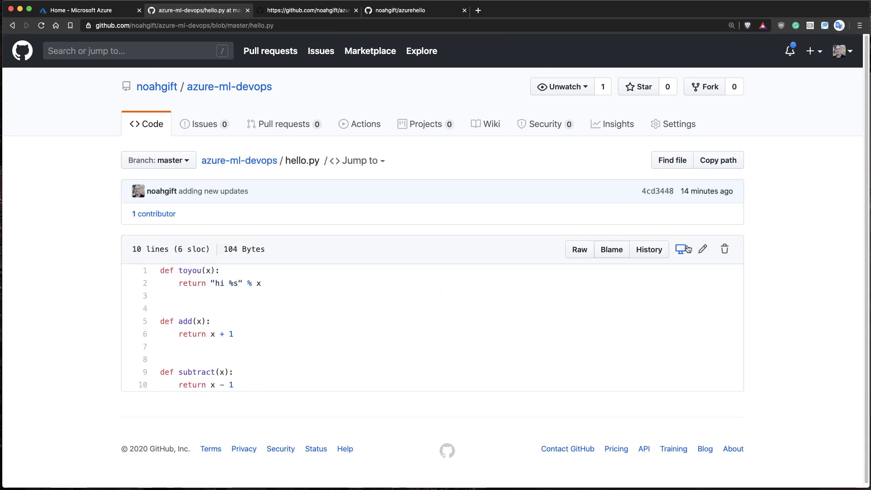
pyautogui.click(83, 10)
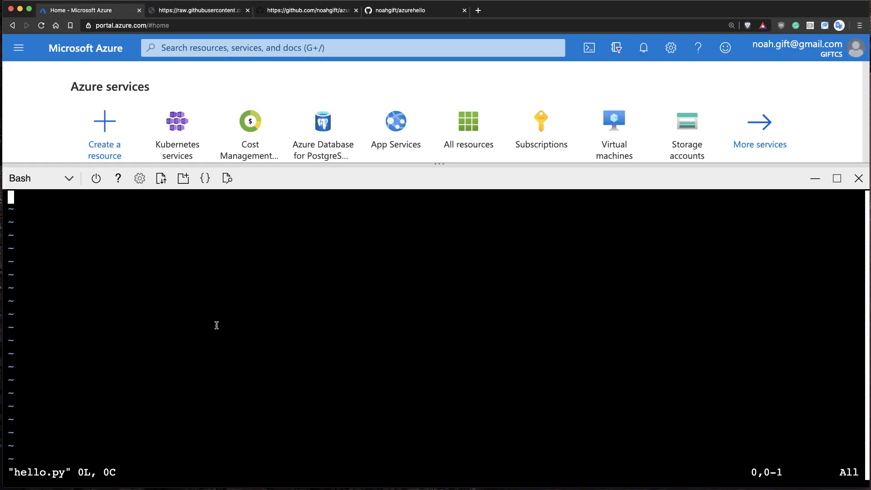
# Step: Paste the toyou, add and subtract functions into hello.py and save with :wq
pyautogui.write(':set pas')
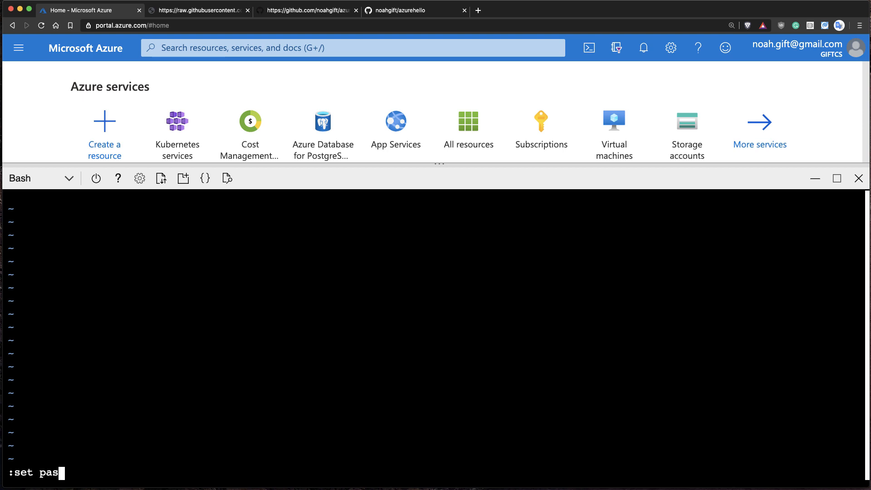
pyautogui.write('te')
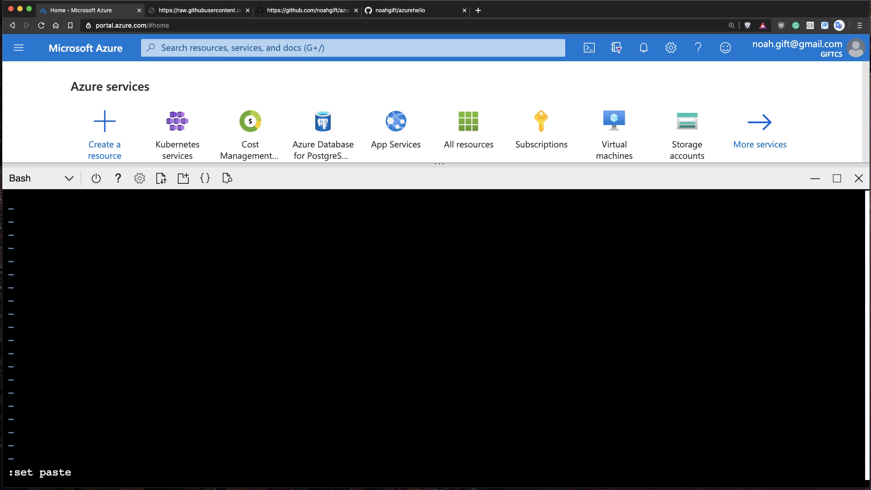
pyautogui.write('def toyou(x):')
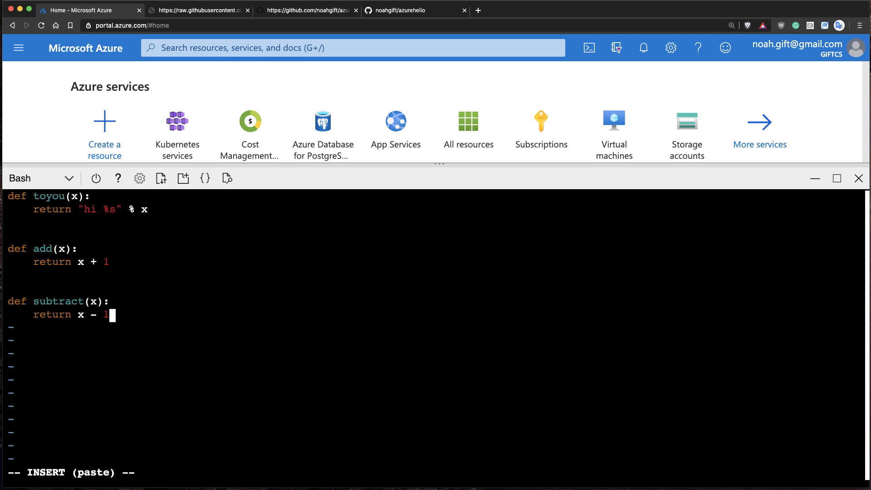
pyautogui.press('Escape')
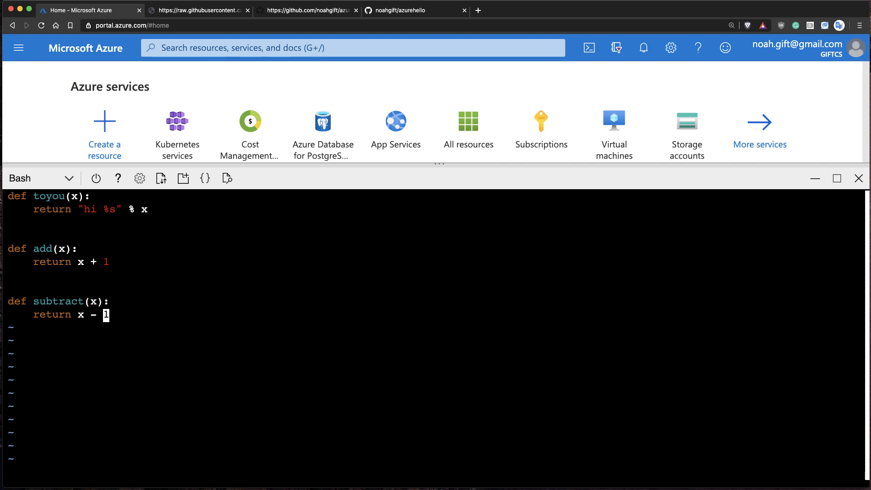
pyautogui.press('Left')
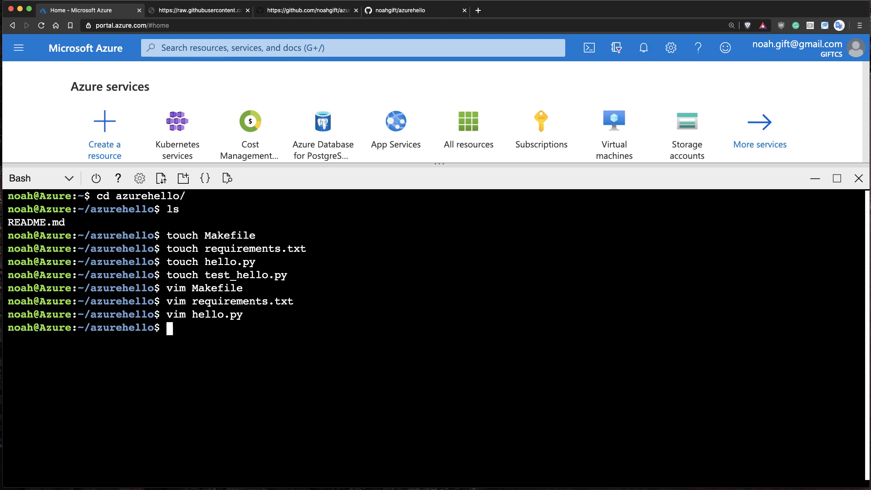
# Step: Edit test_hello.py in vim with :set paste and copy the reference test code
pyautogui.write('vim tes')
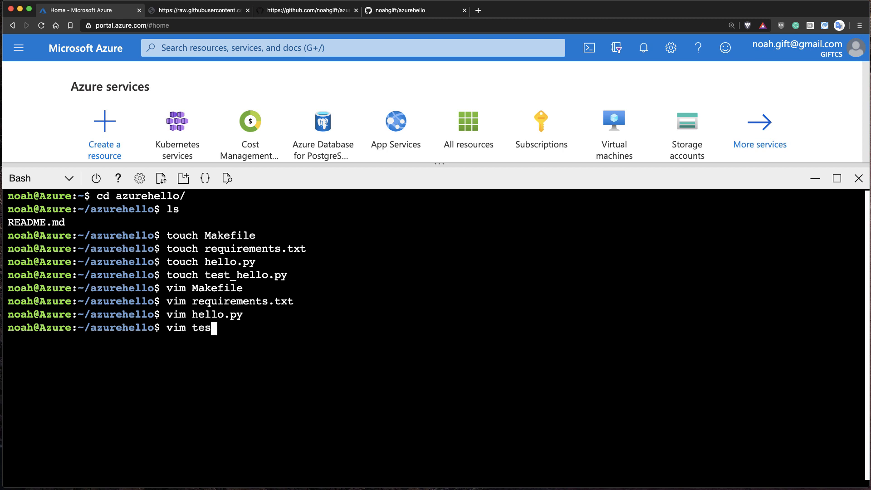
pyautogui.press('Return')
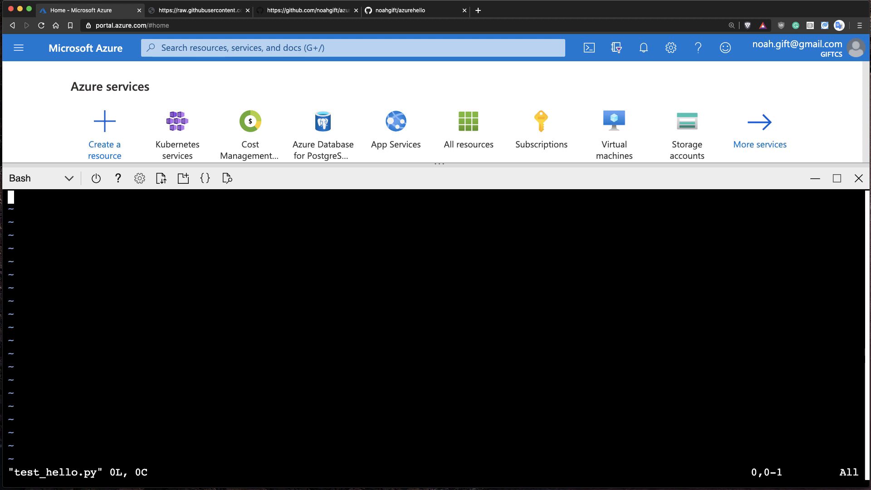
pyautogui.write(':set paste')
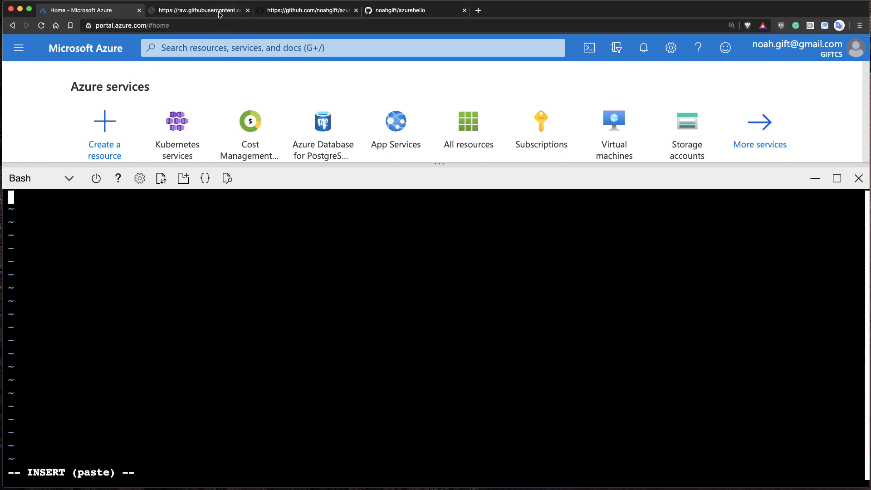
pyautogui.click(197, 10)
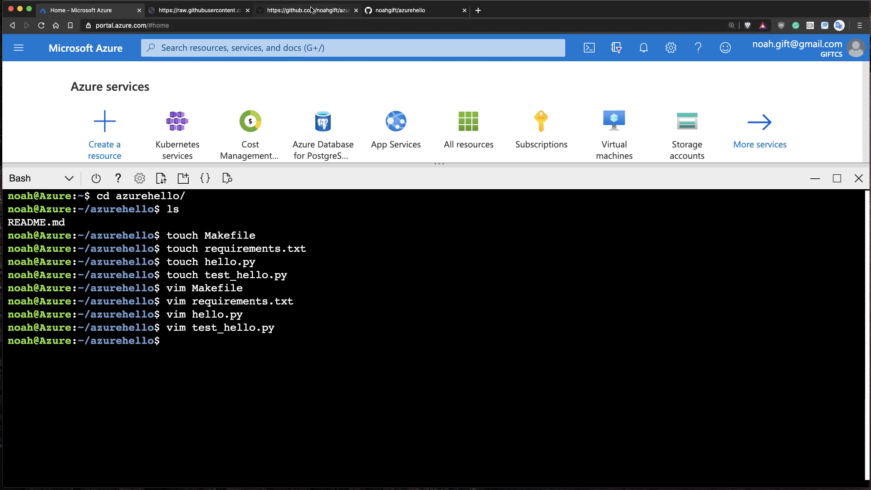
# Step: Copy the venv setup commands from the azure-ml-devops README
pyautogui.click(197, 10)
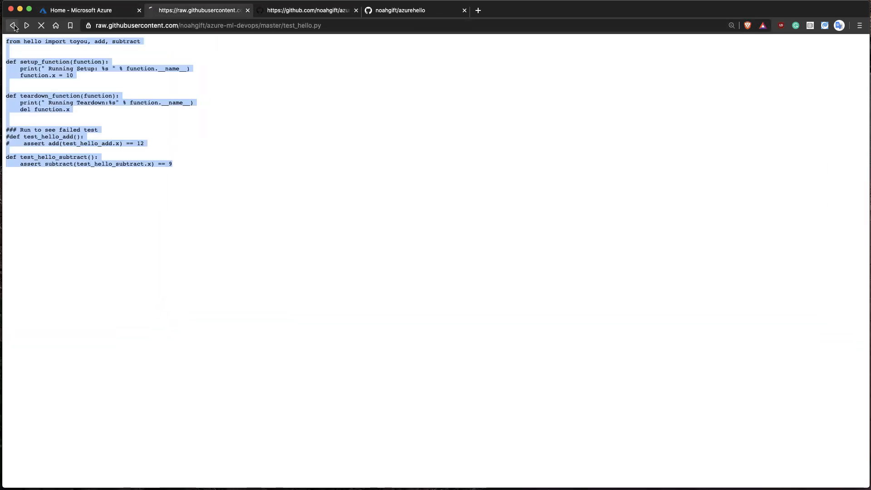
pyautogui.click(13, 25)
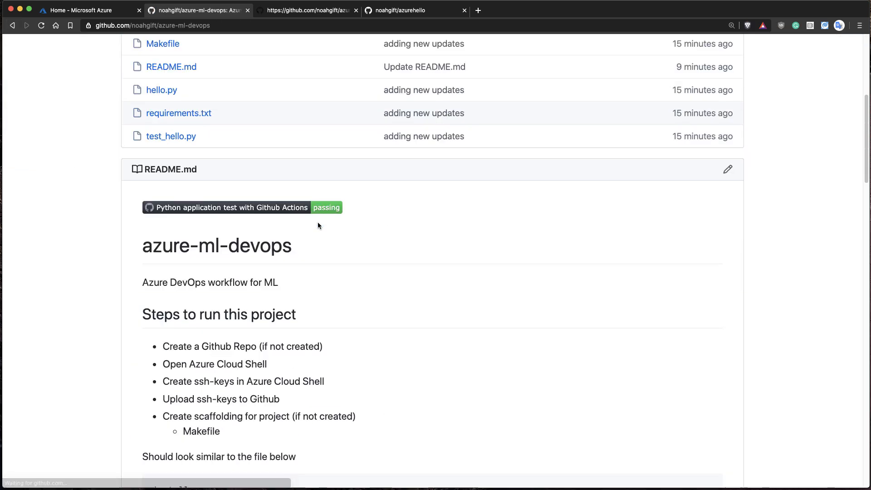
pyautogui.scroll(-3)
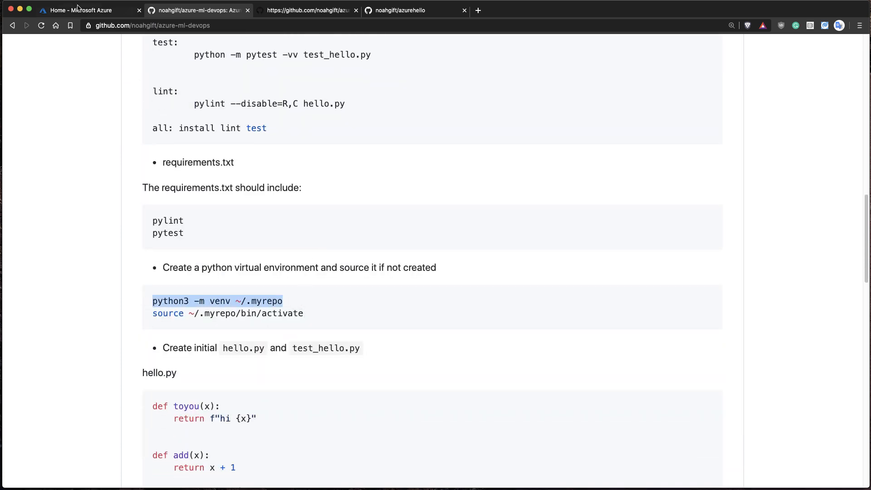
pyautogui.click(84, 10)
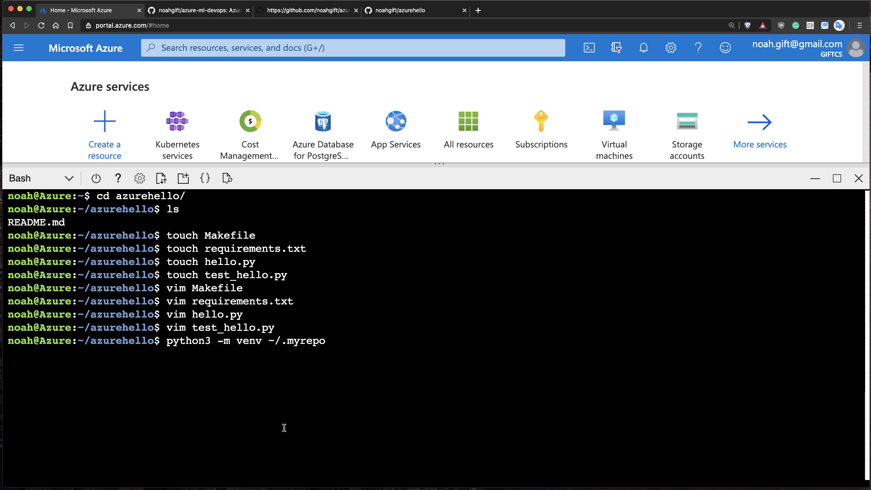
# Step: Create a Python virtual environment at ~/.azurehello with python3 -m venv
pyautogui.press('BackSpace')
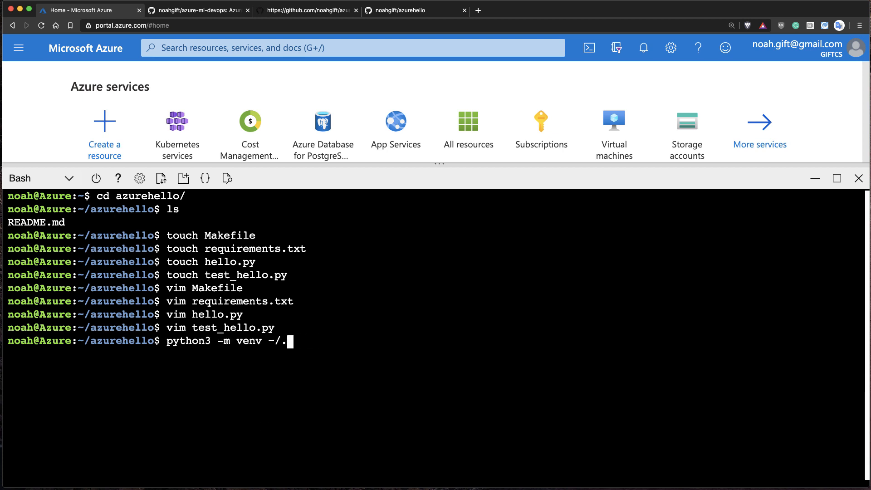
pyautogui.write('azure')
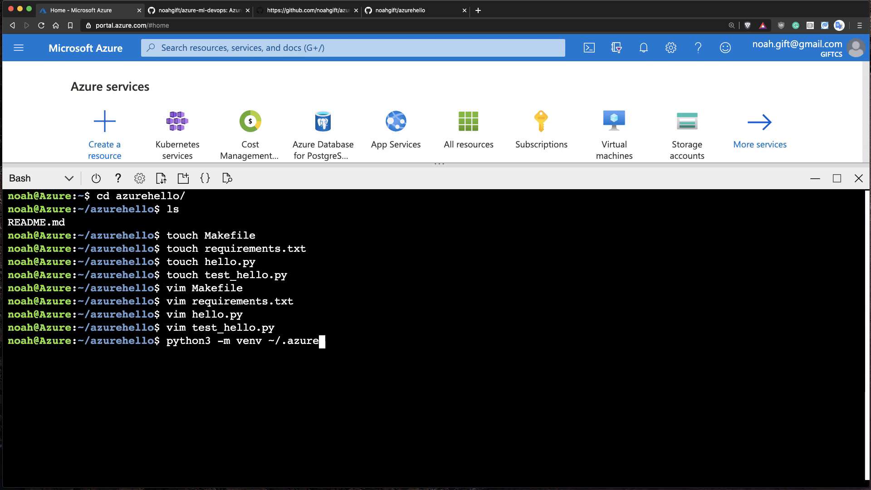
pyautogui.write('hello')
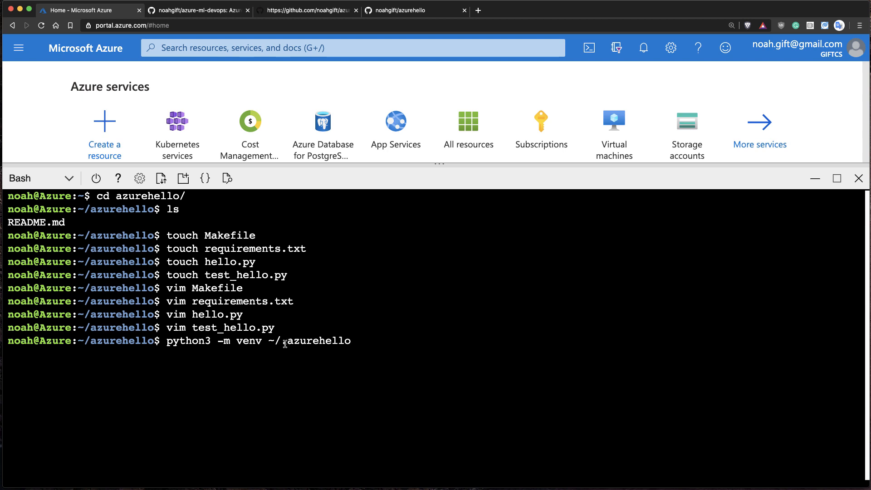
pyautogui.write('.')
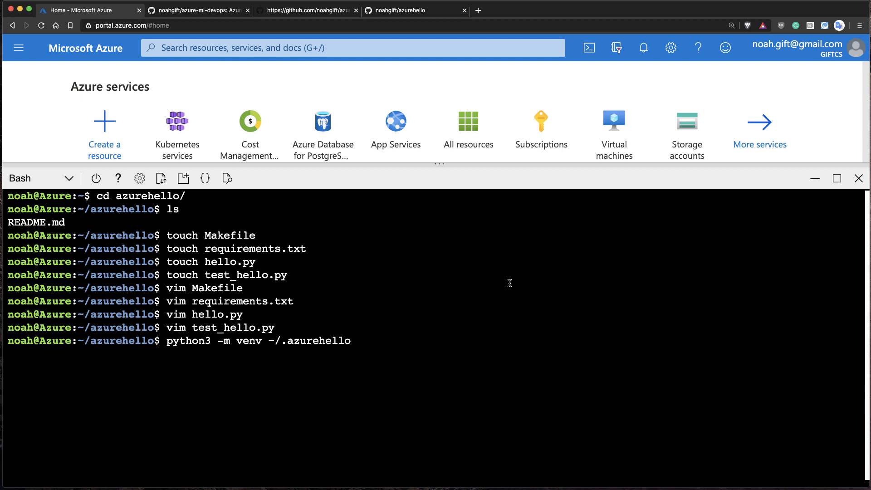
pyautogui.press('Return')
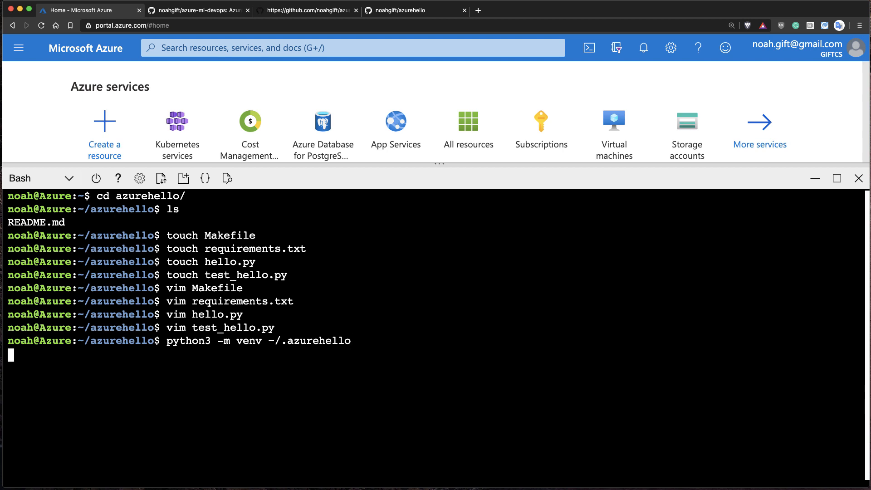
# Step: Activate it with source ~/.azurehello/bin/activate
pyautogui.write('sour')
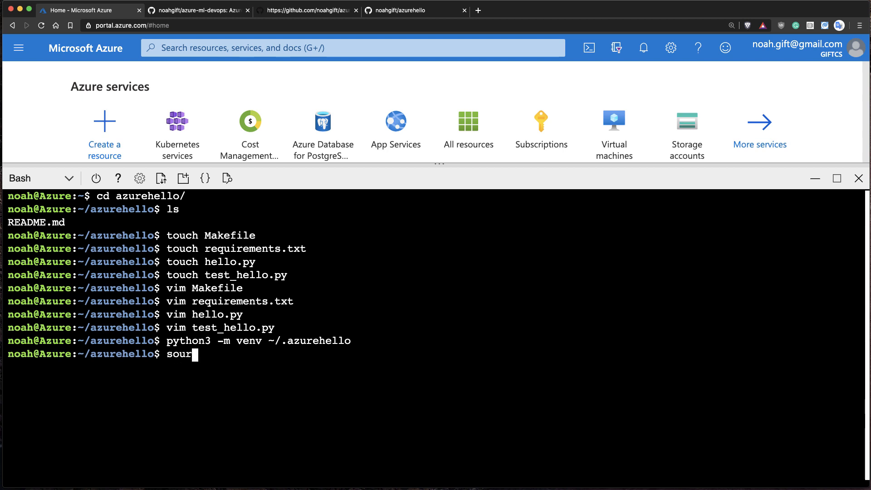
pyautogui.write('ce')
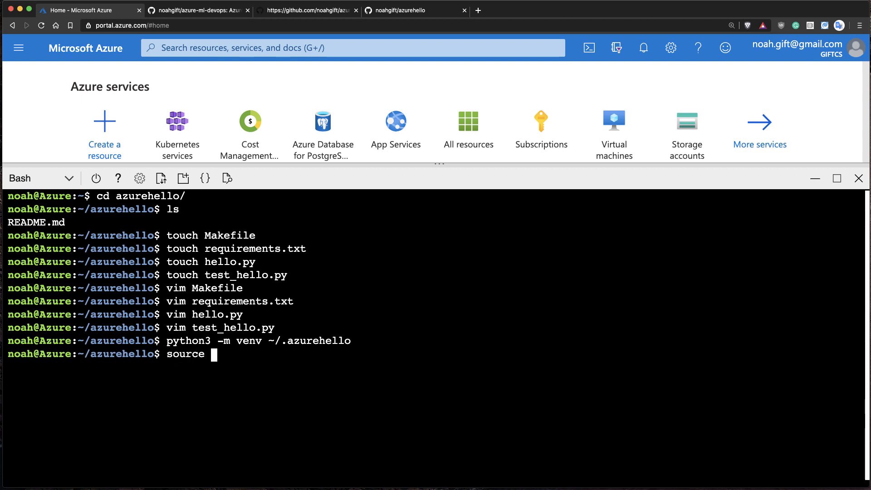
pyautogui.write('~/.')
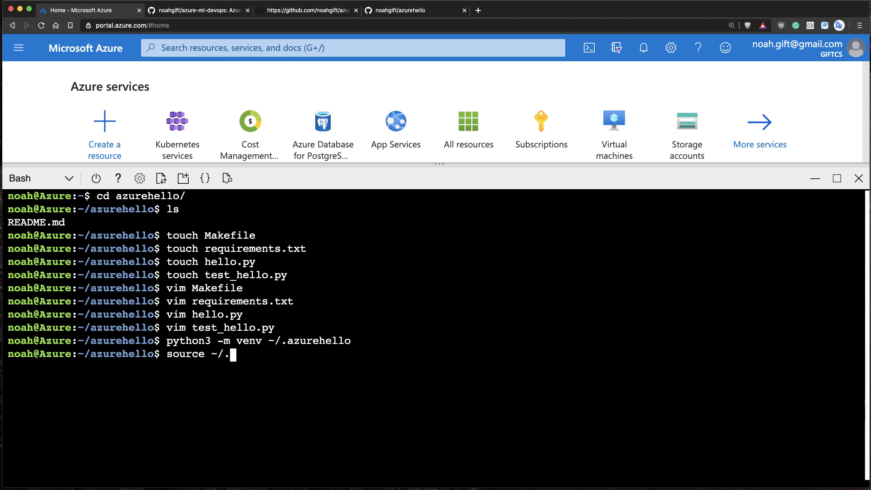
pyautogui.write('azurehello/bin/activate')
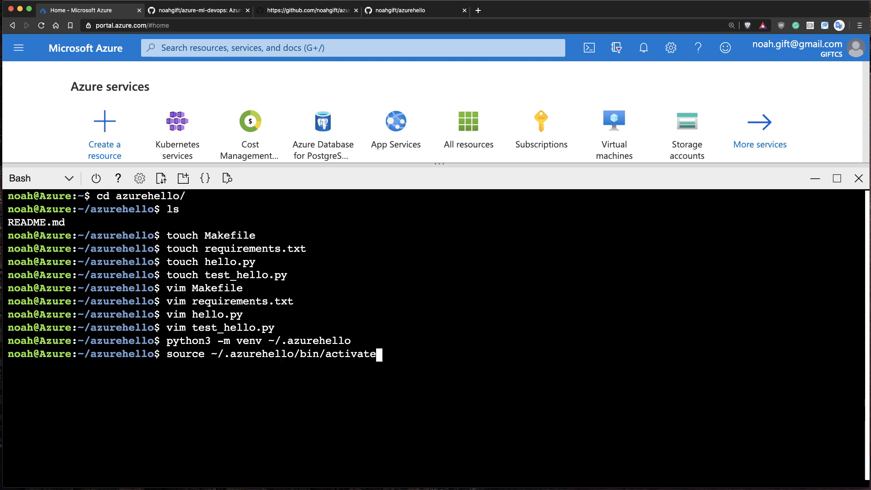
pyautogui.press('Return')
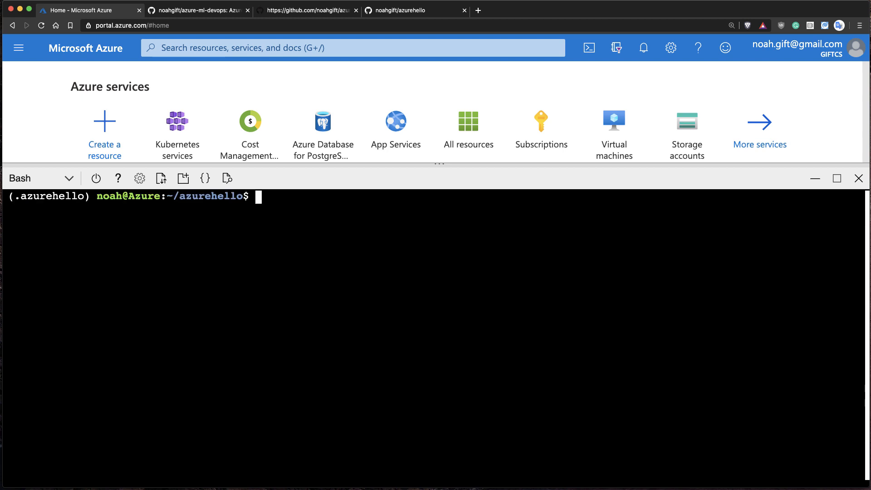
# Step: Run make all: install requirements, pylint hello.py at 10.00/10, pass test_hello_subtract; begin git staging
pyautogui.write('make')
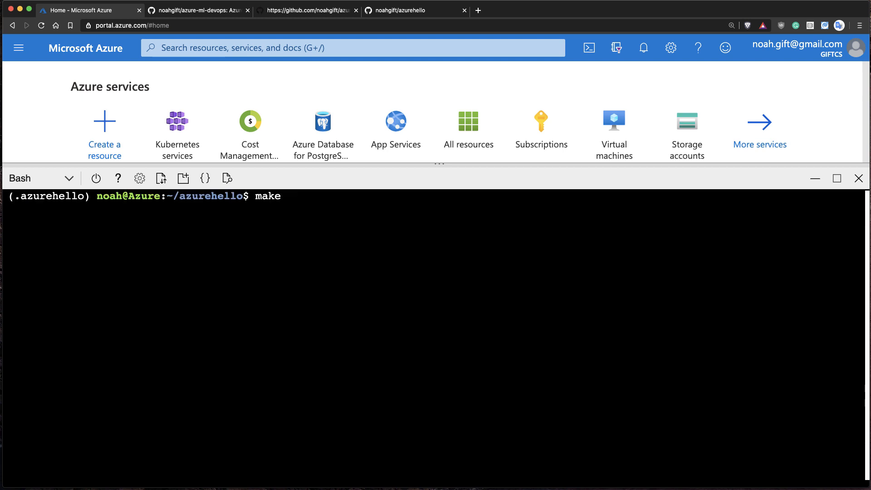
pyautogui.write('all')
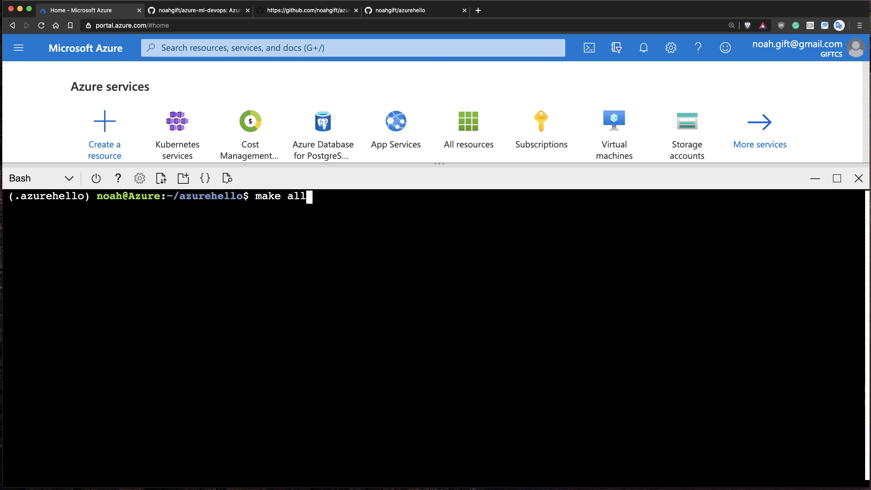
pyautogui.press('Return')
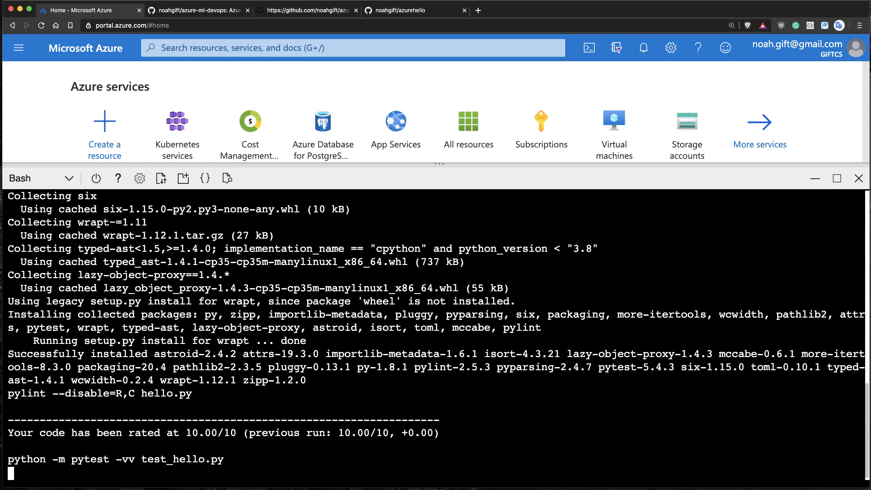
pyautogui.press('Return')
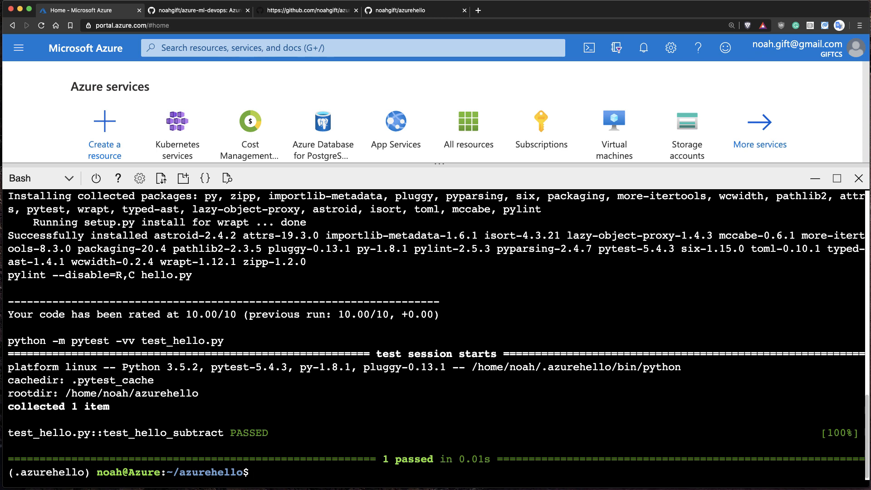
pyautogui.write('git add *')
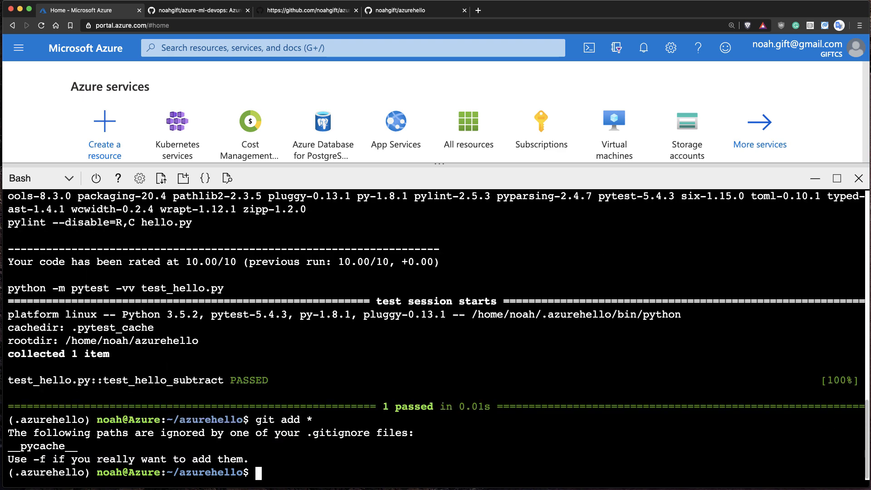
# Step: Stage the four project files, check status, commit as "initial commit" and push to azurehello master
pyautogui.write('git status')
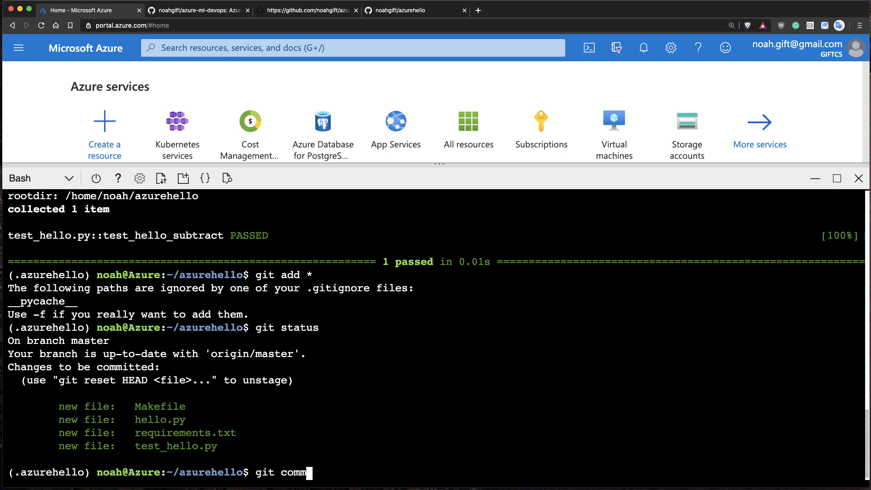
pyautogui.write('it')
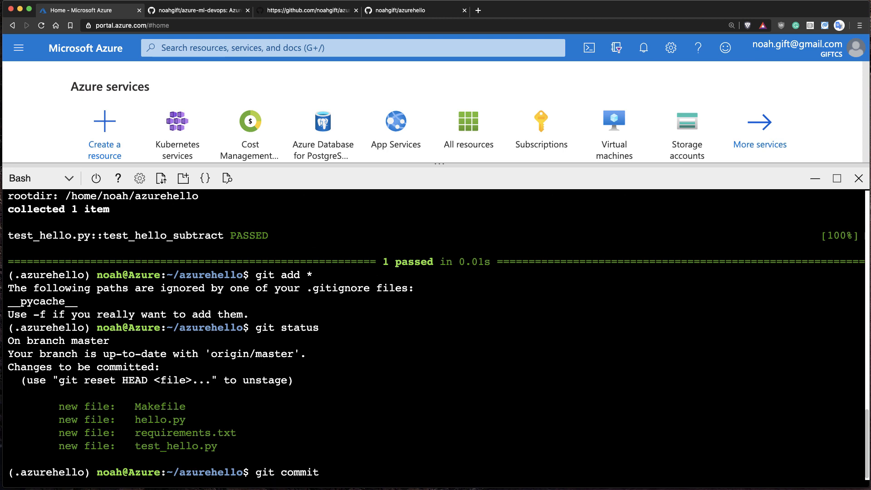
pyautogui.write('-m "')
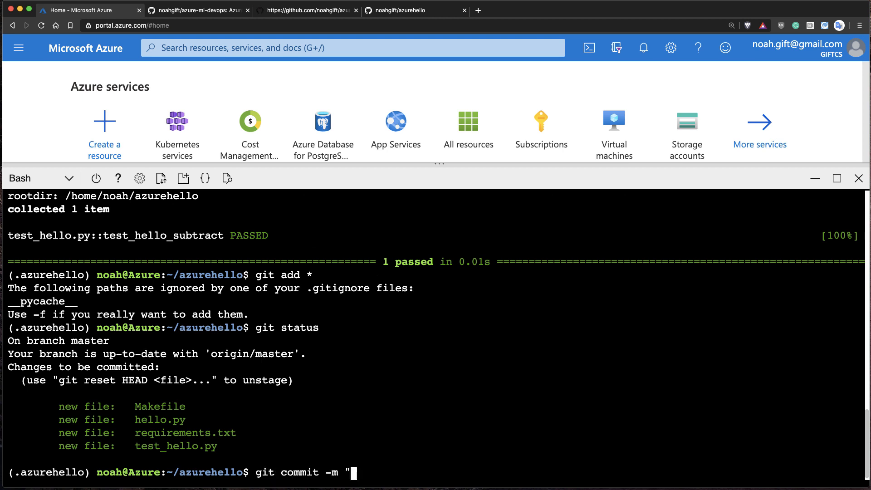
pyautogui.write('initial commit')
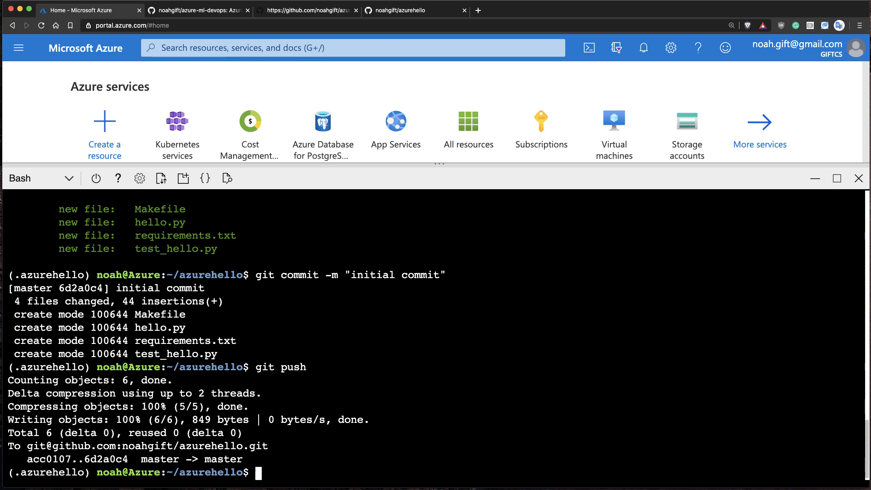
pyautogui.moveTo(489, 291)
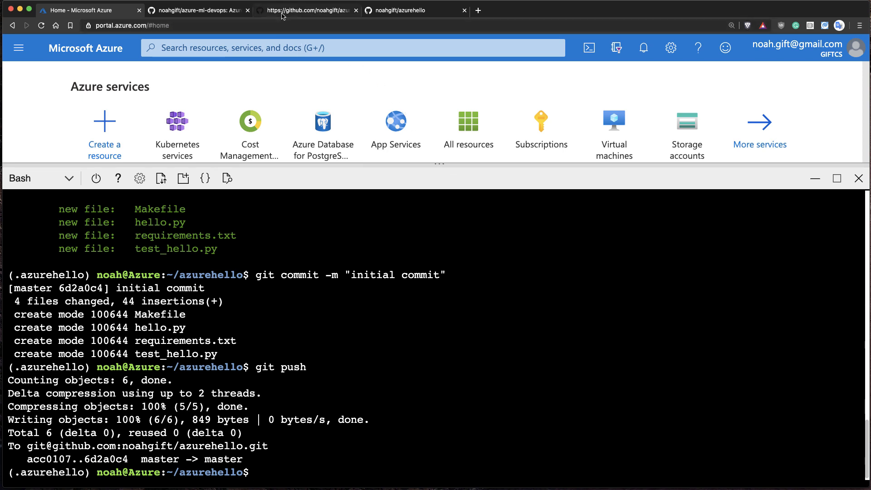
# Step: Start a new main.yml workflow from scratch in azurehello's Actions, opening the starter CI template
pyautogui.click(414, 10)
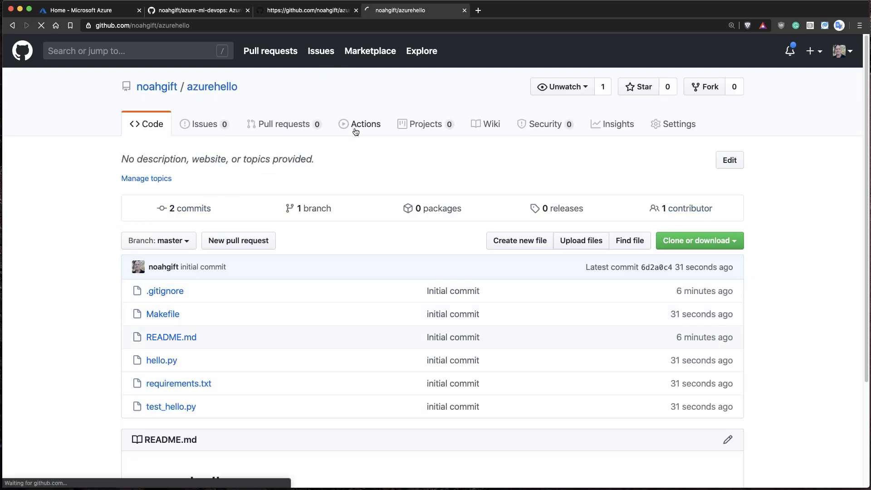
pyautogui.click(366, 123)
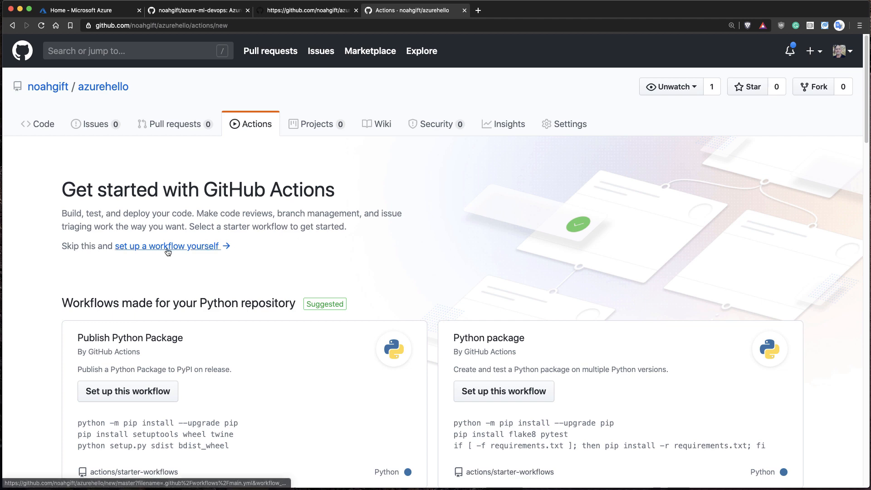
pyautogui.click(166, 246)
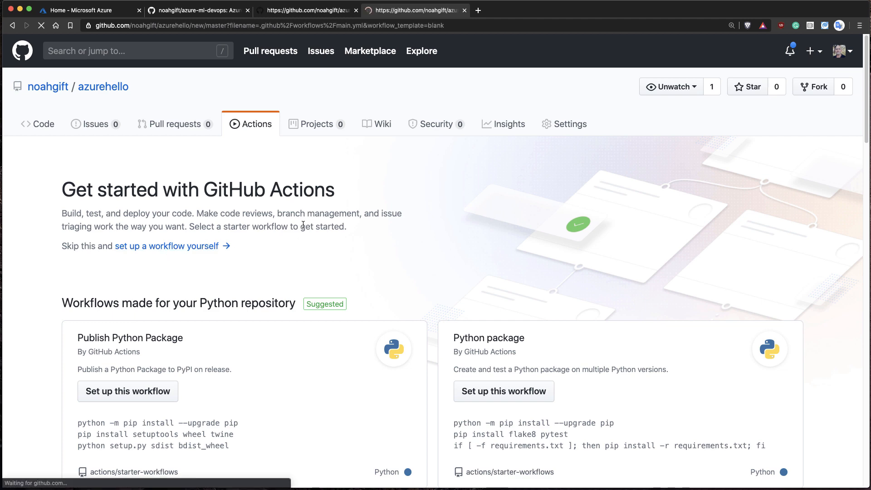
pyautogui.click(166, 246)
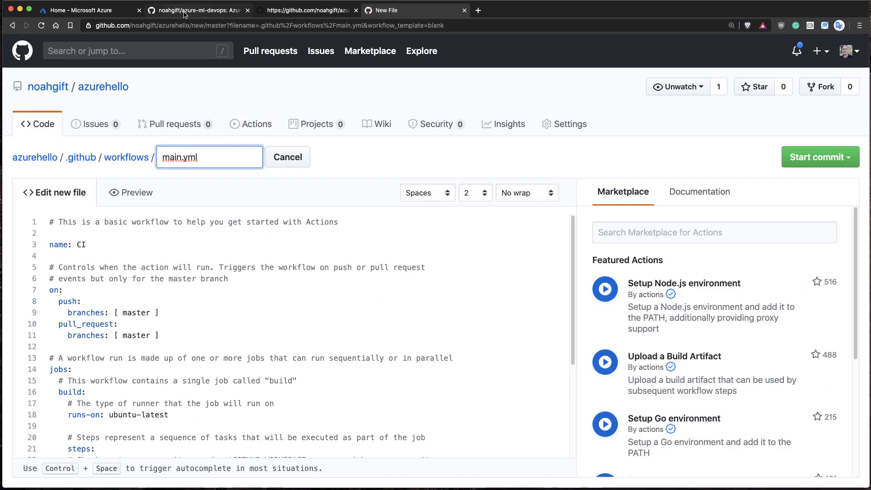
# Step: Copy azure-ml-devops's raw .github/workflows/main.yml and return to the azurehello workflow editor
pyautogui.click(196, 10)
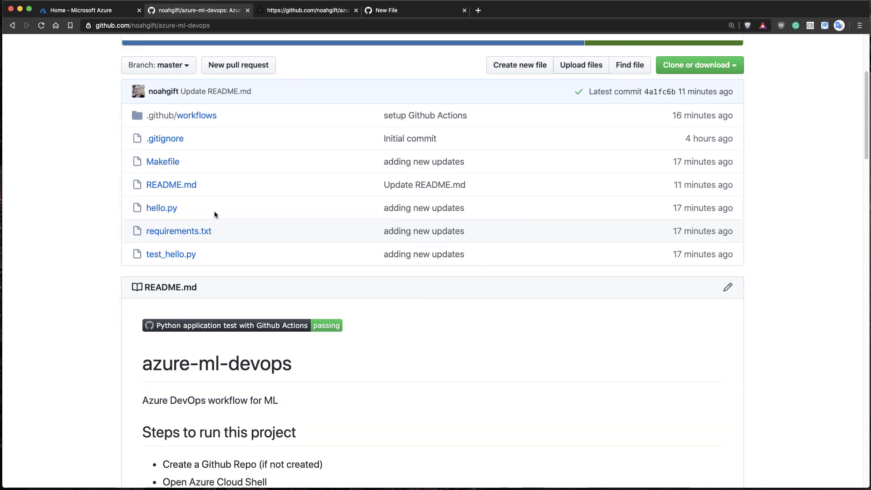
pyautogui.click(197, 116)
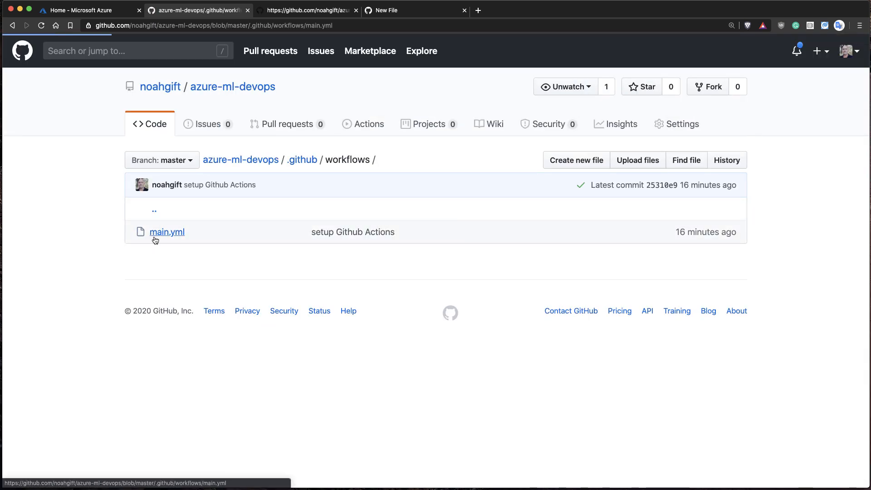
pyautogui.click(167, 231)
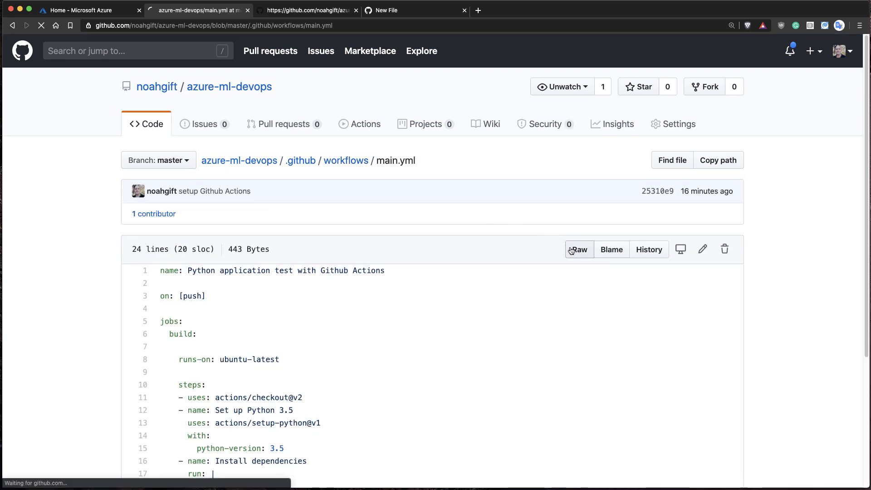
pyautogui.click(578, 248)
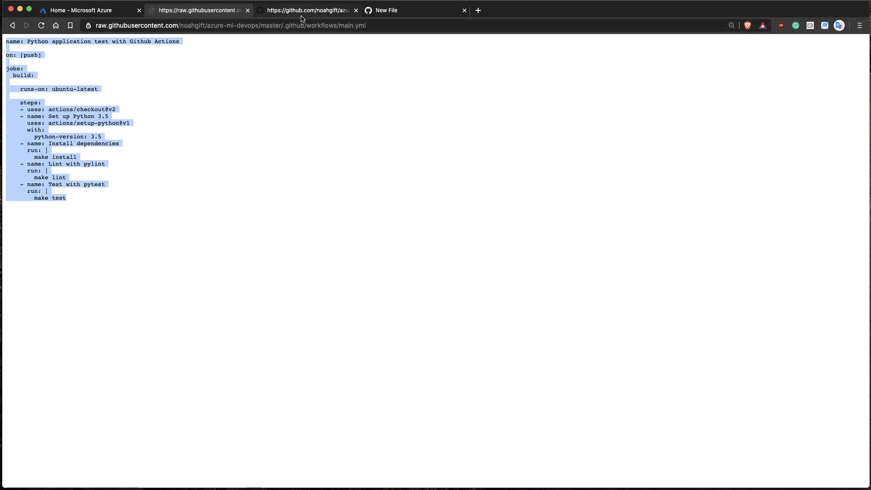
pyautogui.click(387, 10)
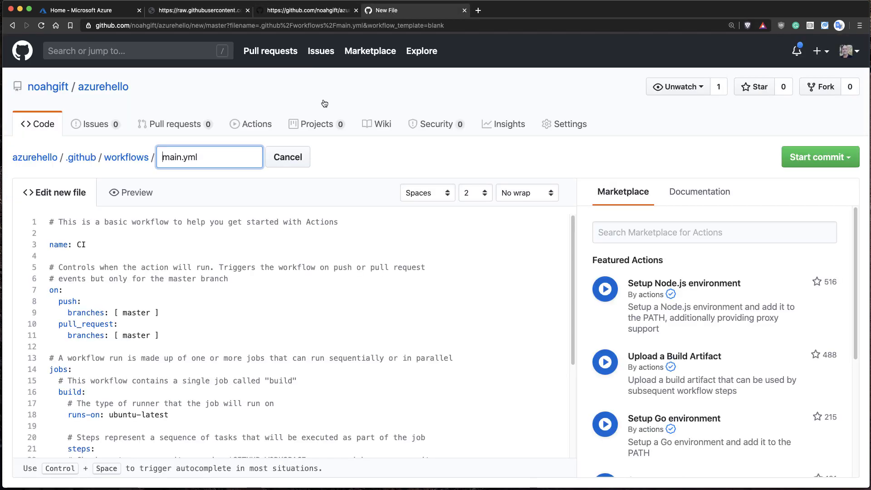
# Step: Replace the template with the Python workflow: ubuntu-latest build with checkout, Python 3.5 setup, install, lint, test
pyautogui.click(259, 255)
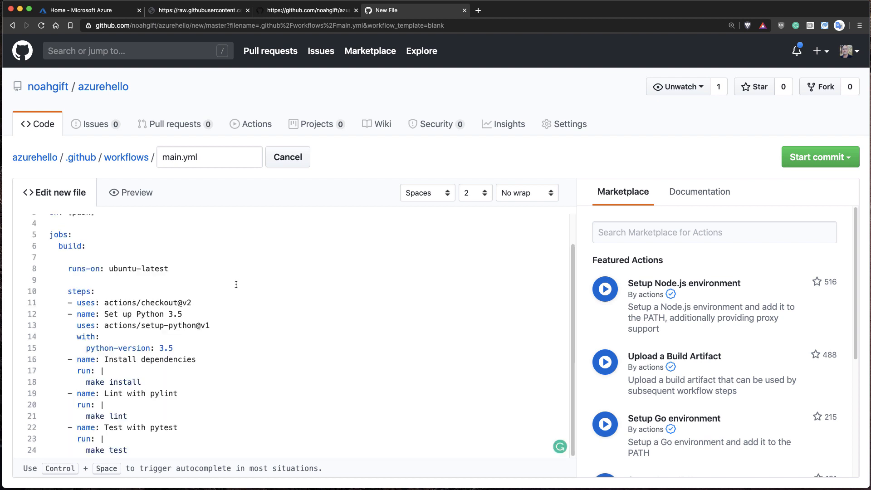
pyautogui.scroll(3)
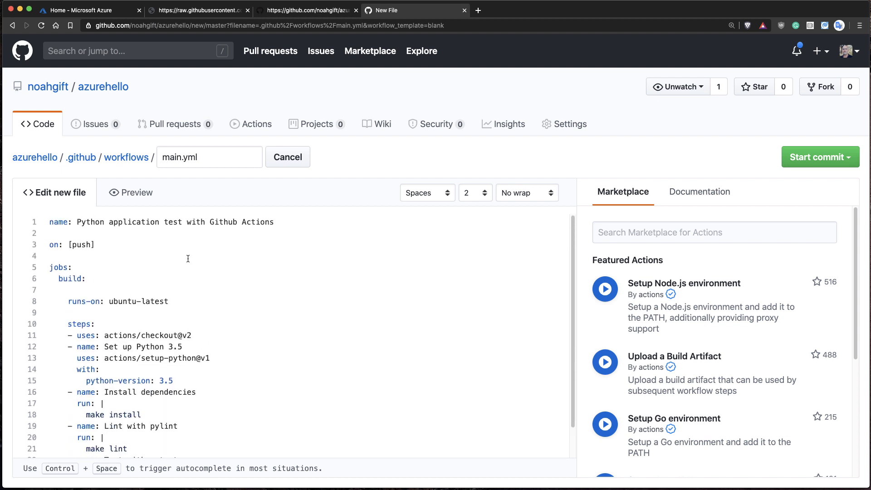
pyautogui.moveTo(124, 328)
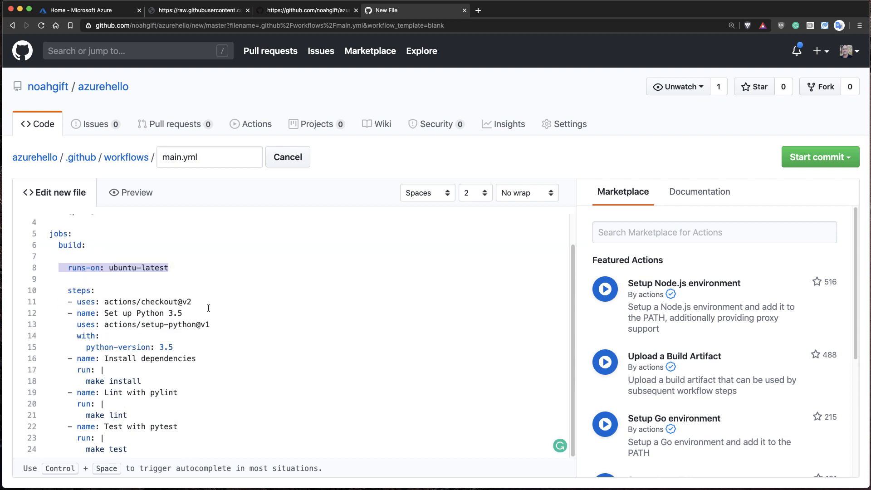
pyautogui.click(128, 313)
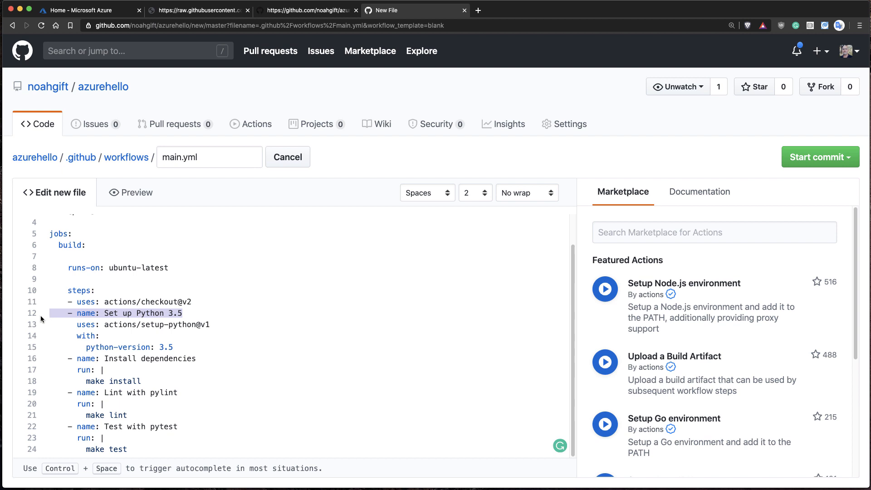
pyautogui.moveTo(95, 375)
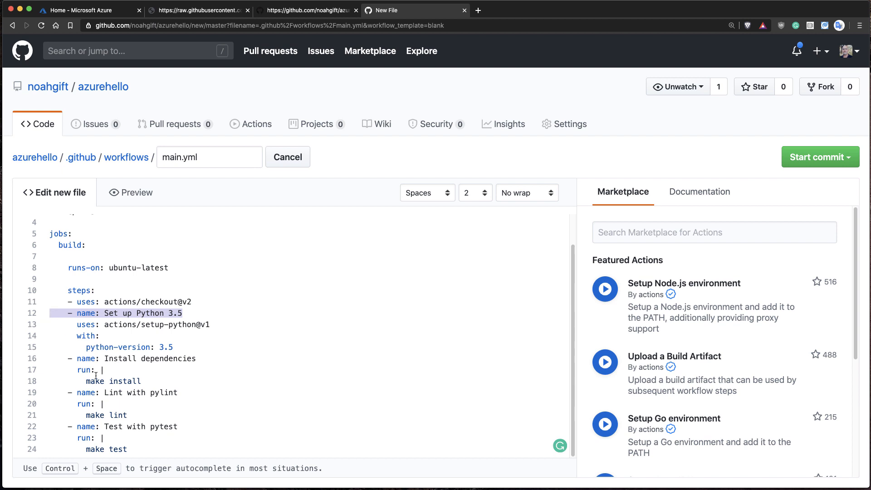
pyautogui.moveTo(87, 381)
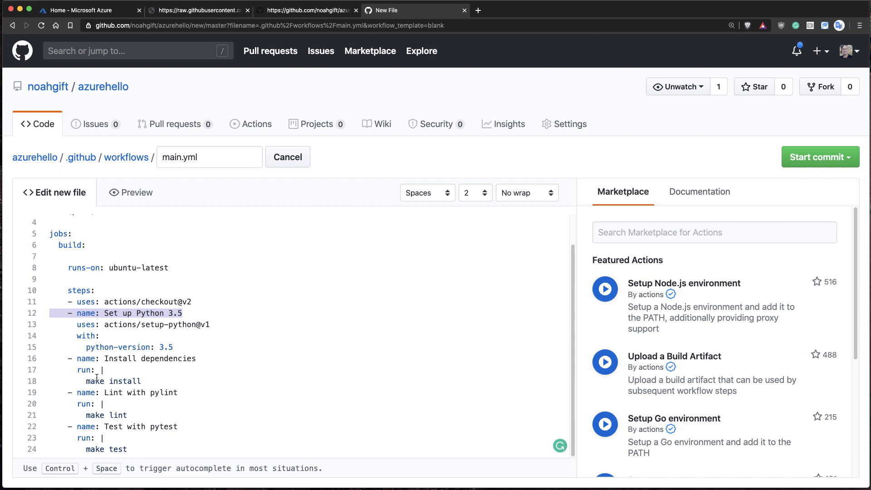
pyautogui.moveTo(663, 217)
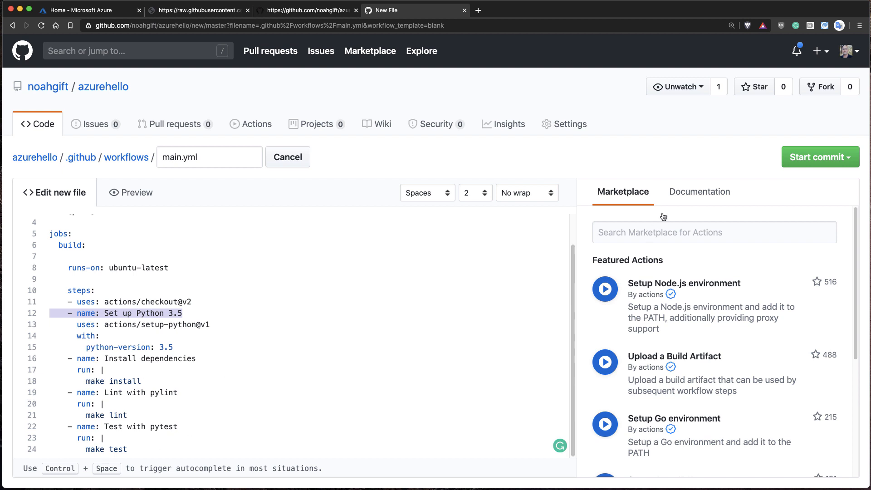
# Step: Commit main.yml to master as "initial config" and view queued run #1 under Actions
pyautogui.click(815, 157)
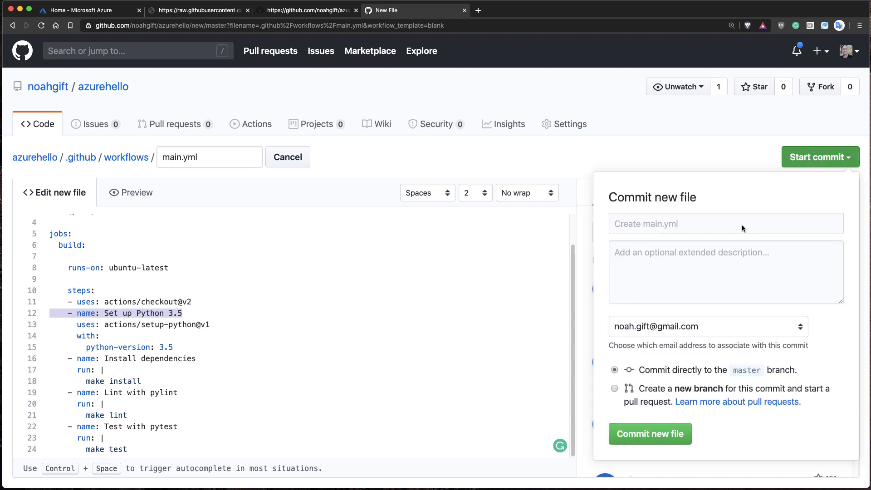
pyautogui.click(725, 224)
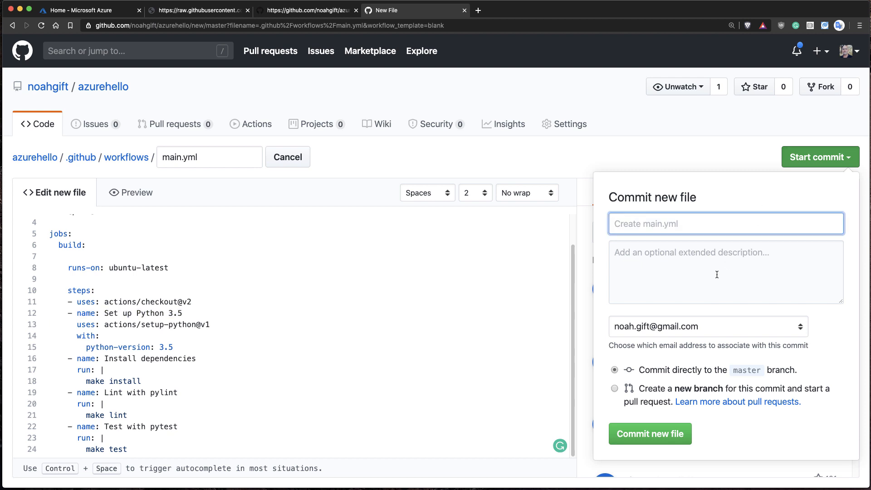
pyautogui.write('initial conf')
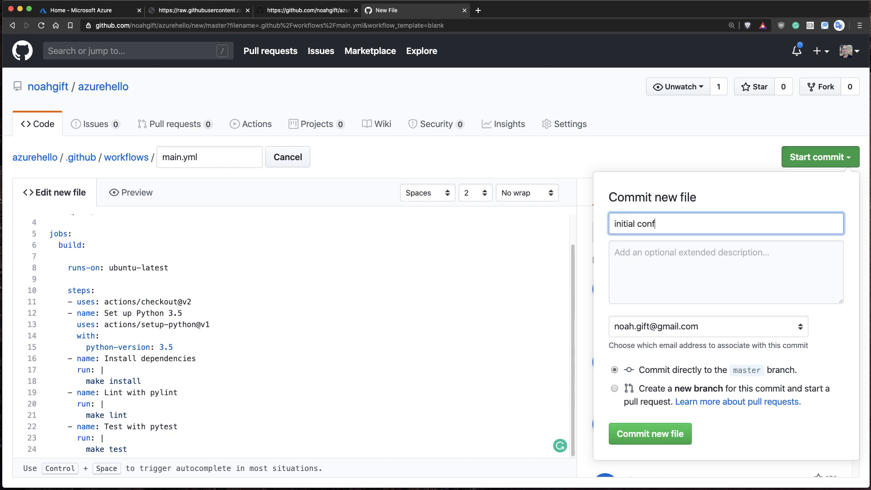
pyautogui.write('ig')
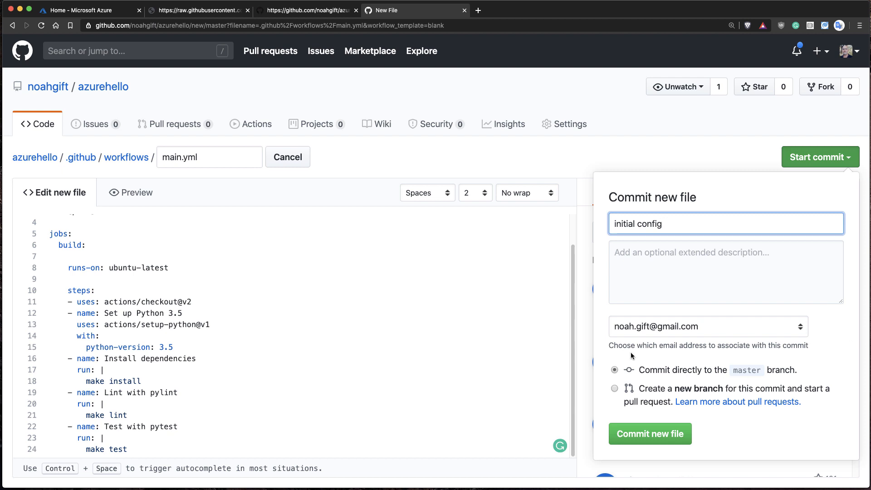
pyautogui.click(650, 434)
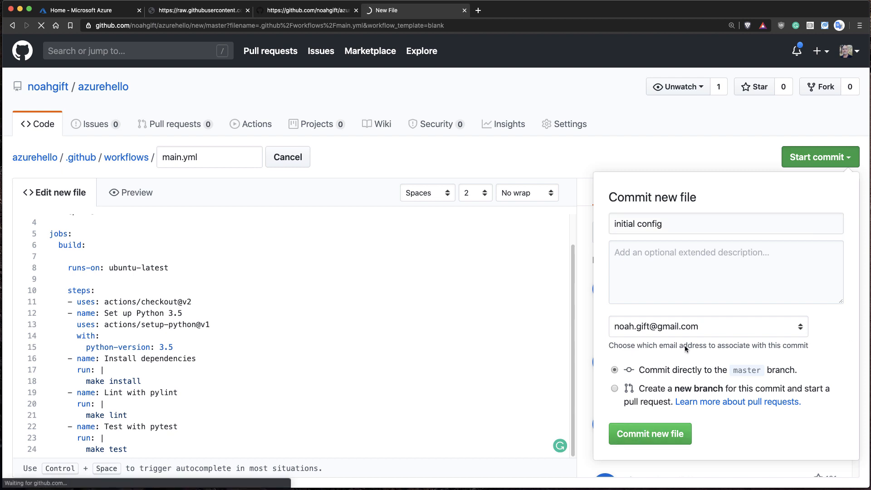
pyautogui.click(649, 434)
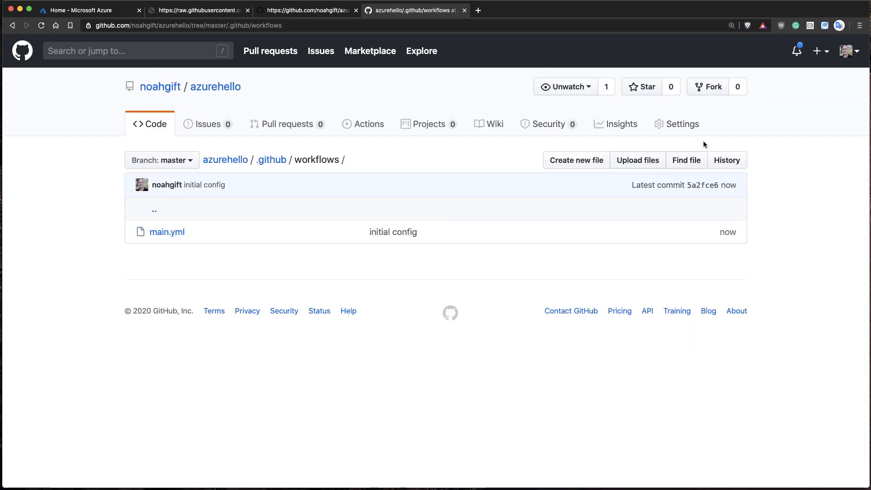
pyautogui.moveTo(179, 226)
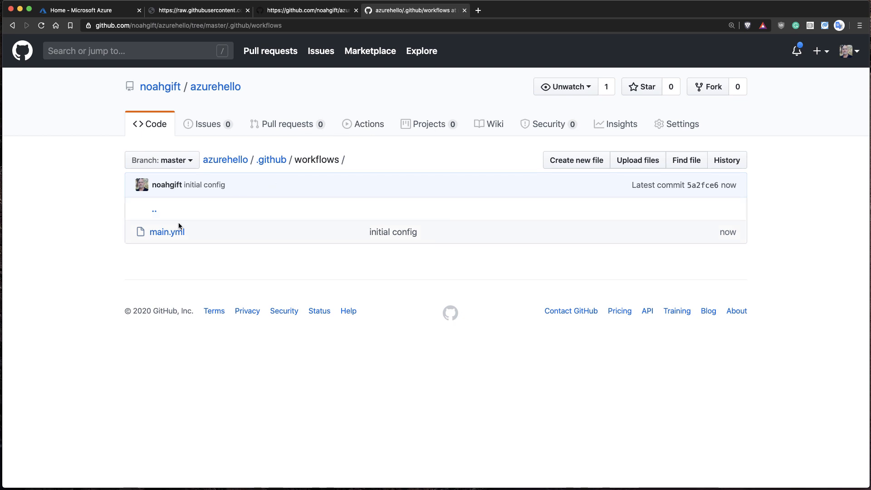
pyautogui.moveTo(216, 87)
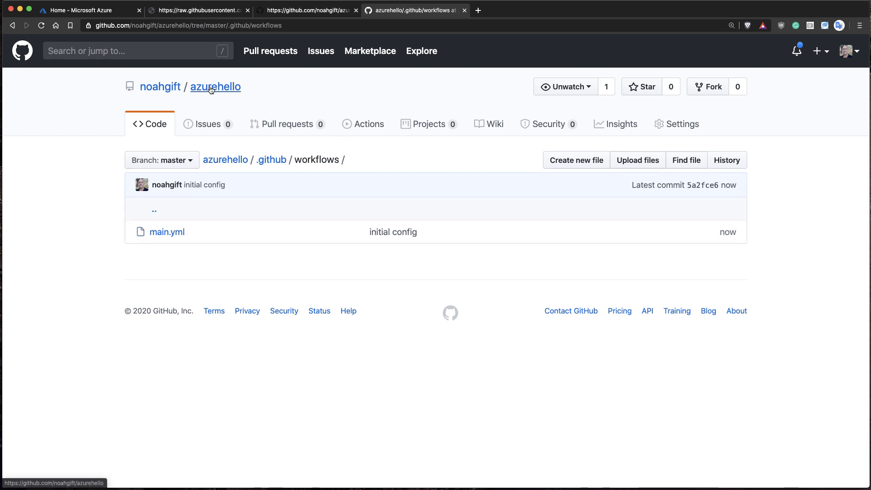
pyautogui.moveTo(428, 124)
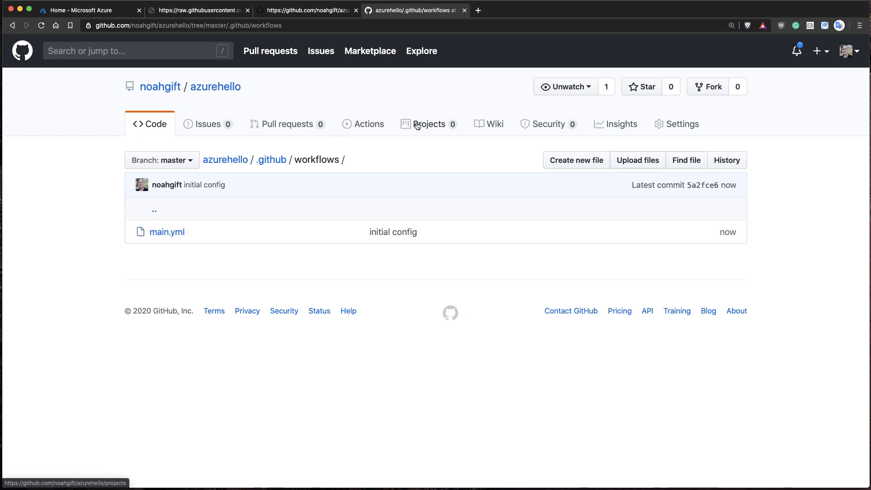
pyautogui.click(367, 124)
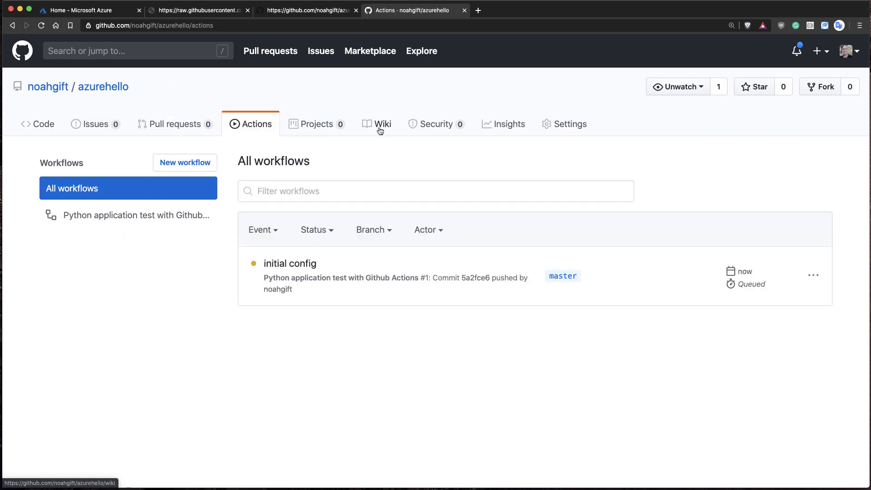
# Step: Open the initial config run #1 and its build job to watch the run start
pyautogui.click(289, 263)
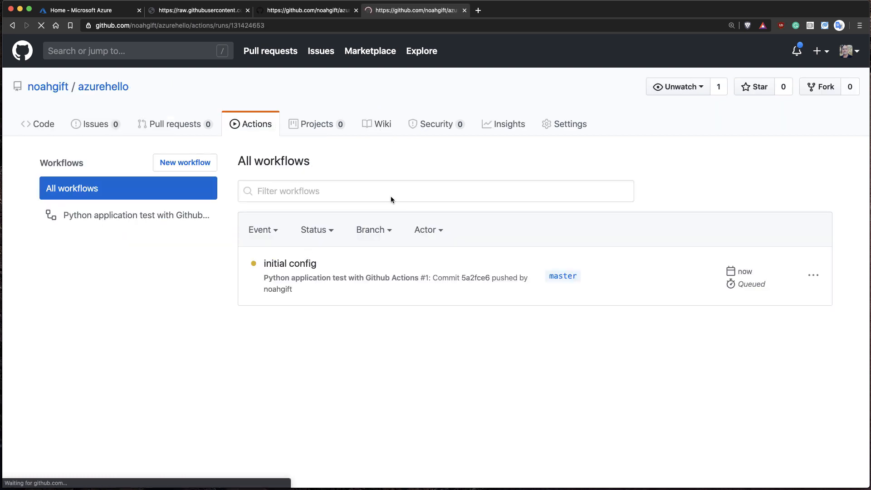
pyautogui.click(290, 263)
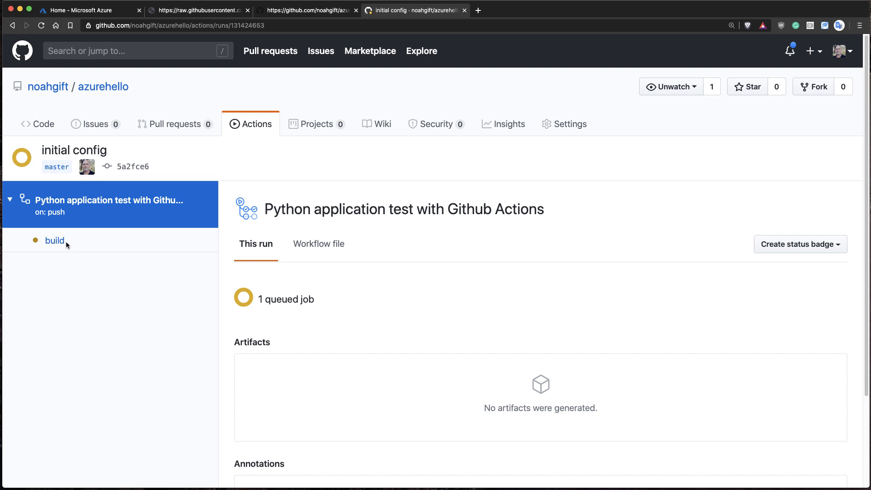
pyautogui.moveTo(267, 300)
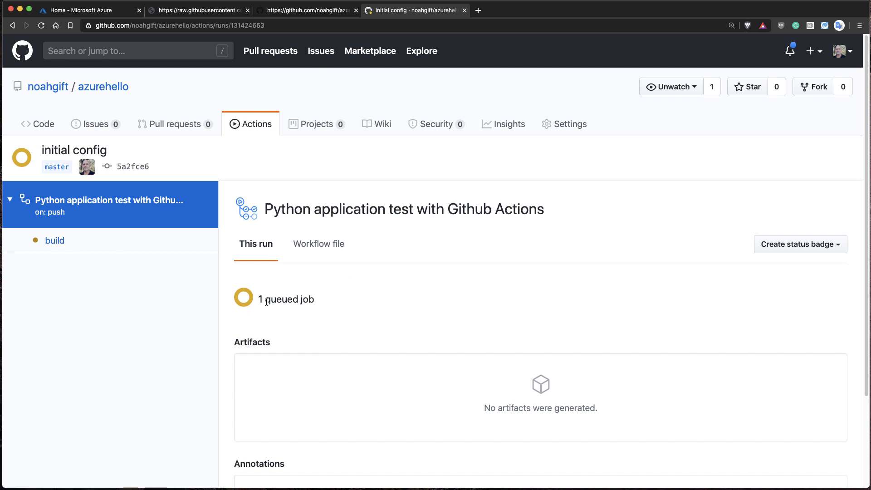
pyautogui.click(54, 239)
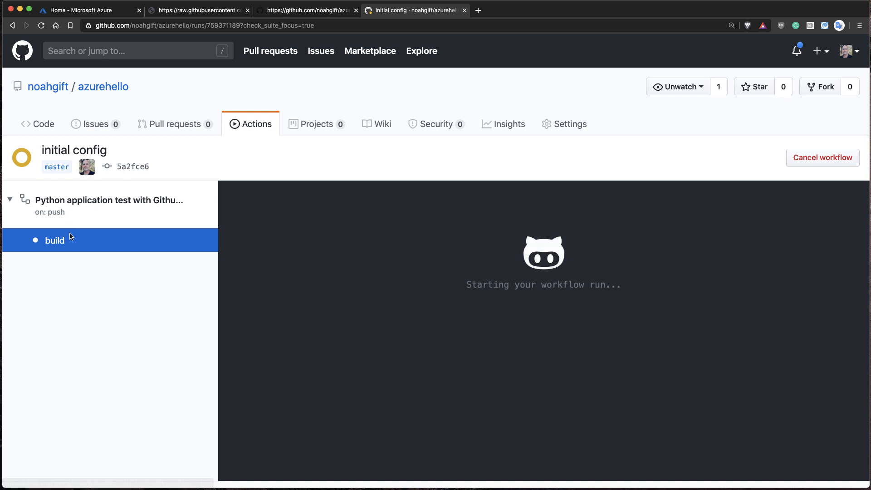
pyautogui.moveTo(123, 185)
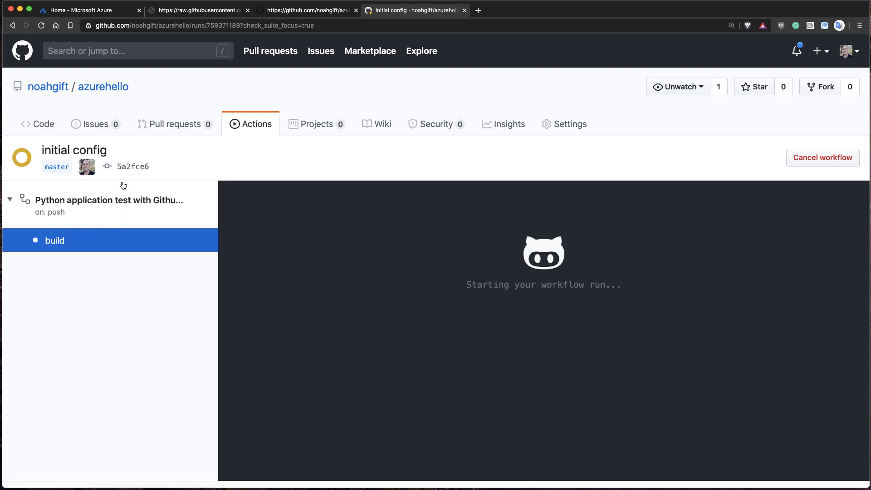
pyautogui.moveTo(304, 147)
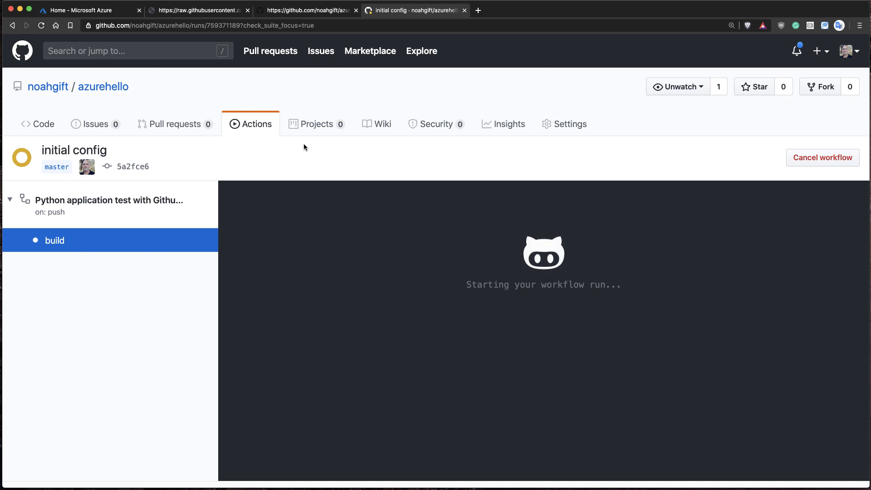
pyautogui.moveTo(304, 148)
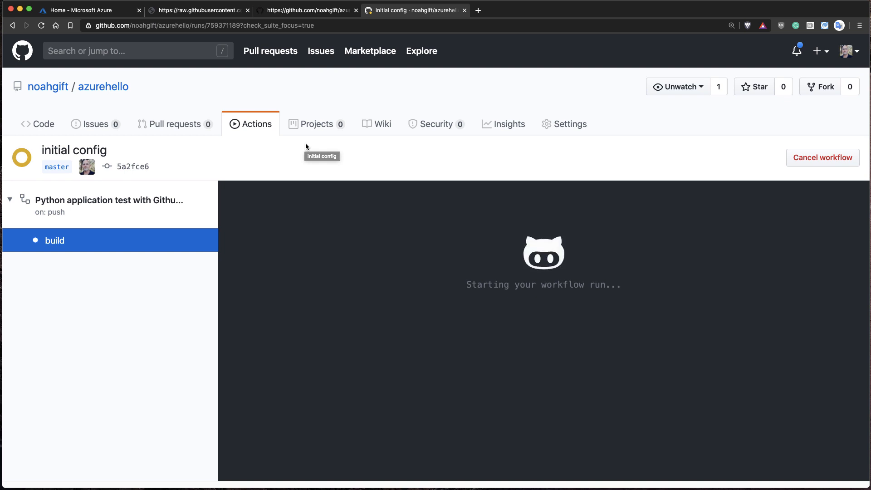
pyautogui.moveTo(308, 151)
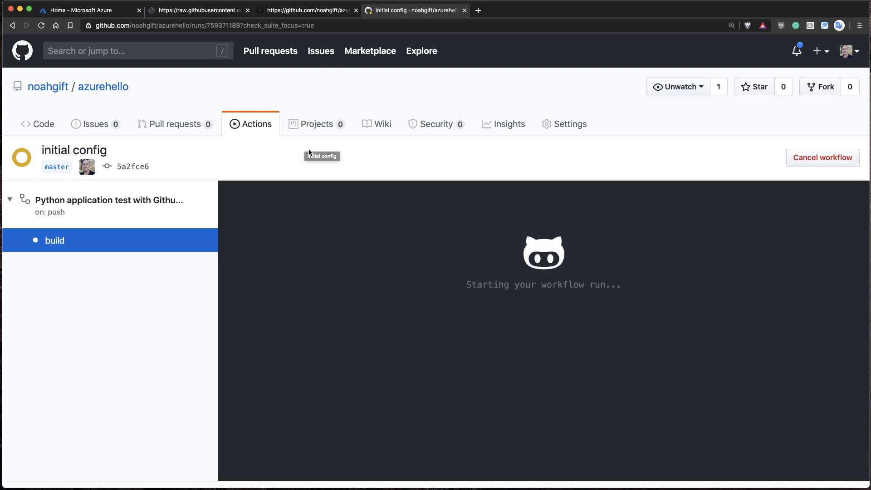
pyautogui.moveTo(323, 158)
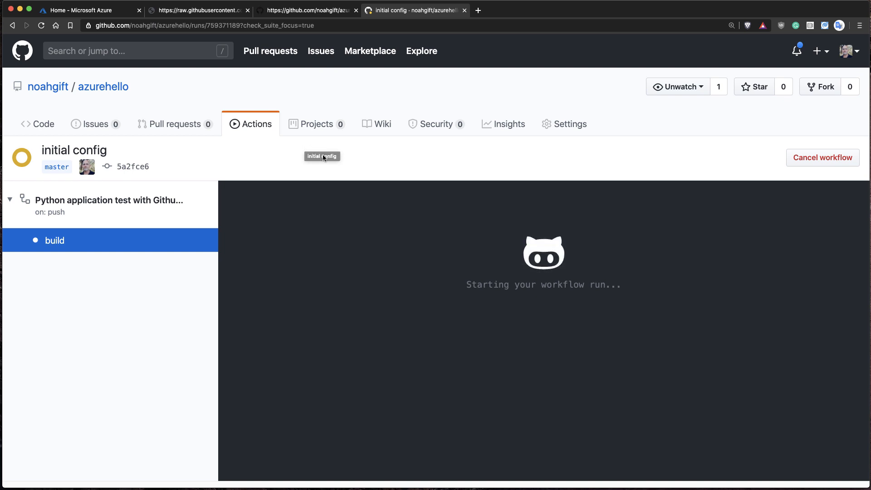
pyautogui.moveTo(318, 163)
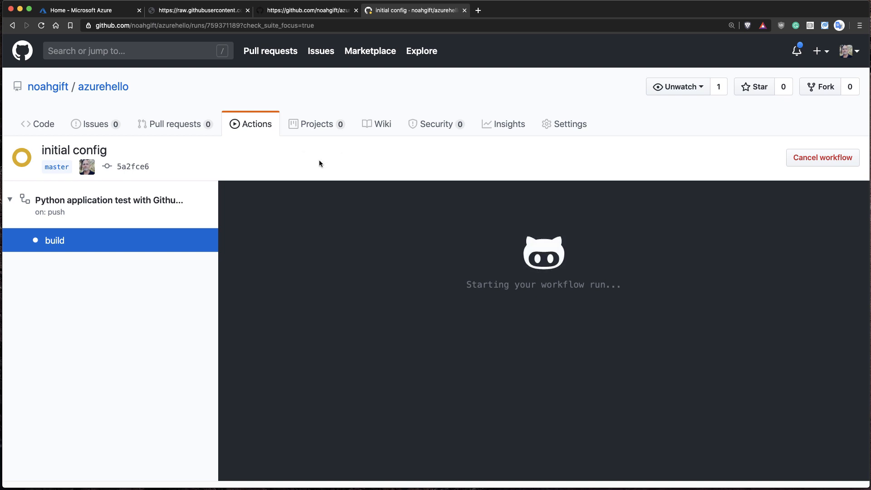
pyautogui.moveTo(314, 157)
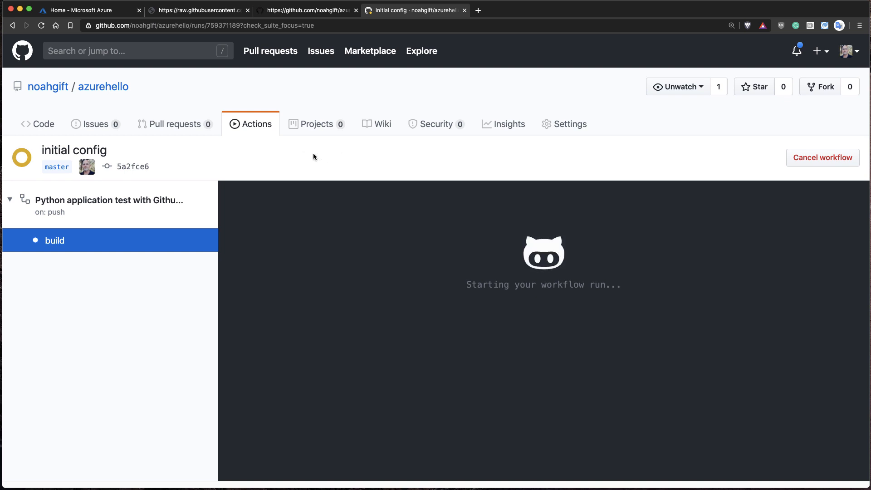
pyautogui.moveTo(349, 128)
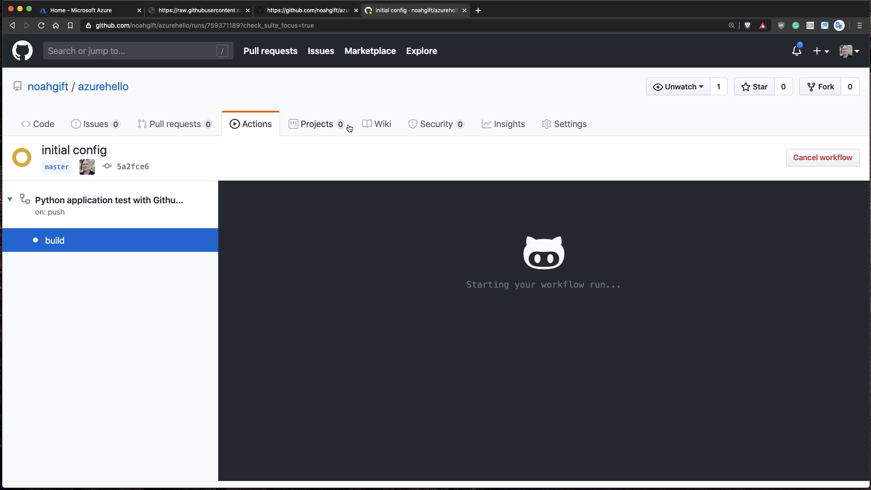
pyautogui.moveTo(253, 139)
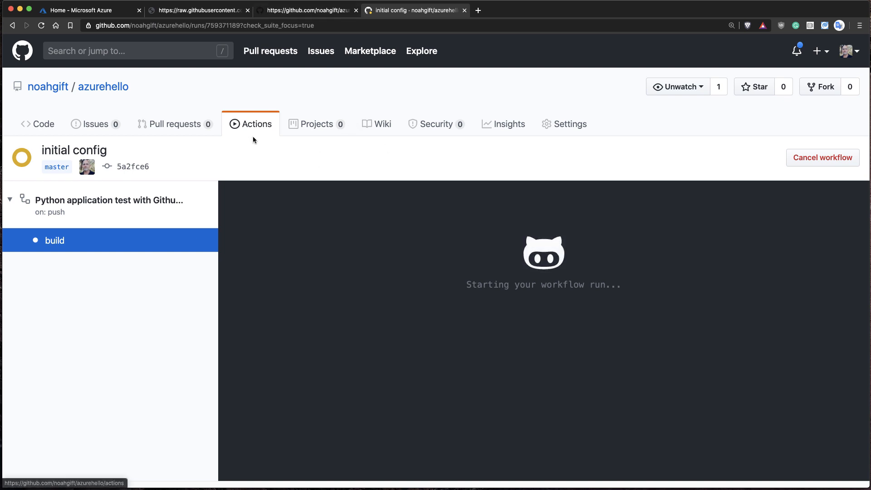
pyautogui.moveTo(205, 157)
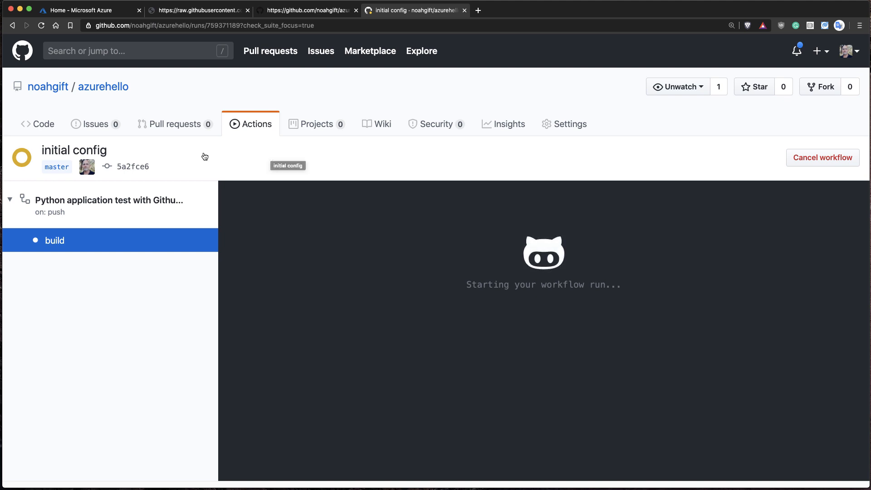
pyautogui.moveTo(104, 87)
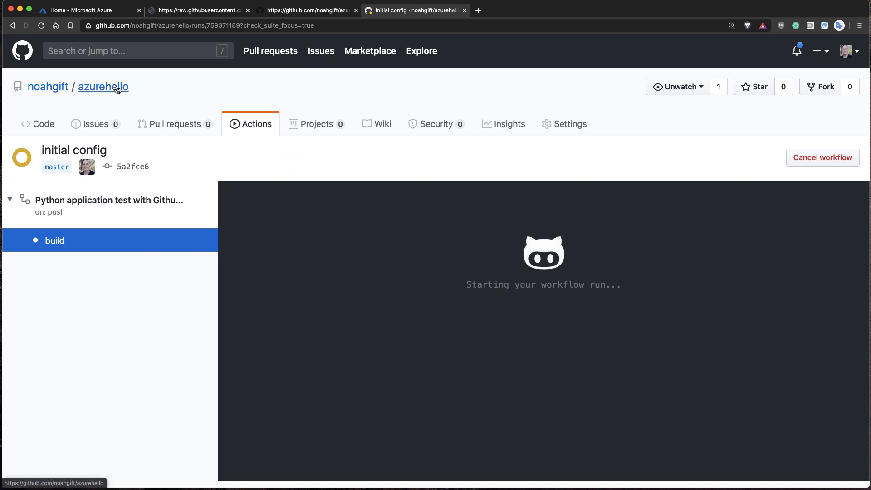
pyautogui.moveTo(124, 98)
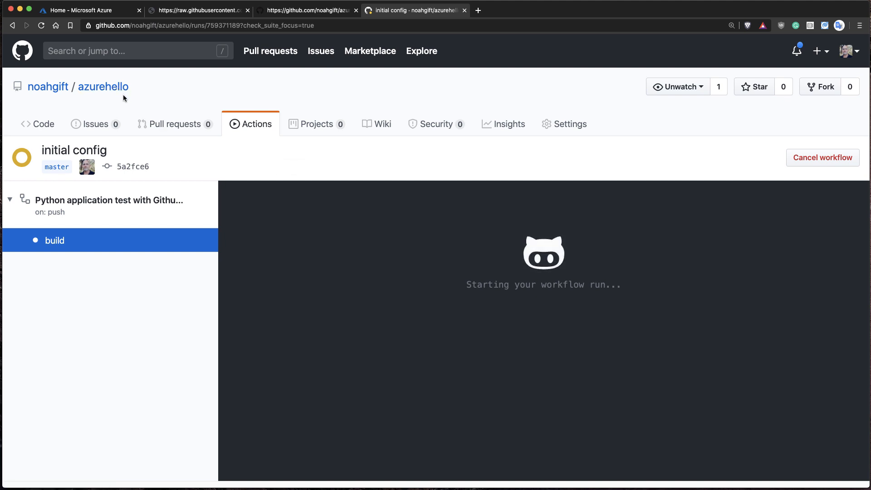
pyautogui.moveTo(155, 104)
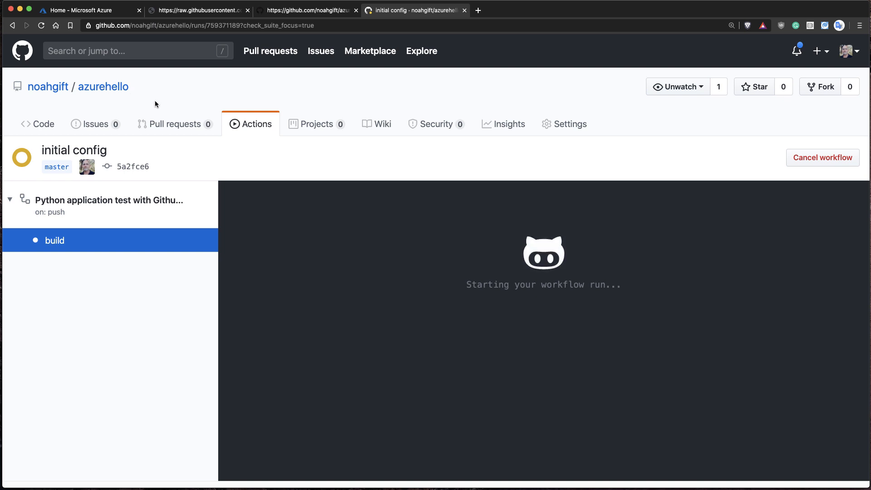
# Step: Follow the build job logs, expanding Set up Python 3.5, until lint, pytest and Complete job all succeed
pyautogui.click(108, 200)
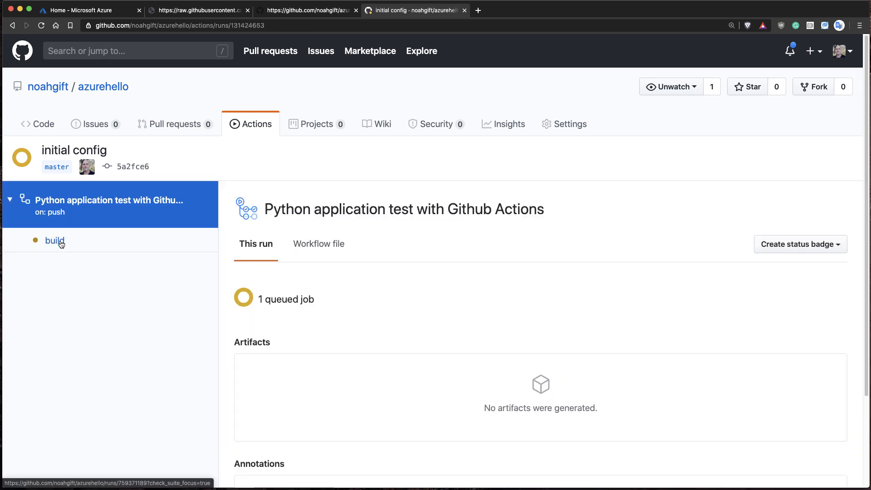
pyautogui.click(55, 240)
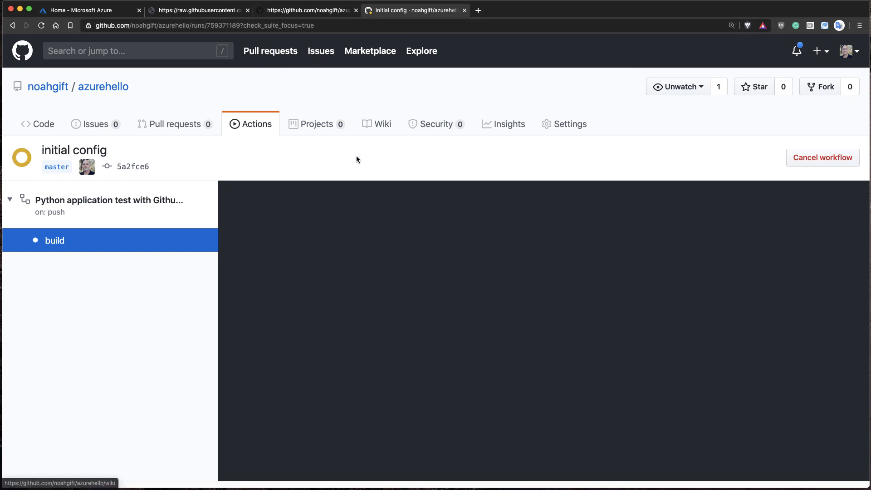
pyautogui.click(55, 240)
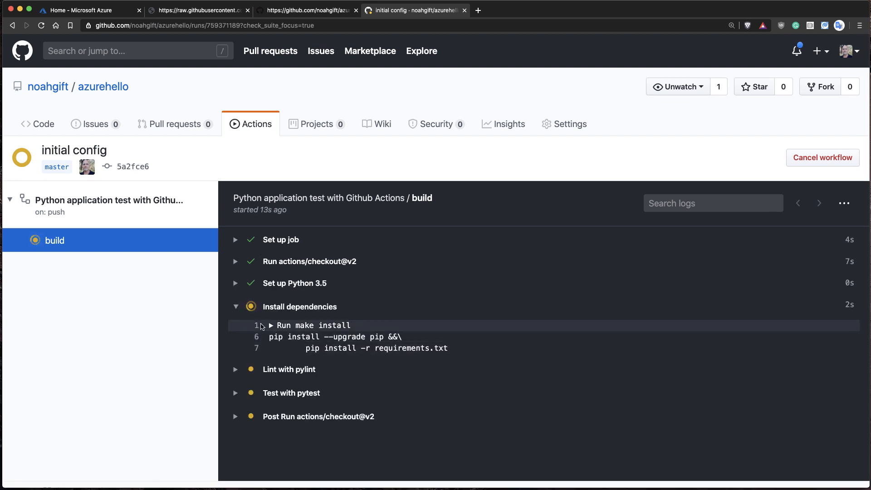
pyautogui.moveTo(368, 262)
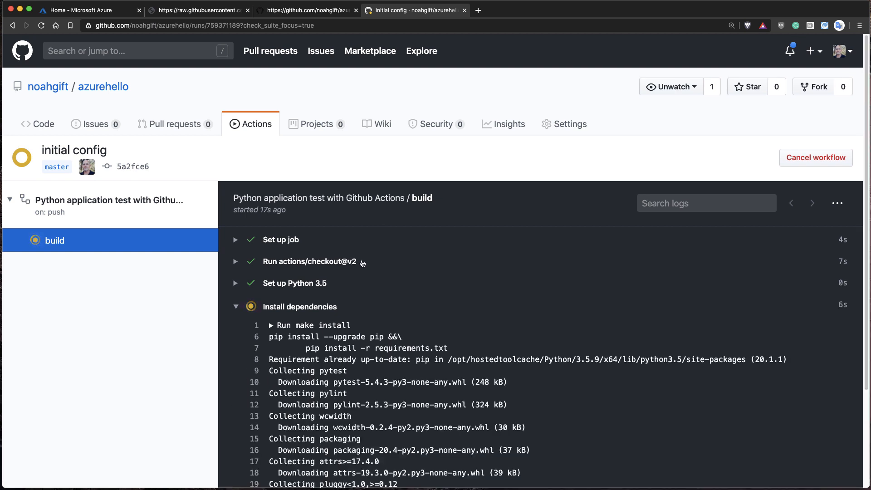
pyautogui.scroll(-3)
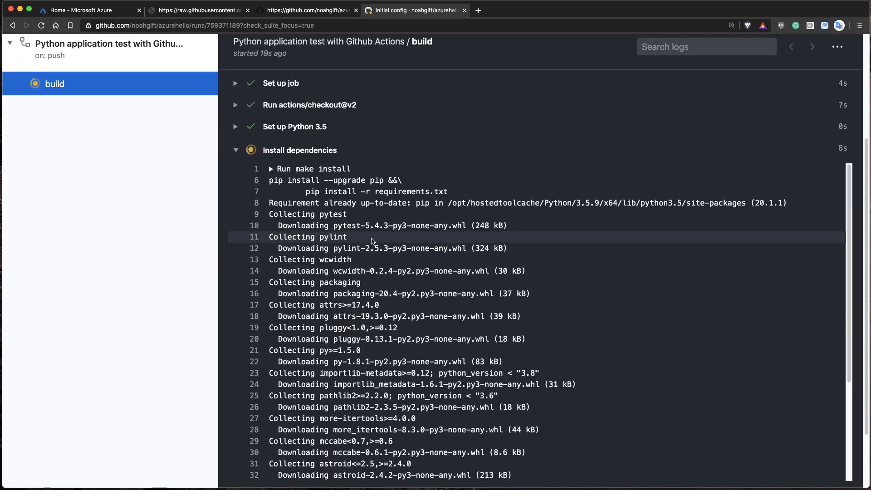
pyautogui.scroll(3)
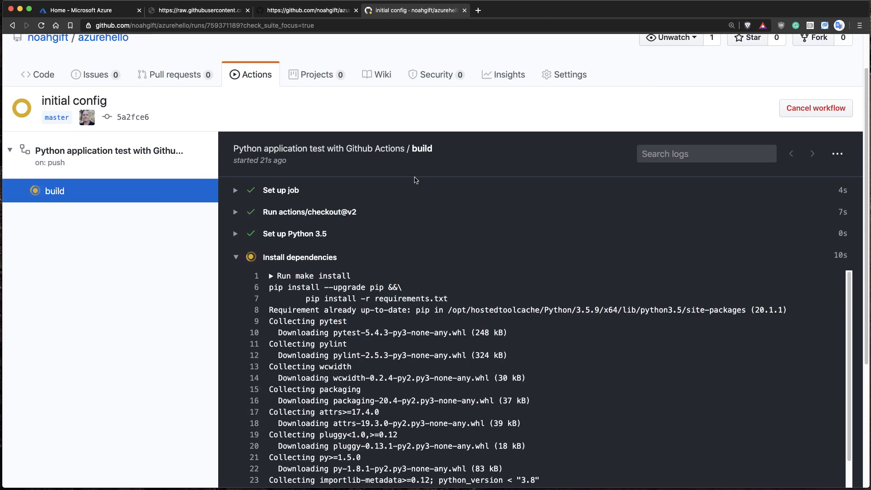
pyautogui.moveTo(283, 240)
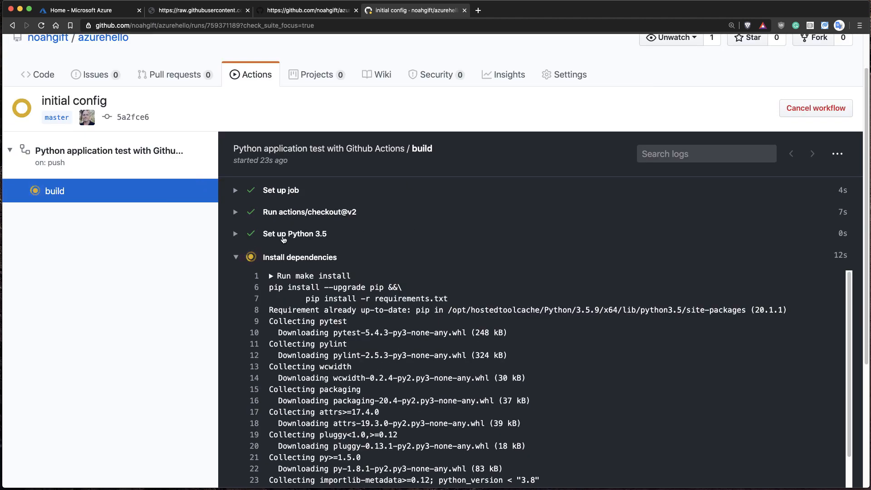
pyautogui.click(236, 233)
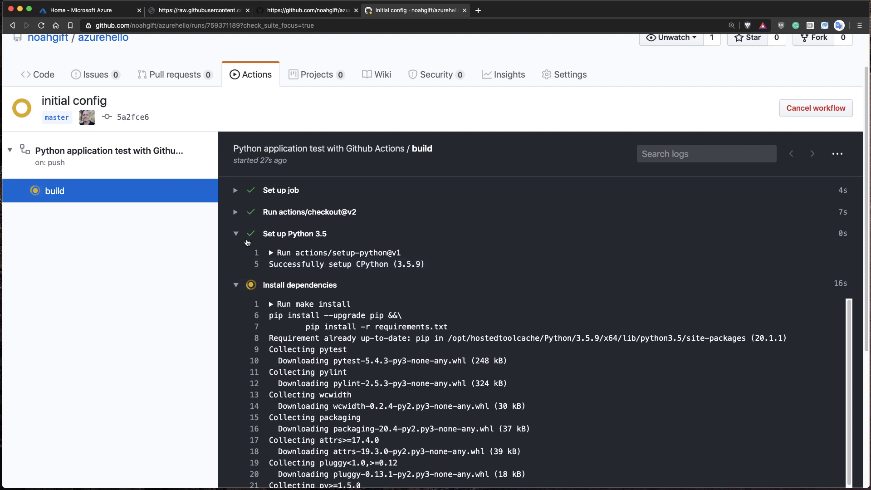
pyautogui.scroll(-3)
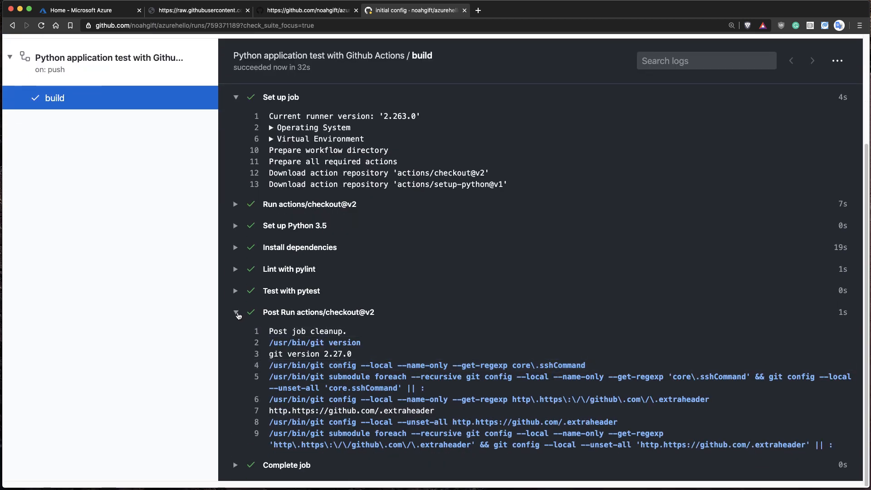
pyautogui.scroll(3)
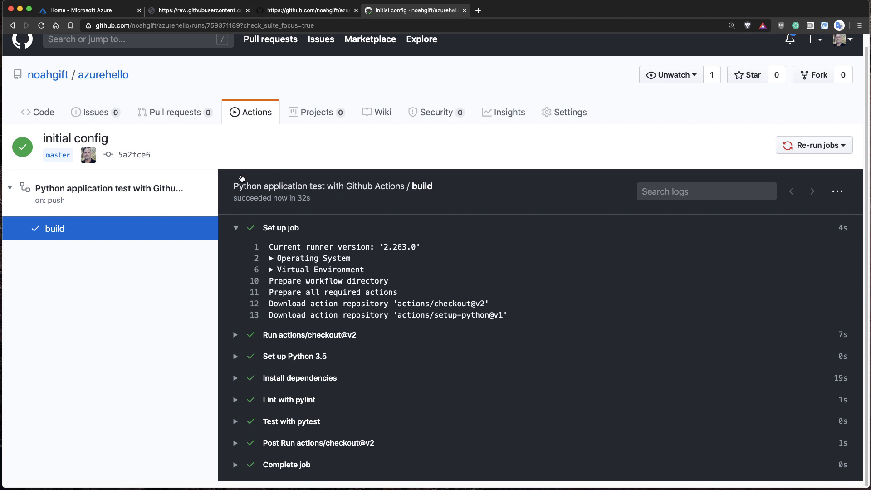
# Step: Copy the run's status badge Markdown and return to the azurehello repository home page
pyautogui.click(108, 188)
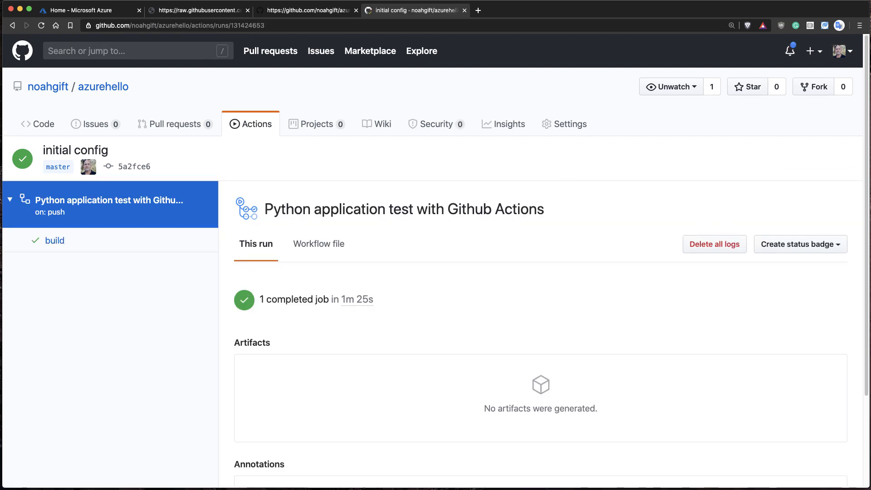
pyautogui.click(799, 244)
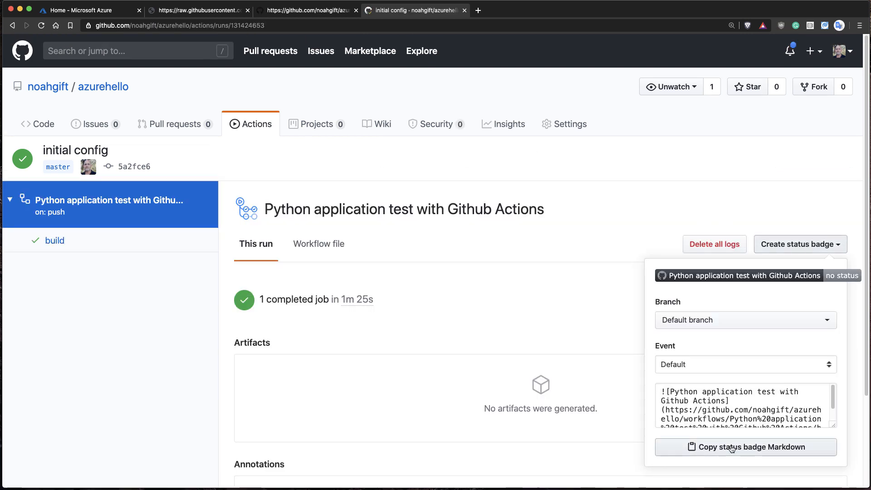
pyautogui.click(746, 446)
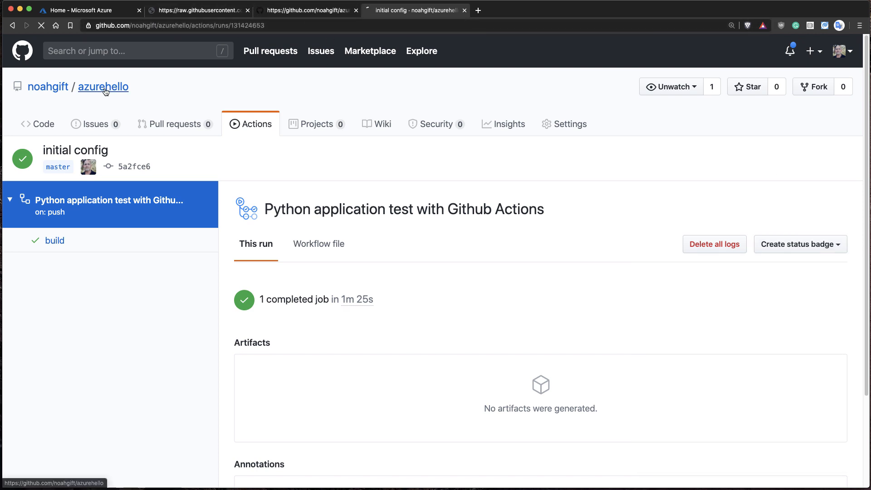
pyautogui.click(103, 87)
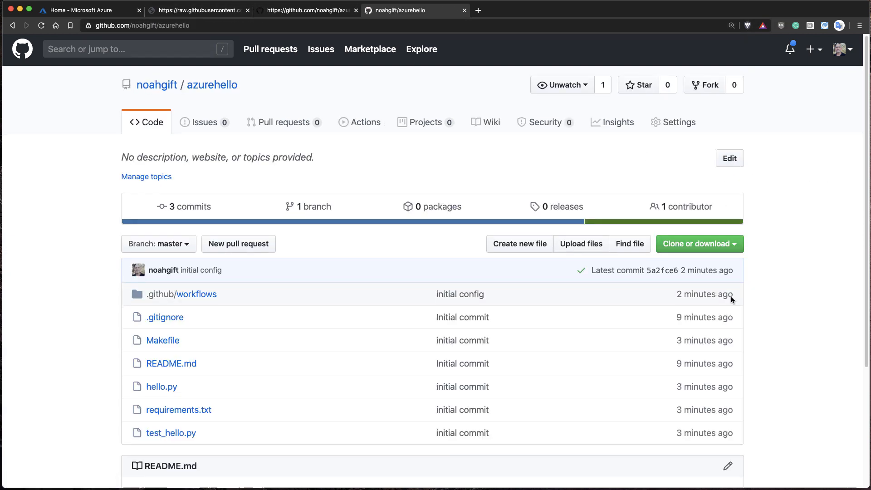
# Step: Edit README.md and paste the 'Python application test with Github Actions' status badge Markdown at the top
pyautogui.click(728, 466)
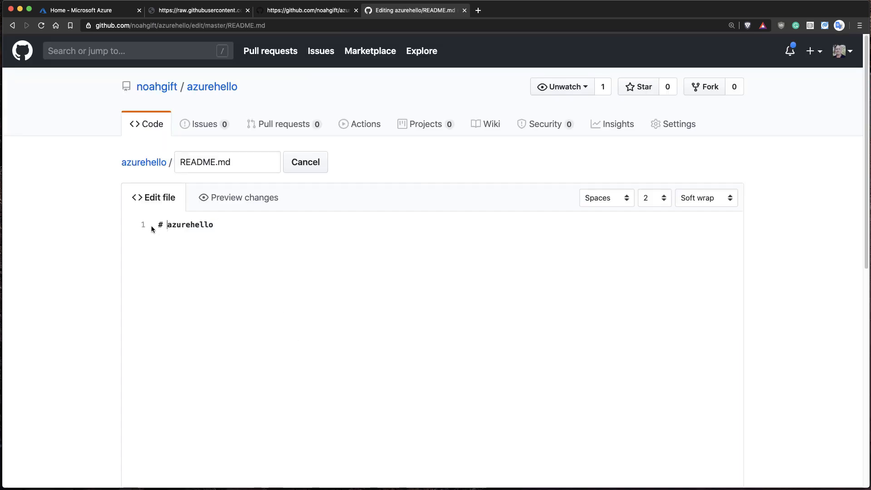
pyautogui.moveTo(207, 247)
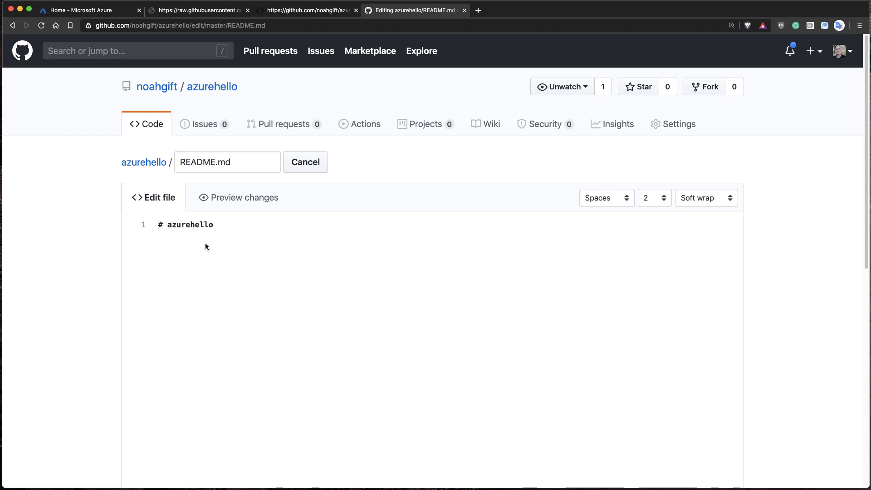
pyautogui.write('![Python application test with Github Actions](https://github.com/noahgift/azurehello/workflows/Python%20application%20test%20with%20Github%20Actions/badge.svg)')
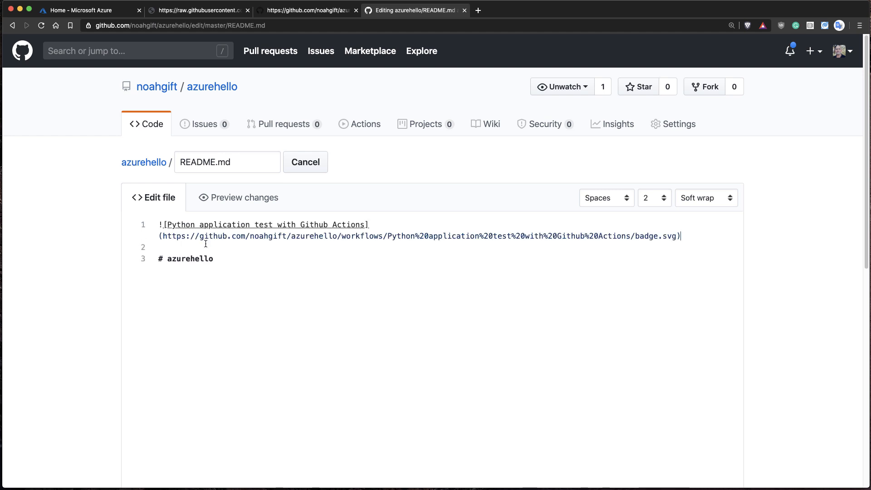
pyautogui.click(306, 10)
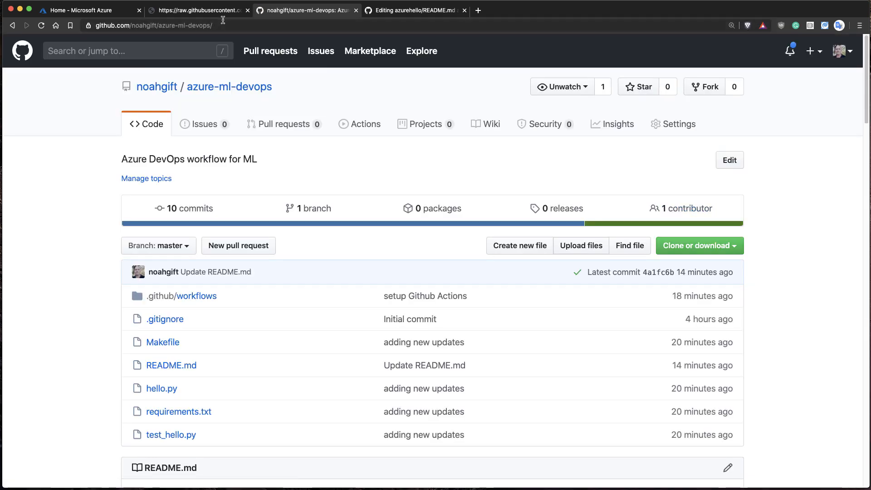
# Step: Add a line 'can create this repo by following the steps here' linking azure-ml-devops, and commit the README
pyautogui.click(414, 10)
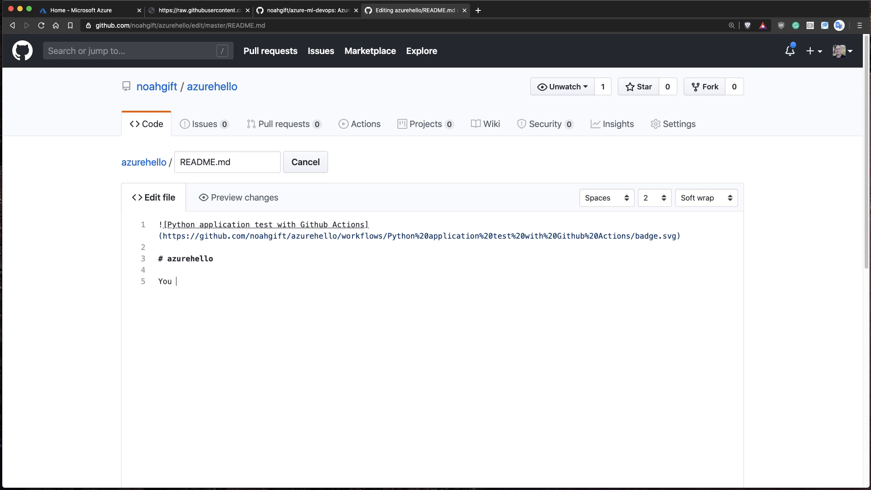
pyautogui.write('can create')
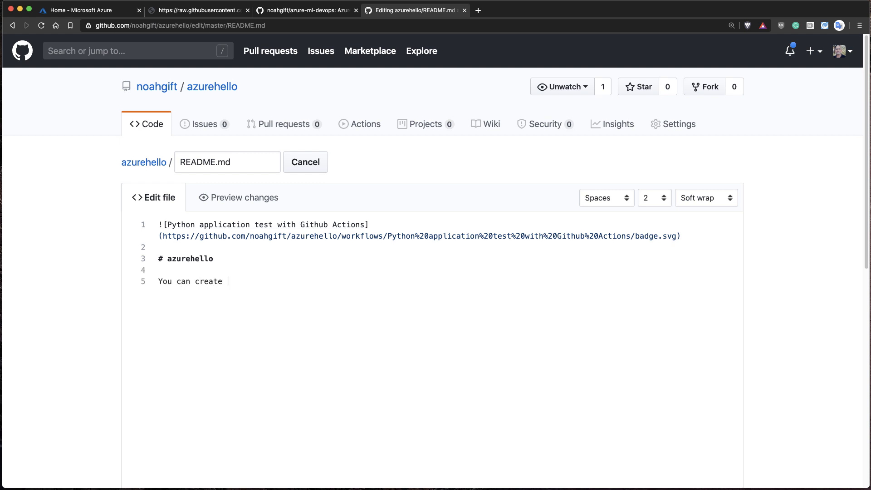
pyautogui.write('this repo b')
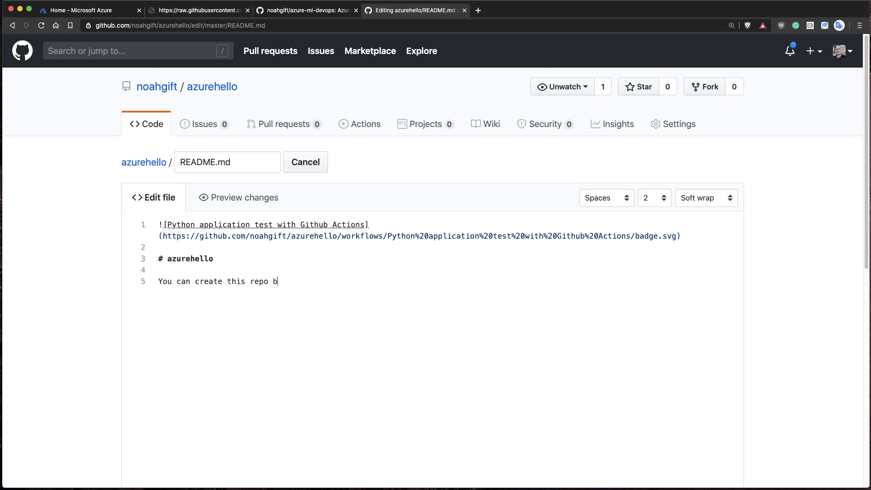
pyautogui.write('y foll')
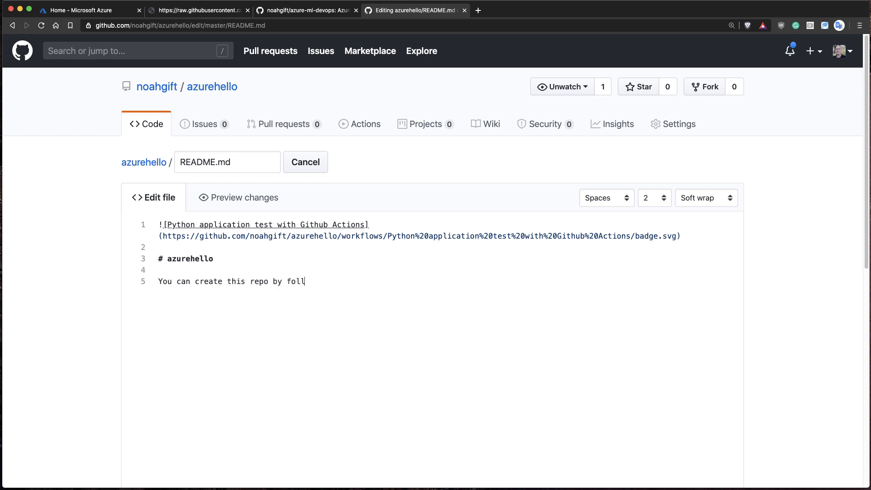
pyautogui.write('owing the steps here:  https://github.com/noahgift/azure-ml-devops/')
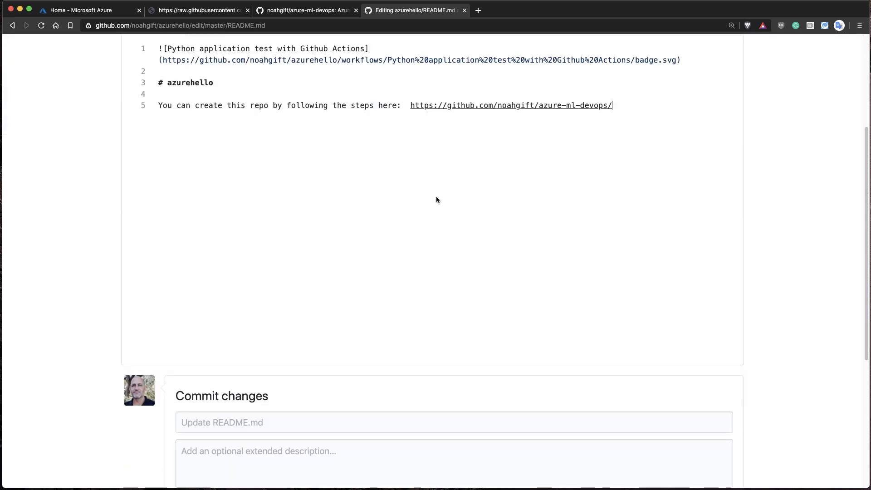
pyautogui.scroll(-3)
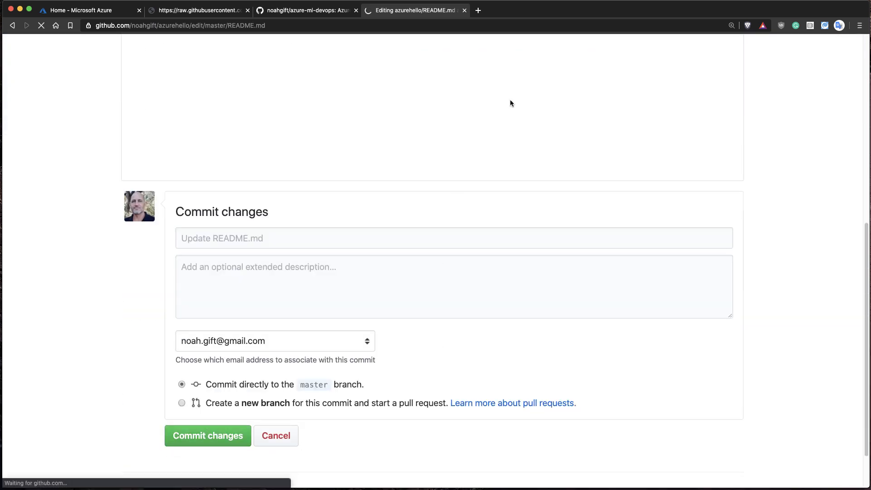
pyautogui.click(207, 435)
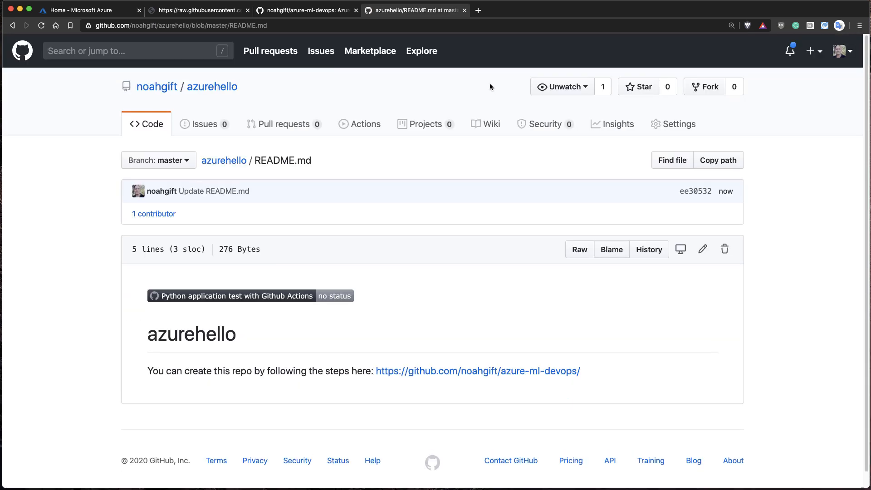